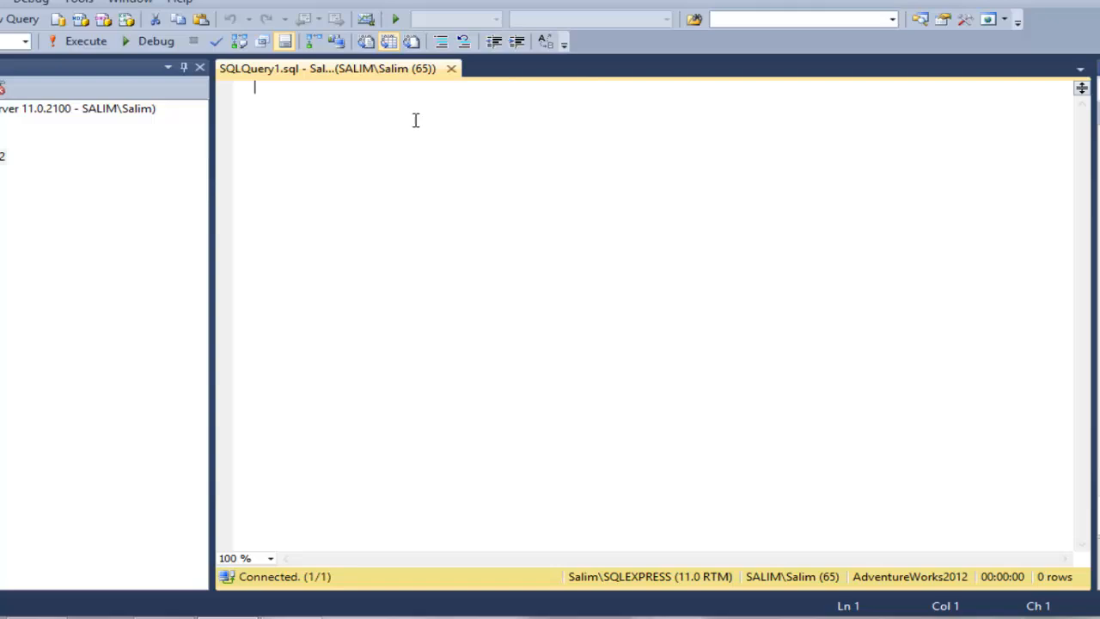
Step: List the conversion functions CAST, PARSE and CONVERT on separate lines
text(CAST)
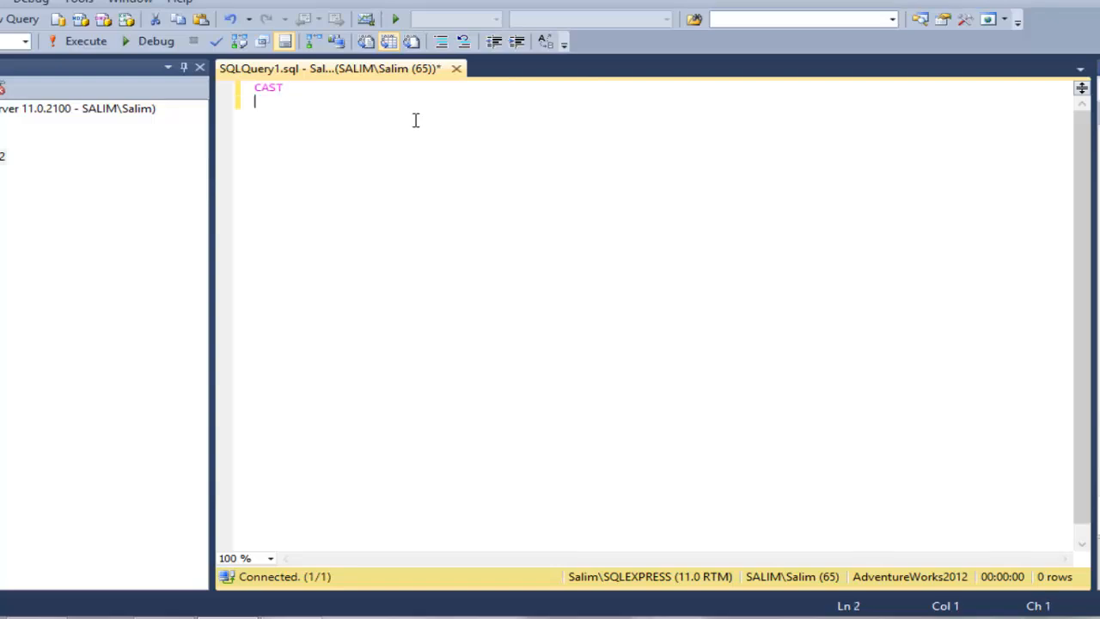
text(PARSE)
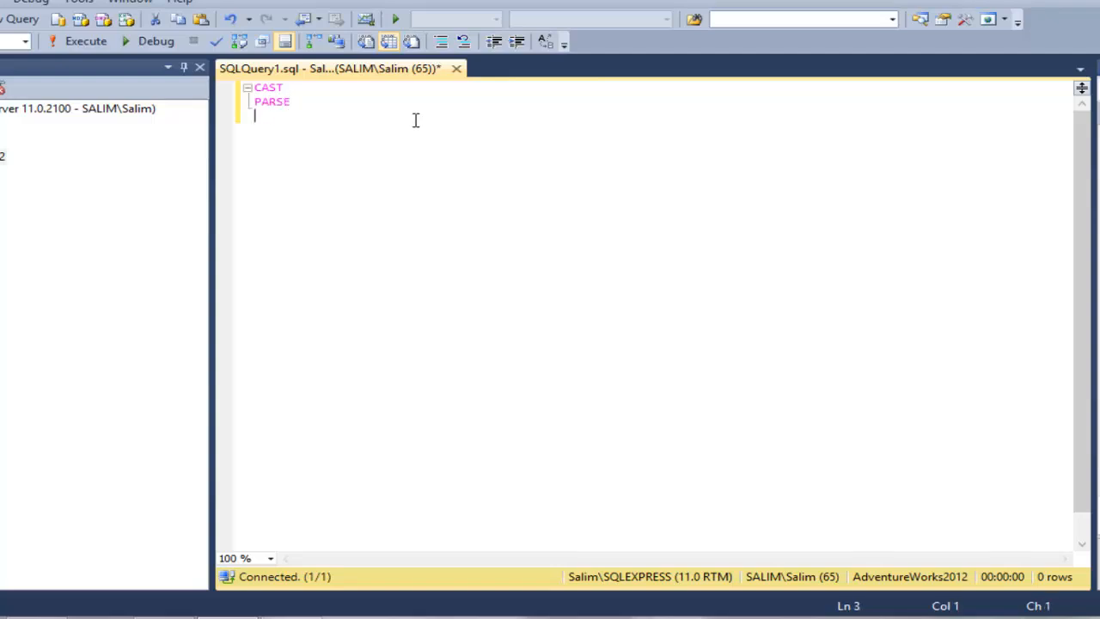
text(CONVER)
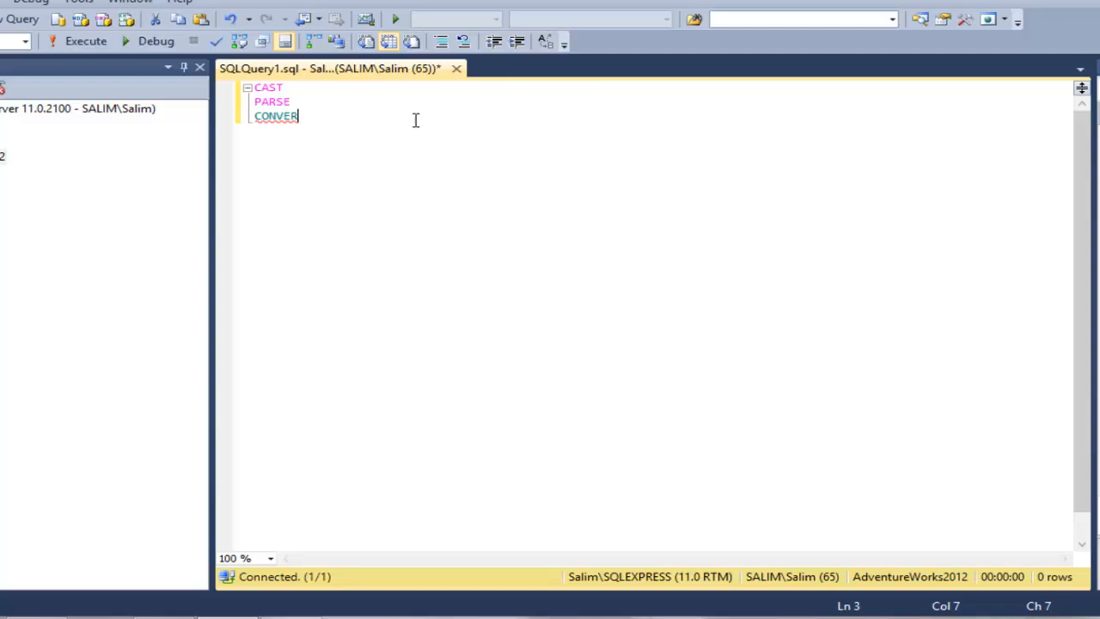
text(T)
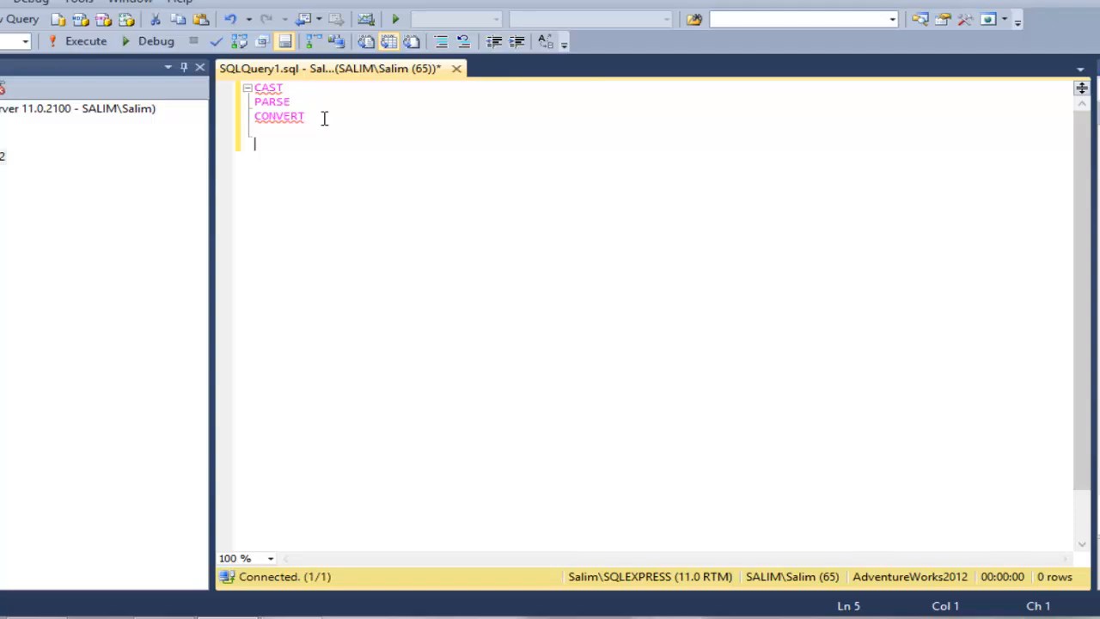
Step: Add the safe variants TRY_CAST, TRY_PARSE and TRY_CONVERT below a blank line
text(TR)
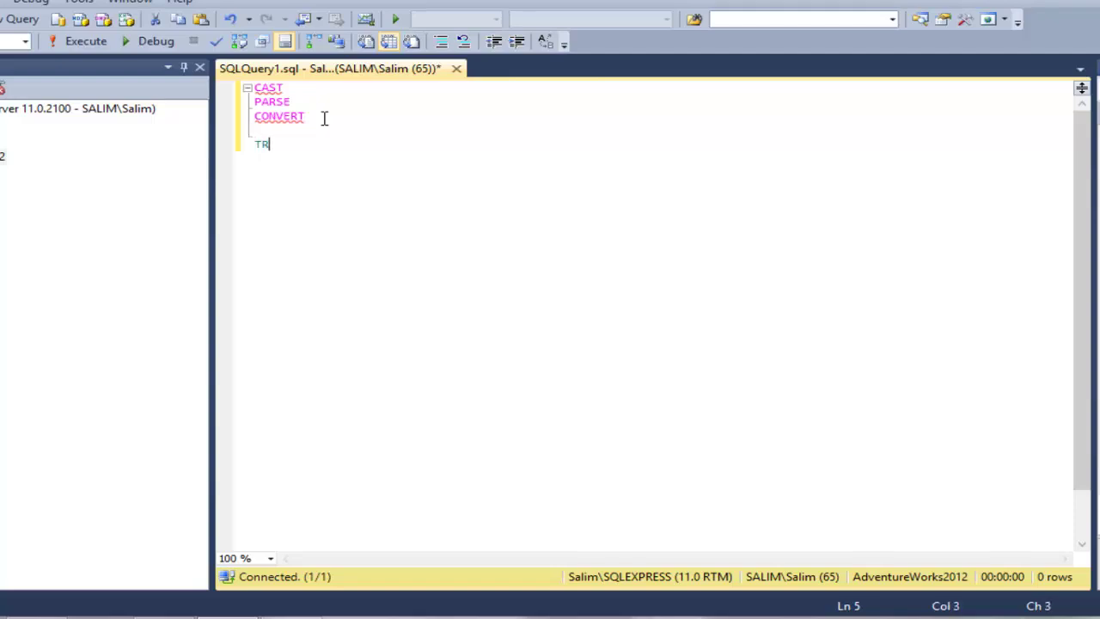
text(Y_CAS)
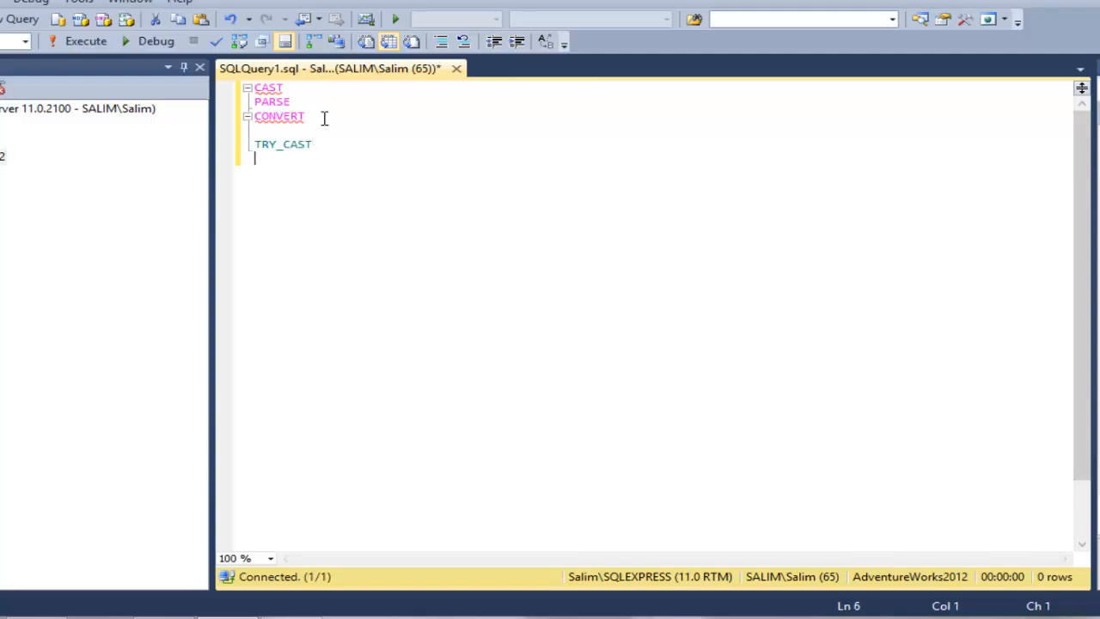
text(TRY_)
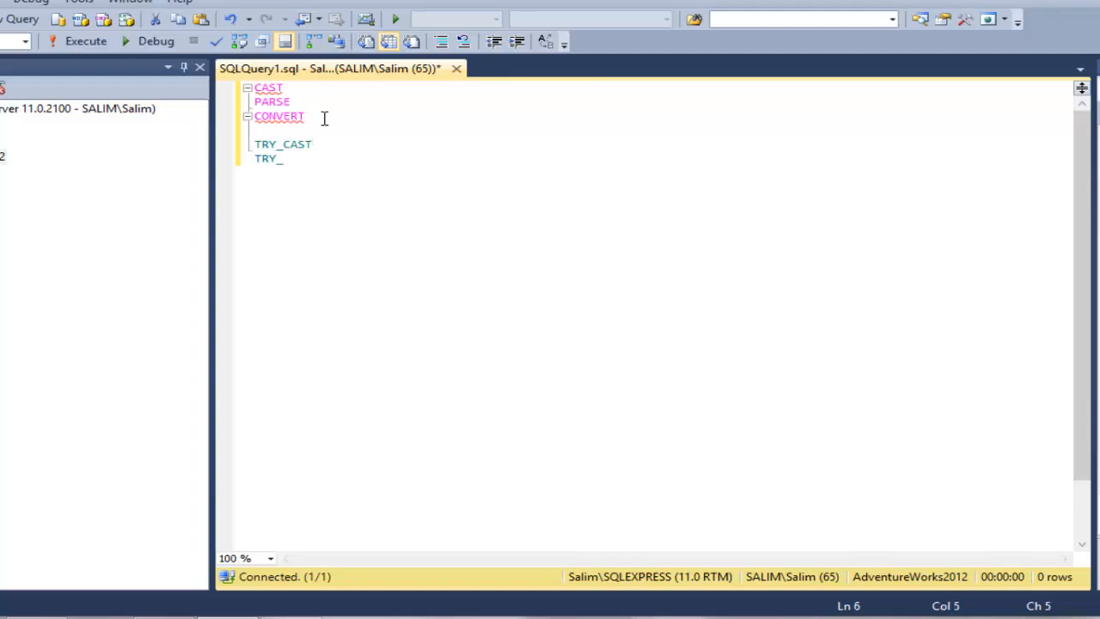
text(PARSE)
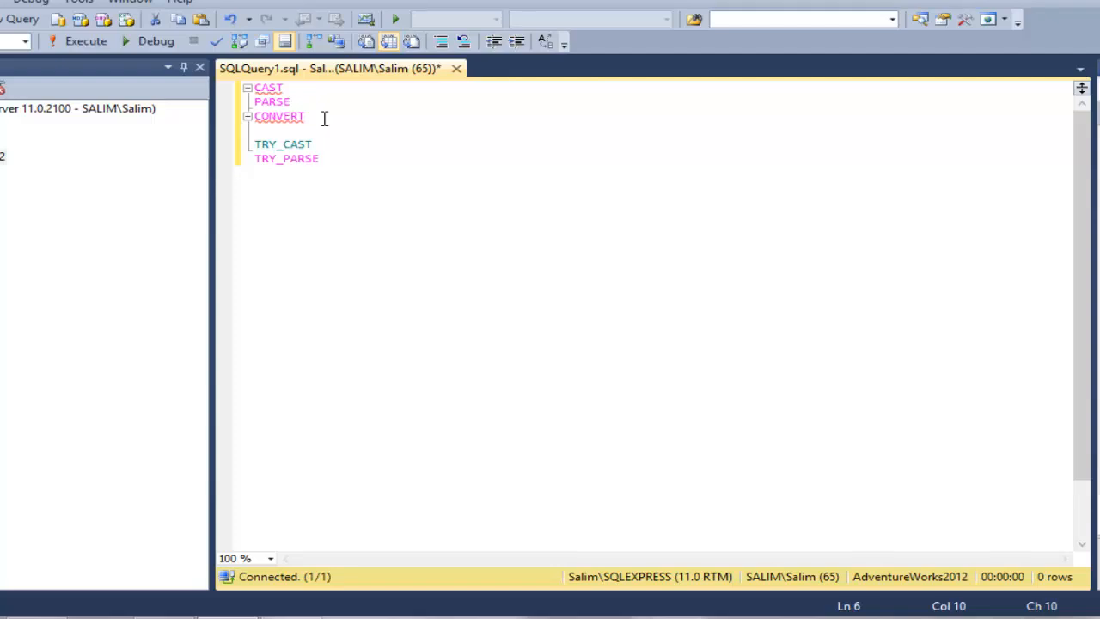
text(TR)
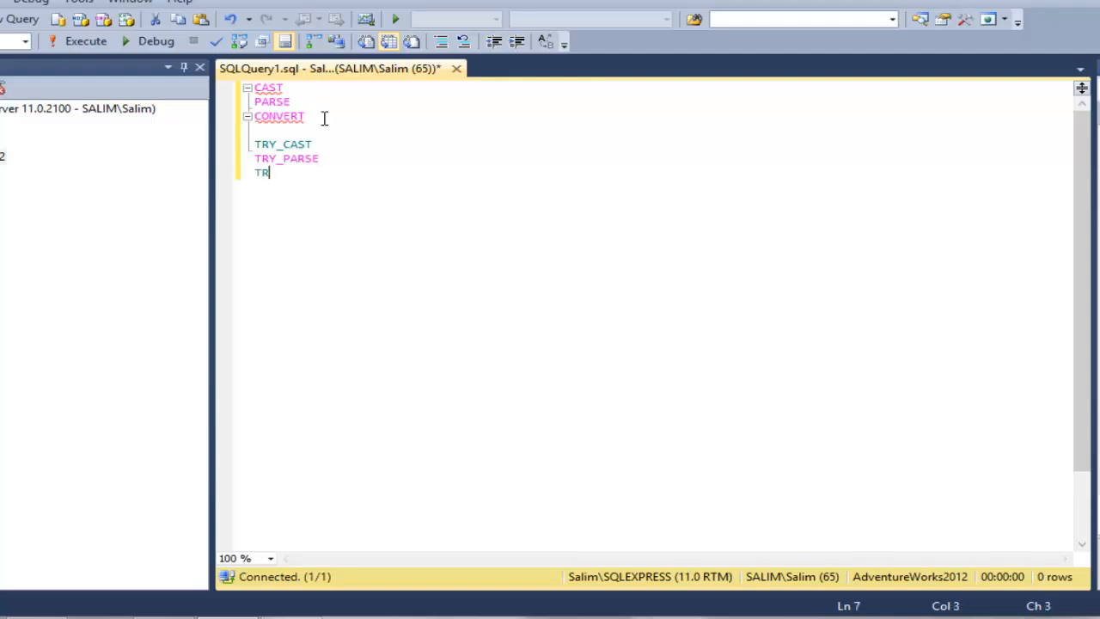
text(Y_CONVERT)
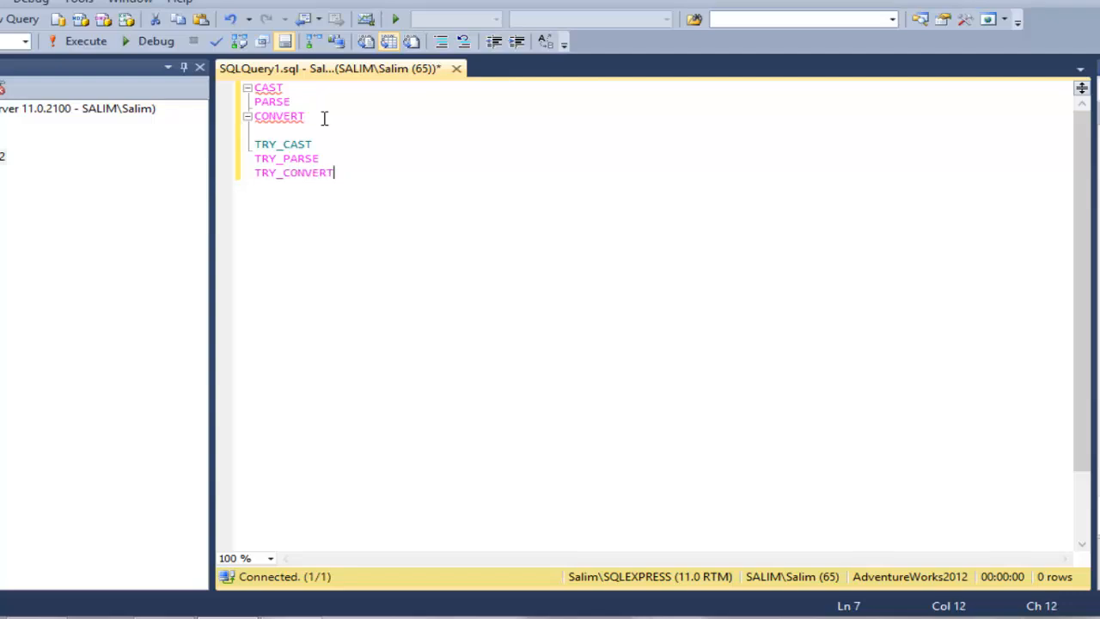
double_click(282, 145)
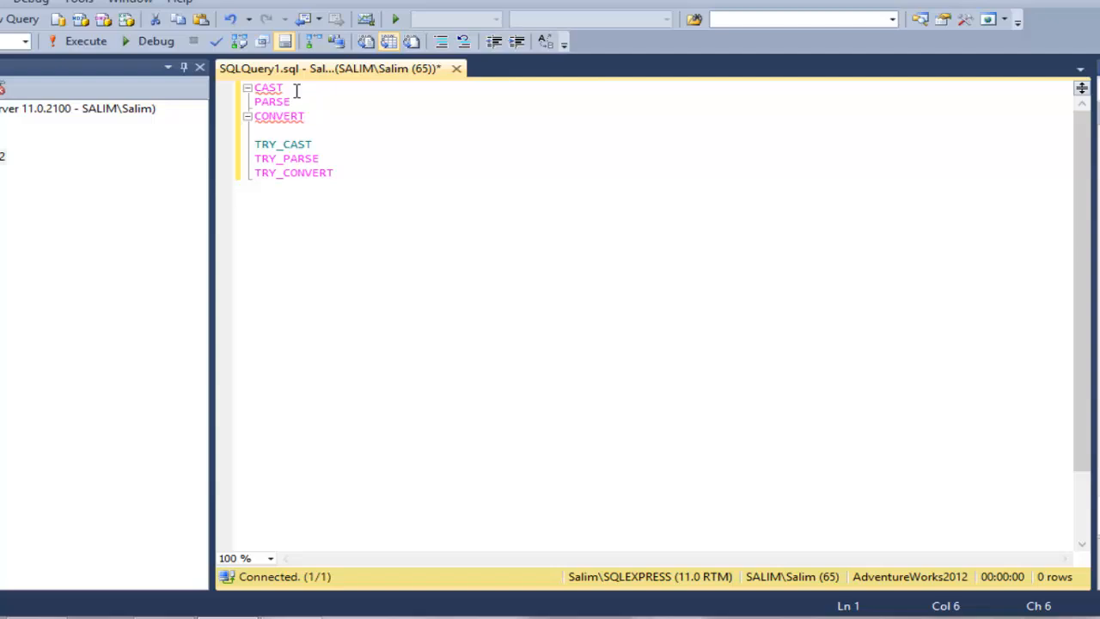
double_click(282, 144)
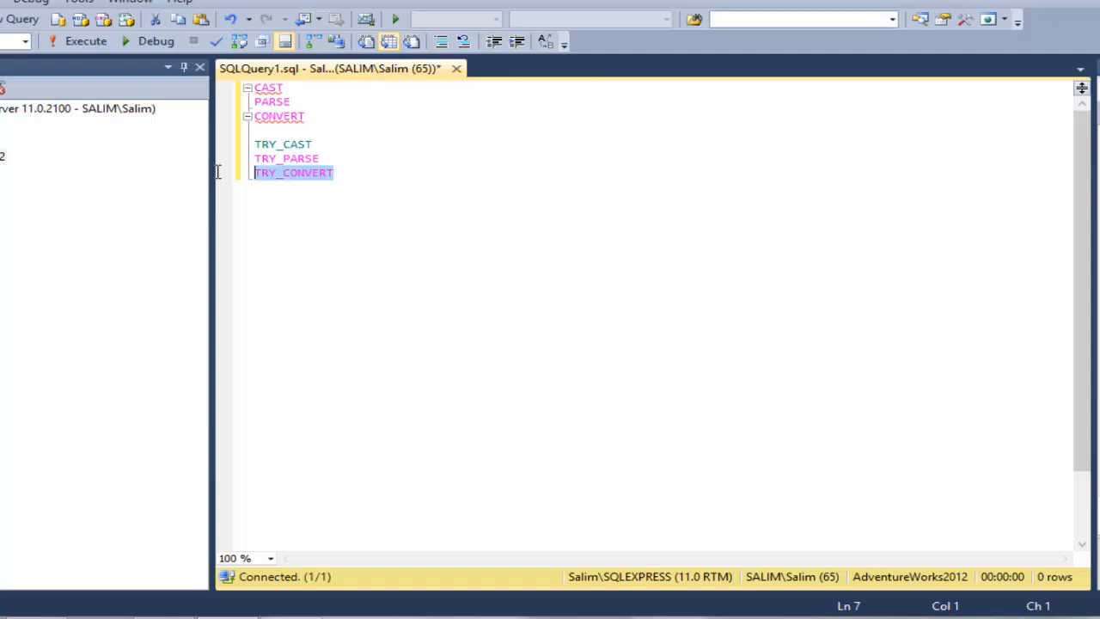
mouse_move(310, 115)
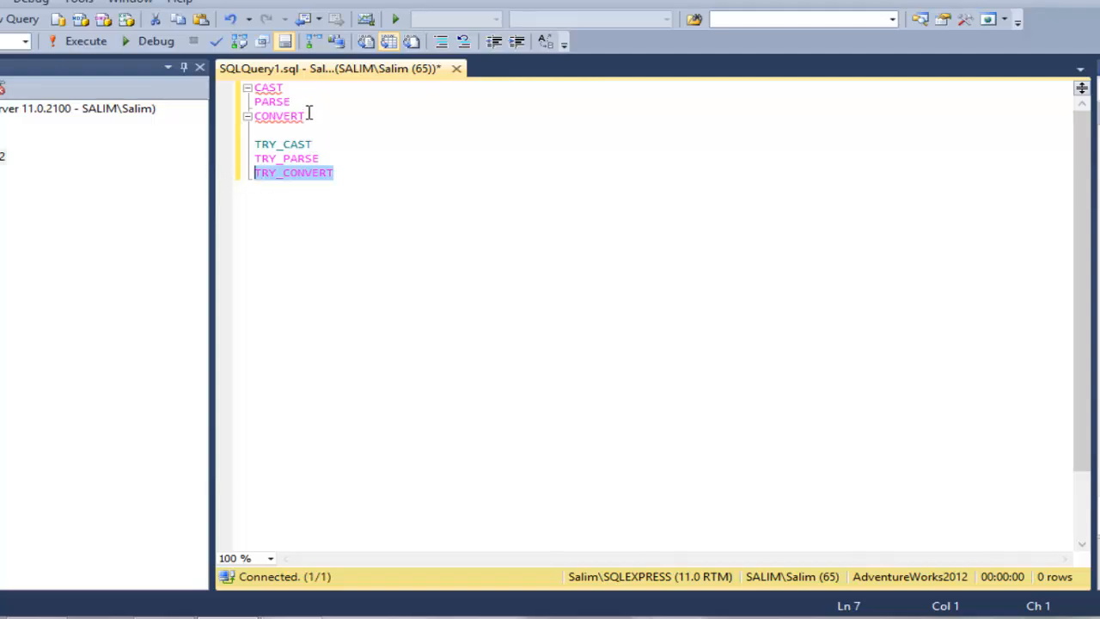
double_click(279, 117)
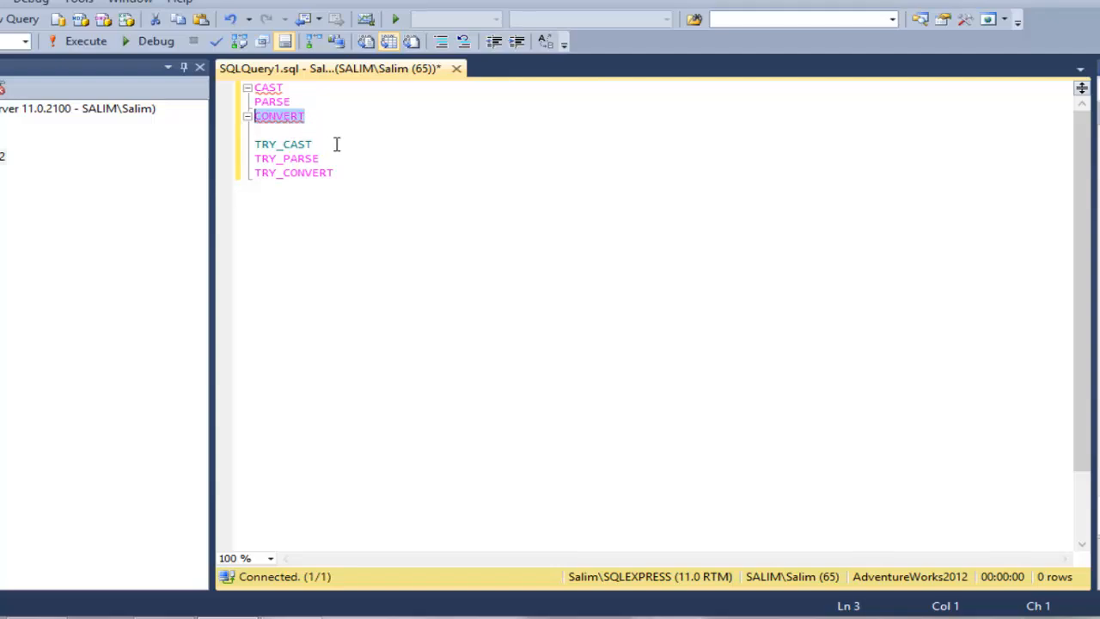
click(292, 101)
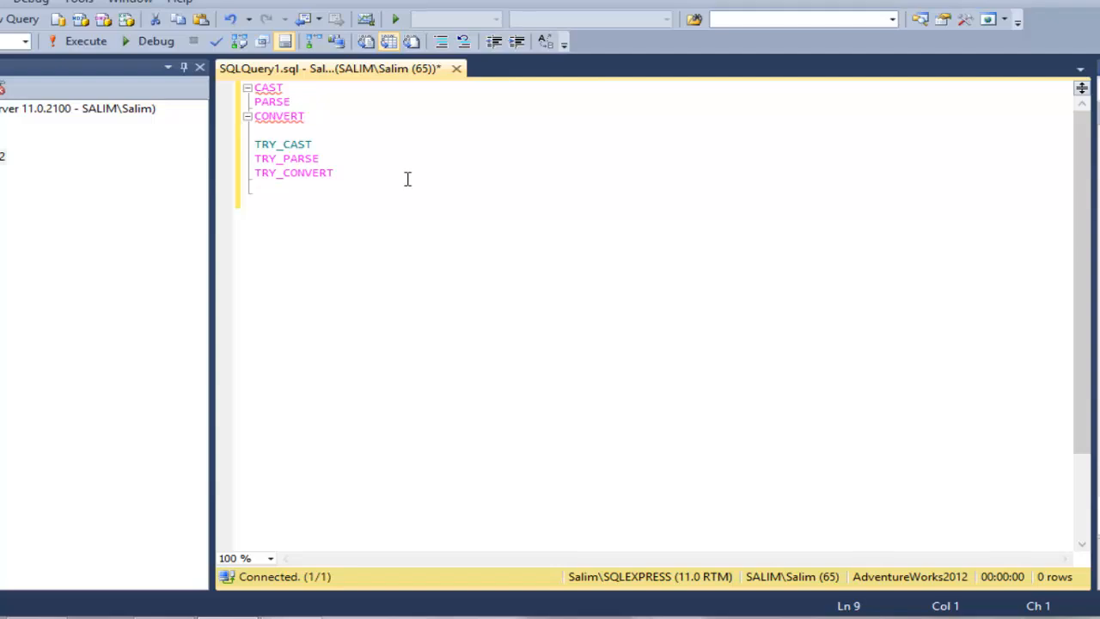
Step: Write the date literal '12/31/2010' in the query
text(12)
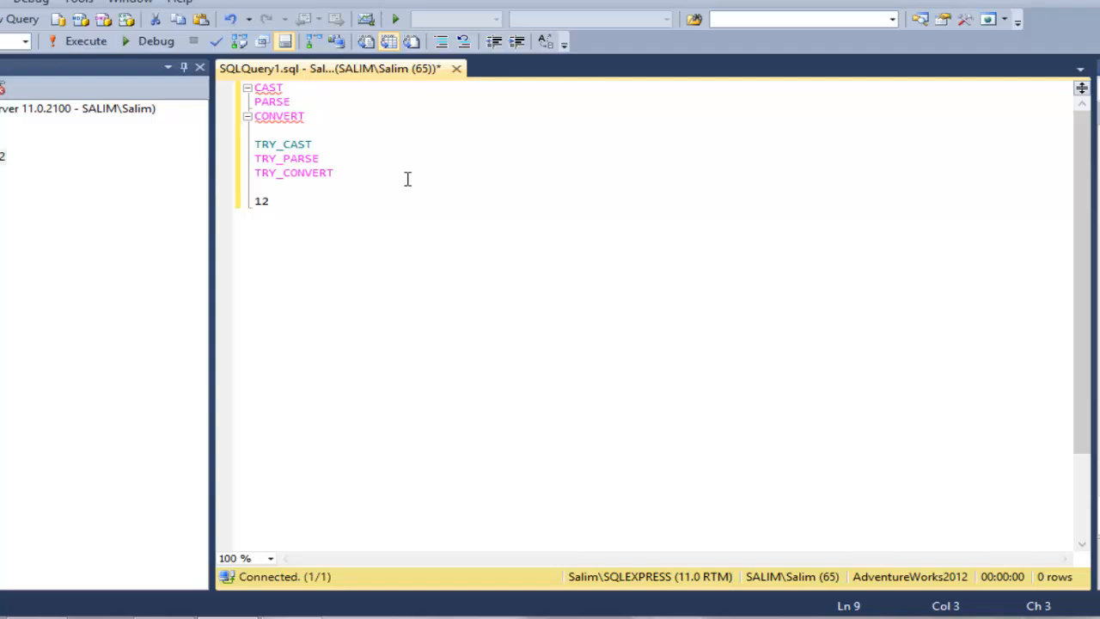
text(/)
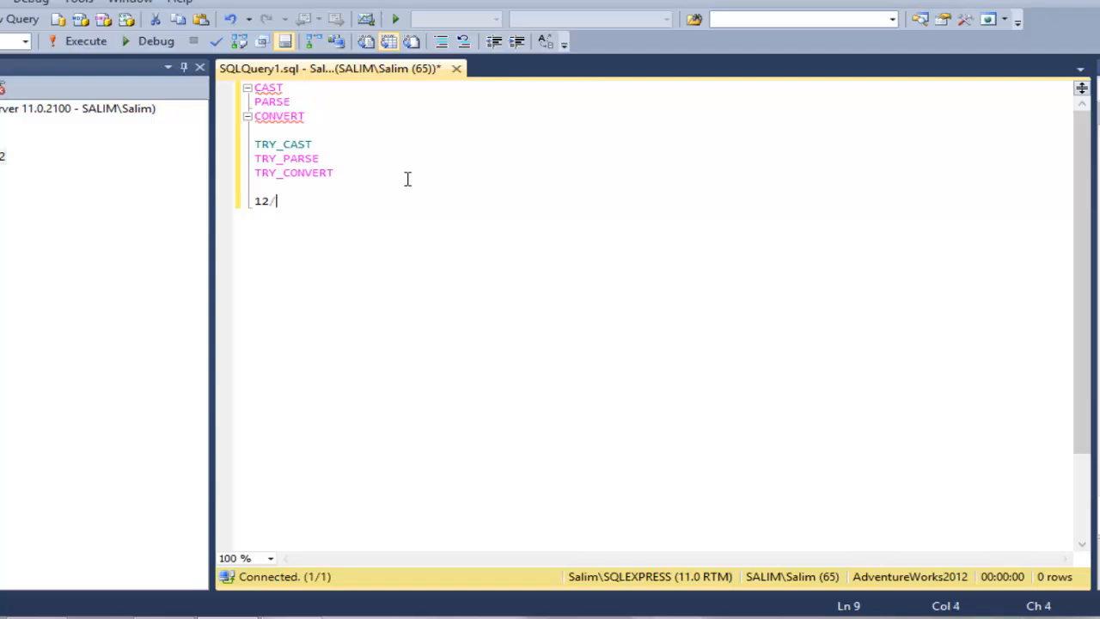
text(31/20)
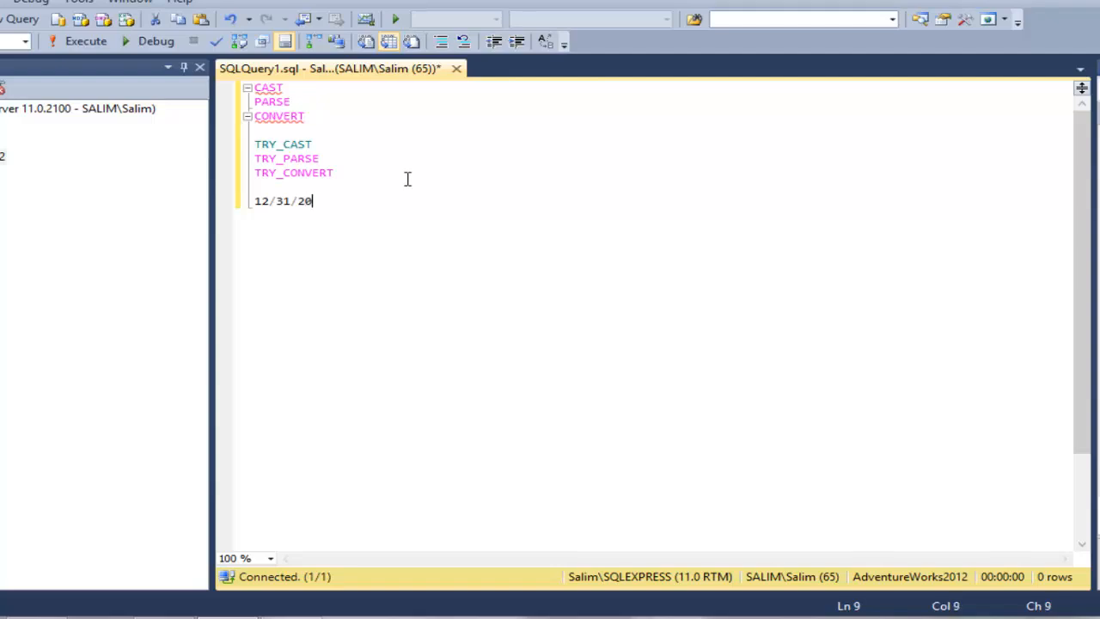
text(10)
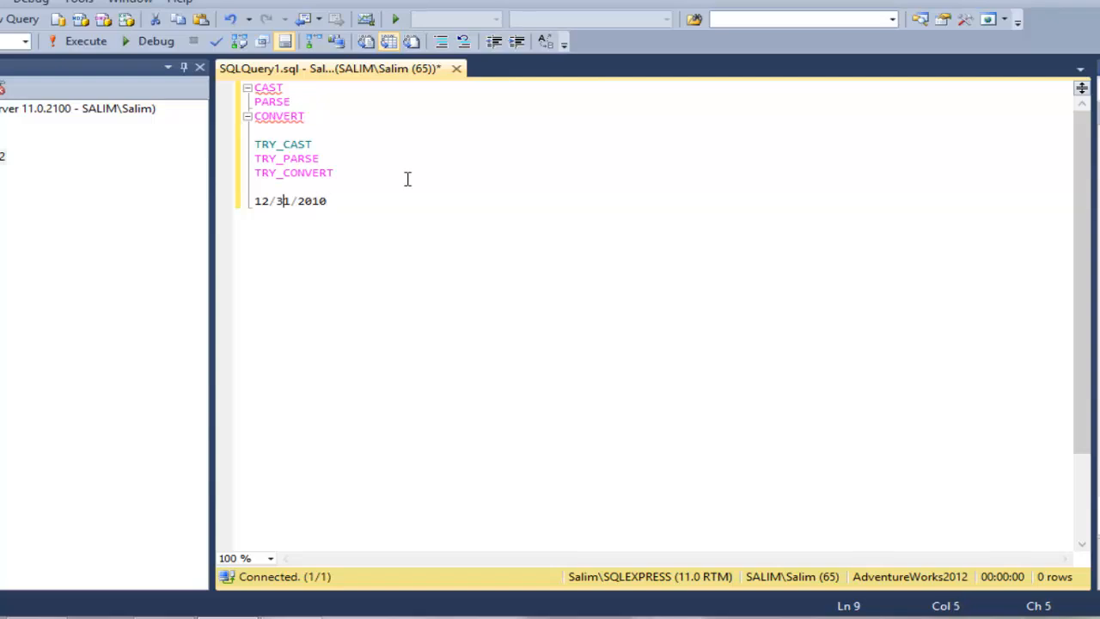
text(')
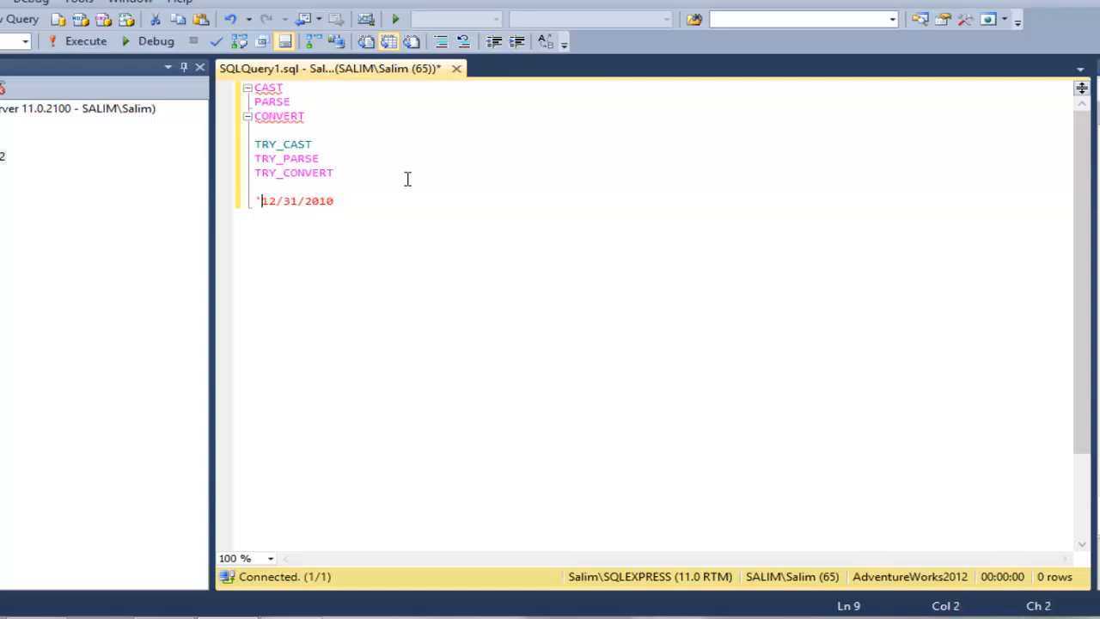
text(')
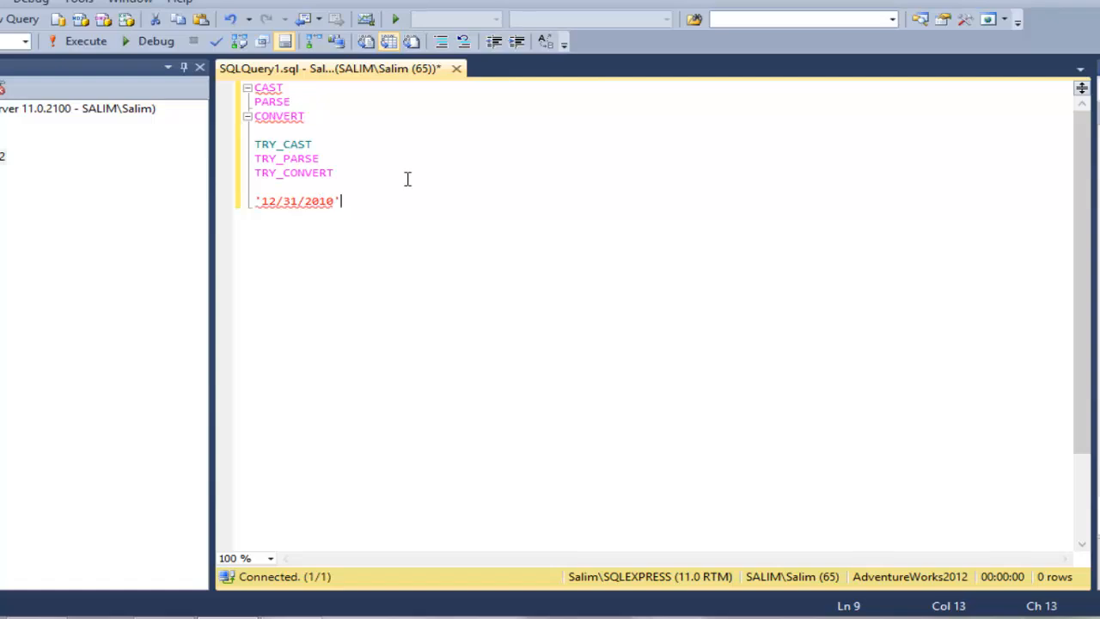
Step: Wrap the date in cast(... as datetime)
click(284, 201)
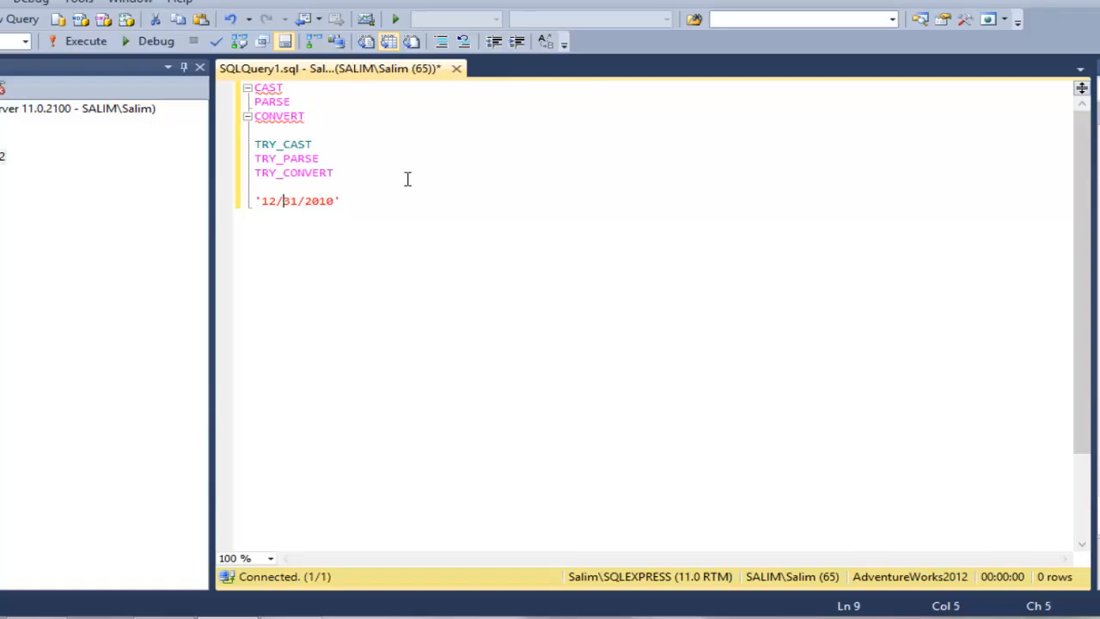
text(cast)
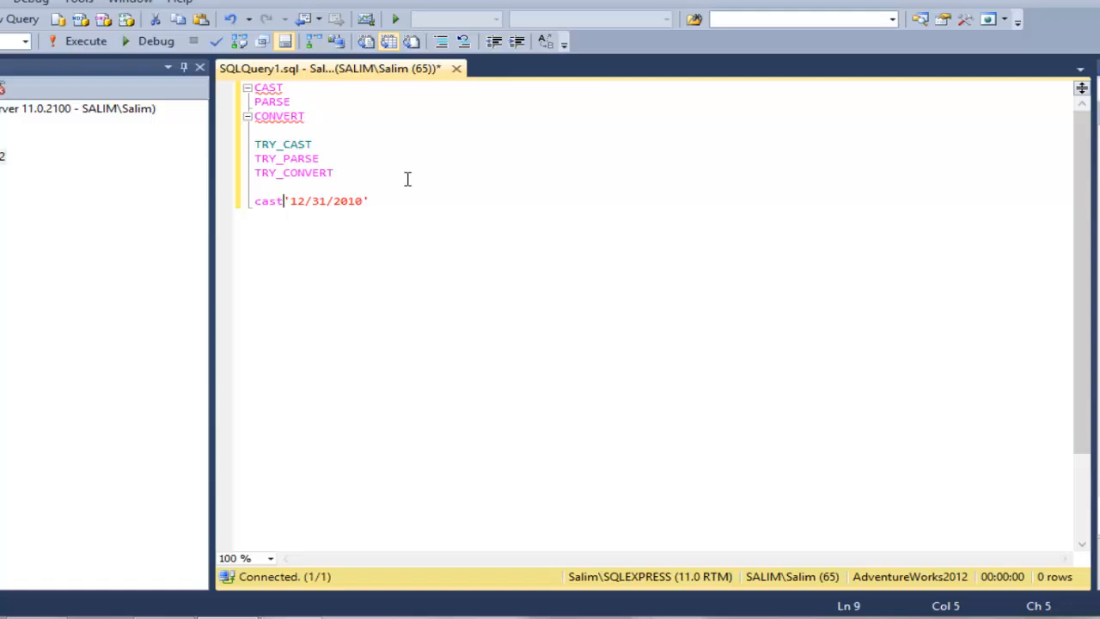
text(()
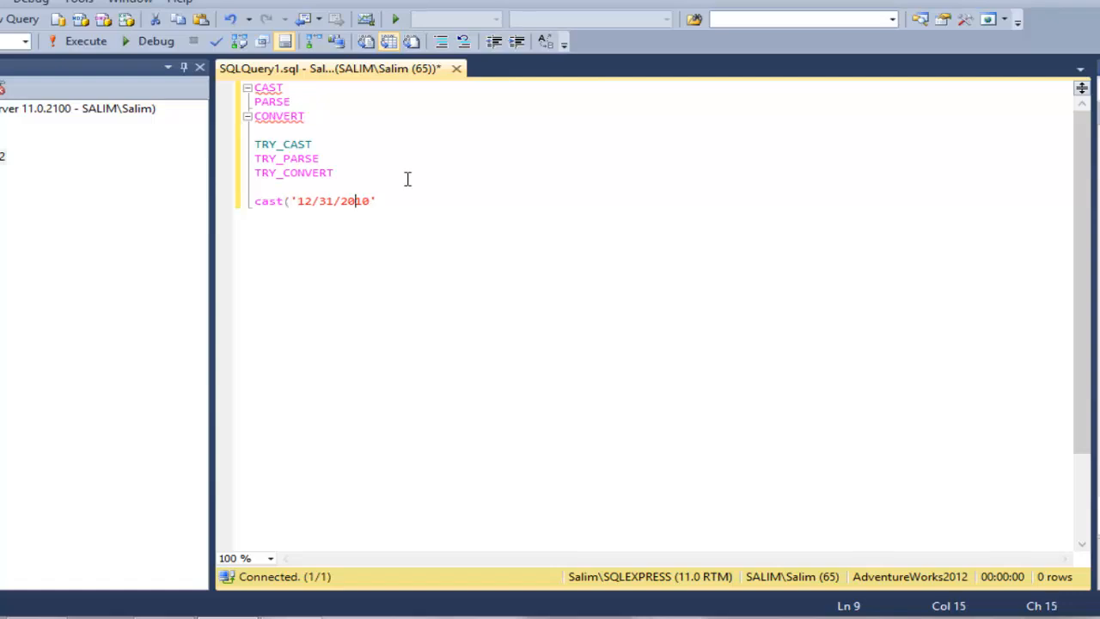
text(as)
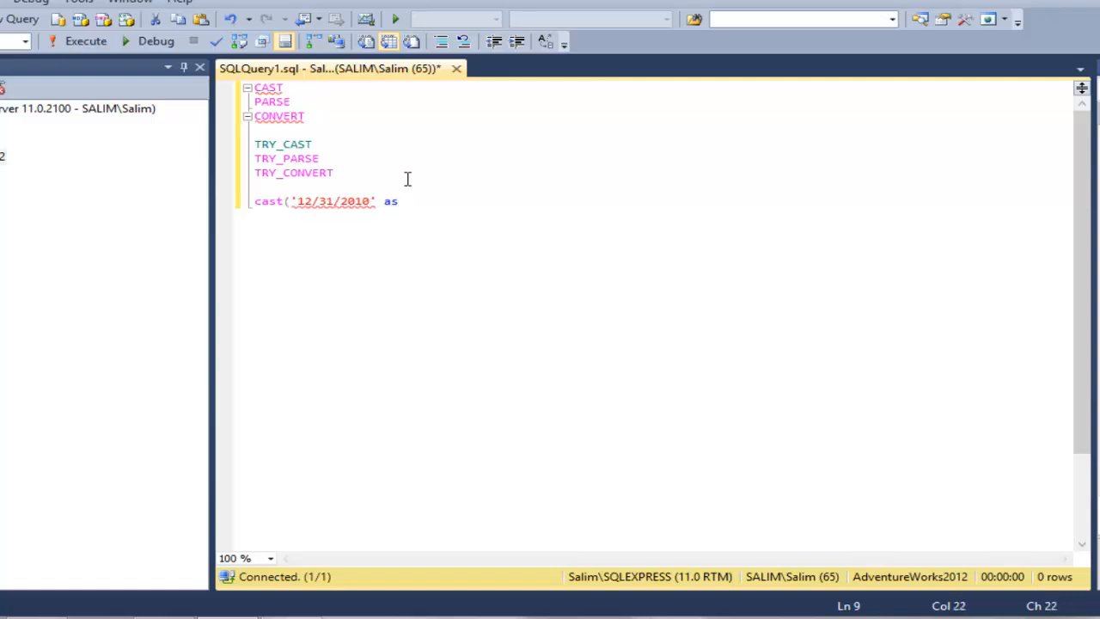
text(dateti)
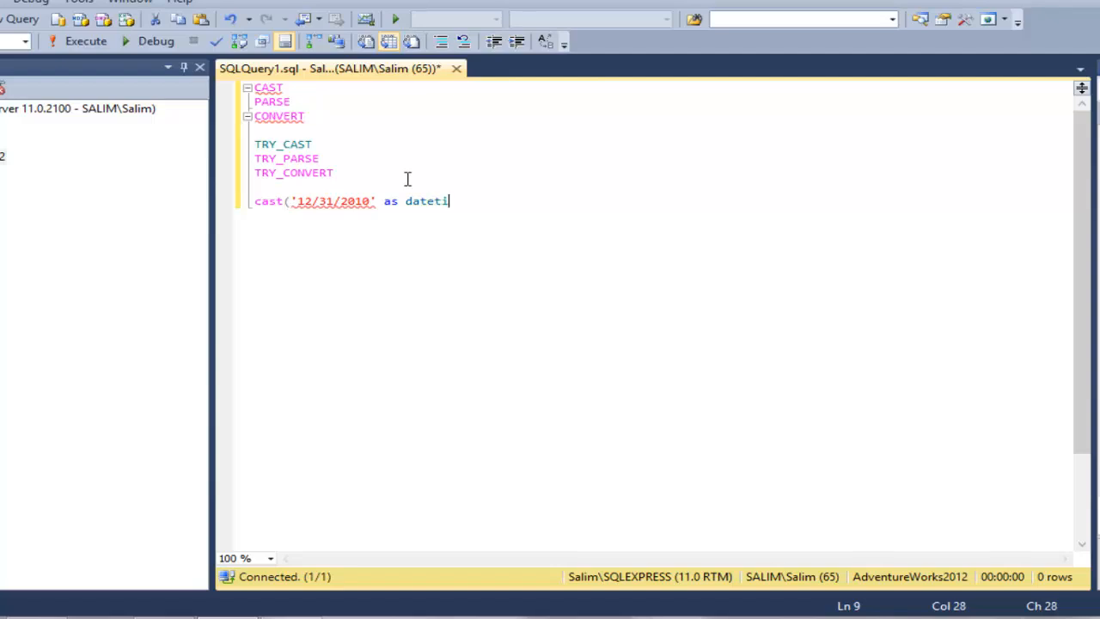
text(me)
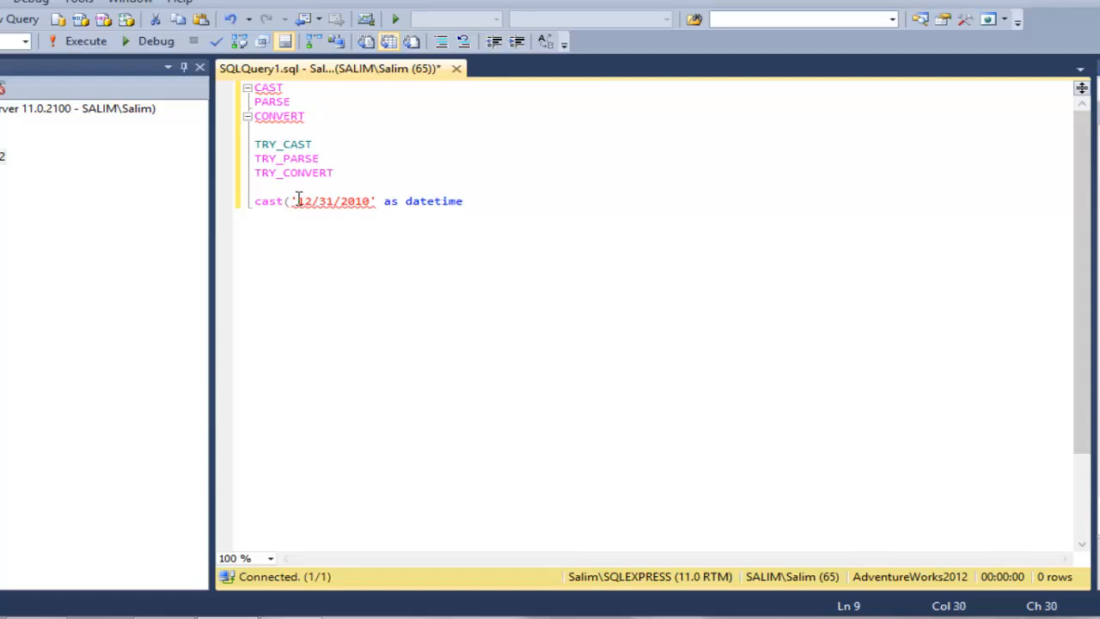
drag(300, 199, 372, 200)
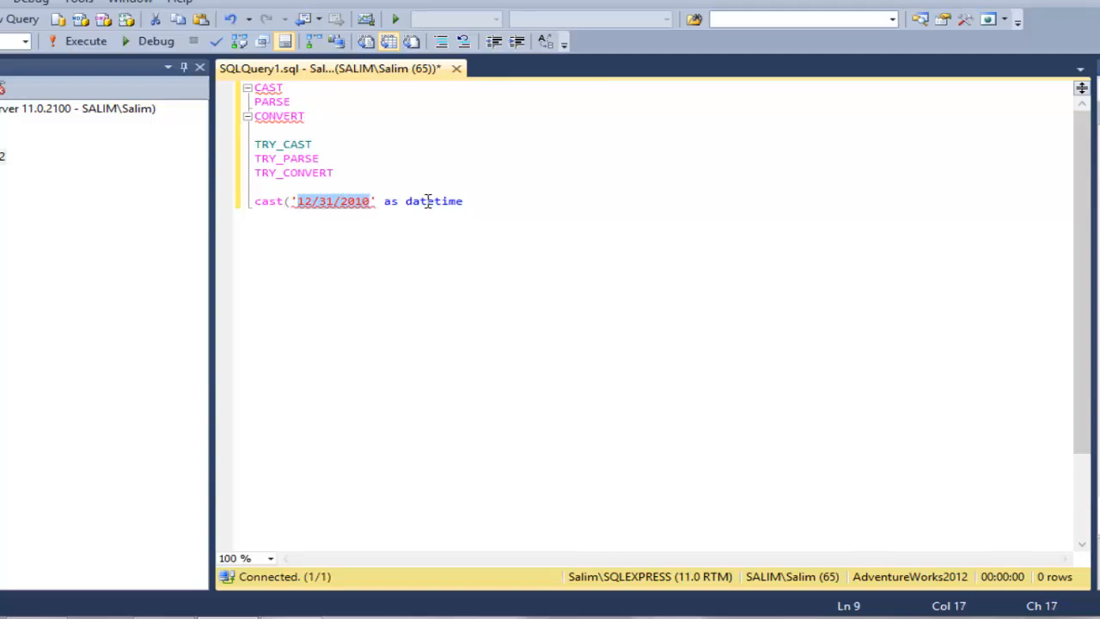
Step: Change the type to datetime2, alias it as result and prefix the statement with select
click(467, 202)
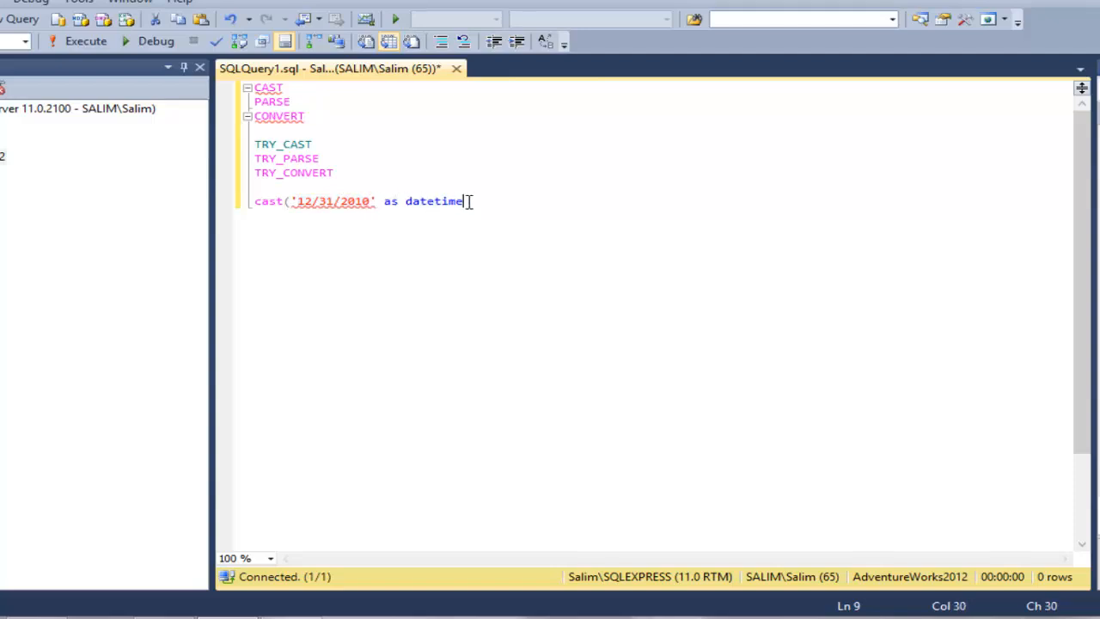
text(2))
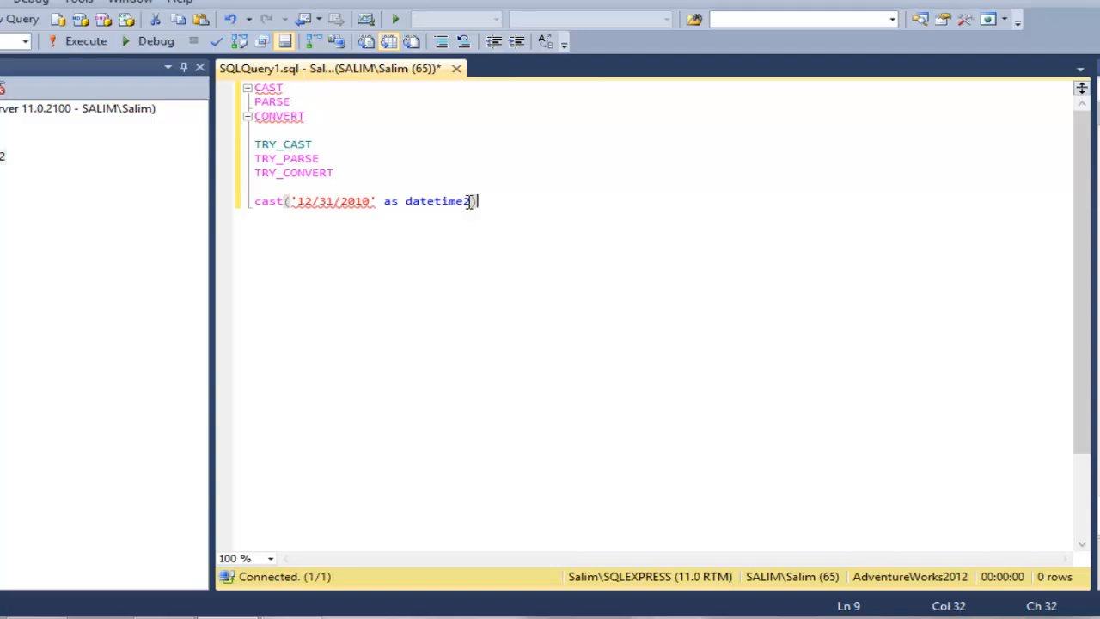
text(as)
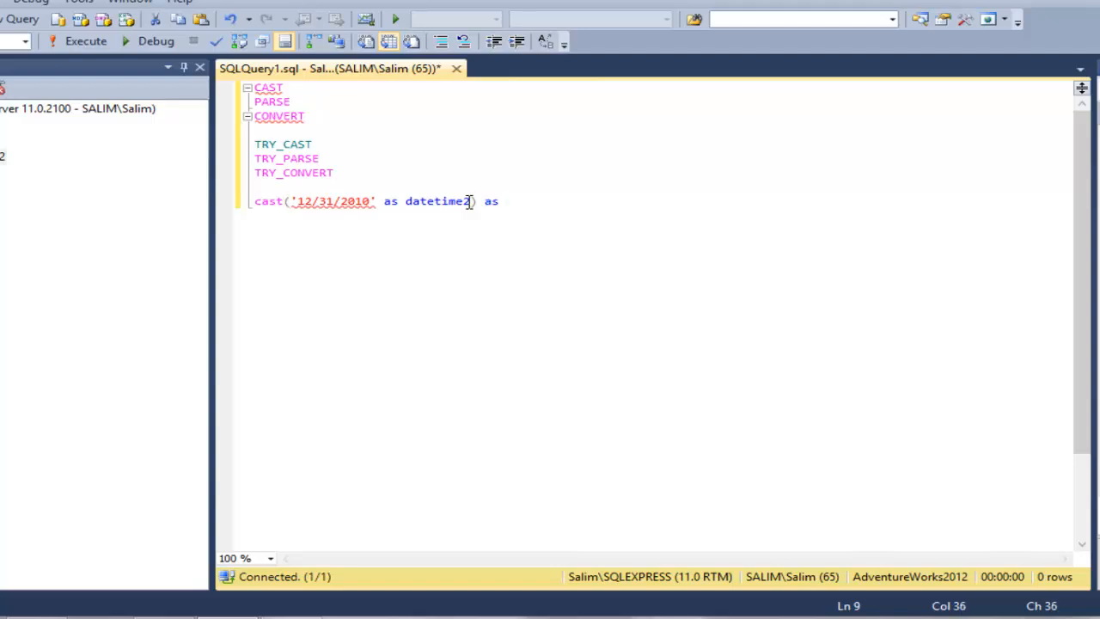
text(result)
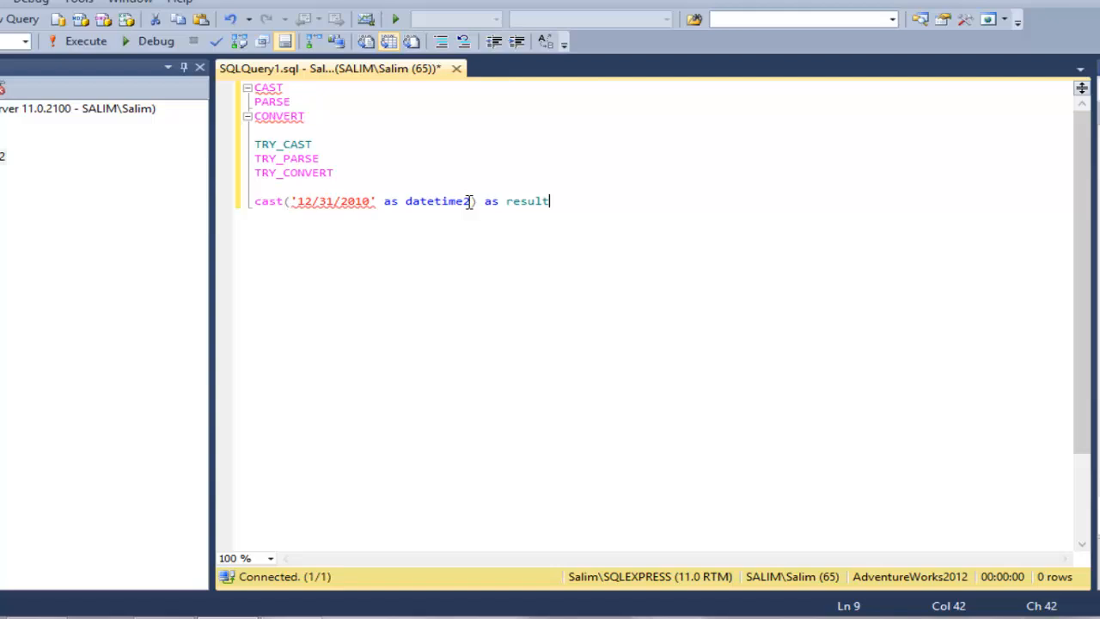
text(;)
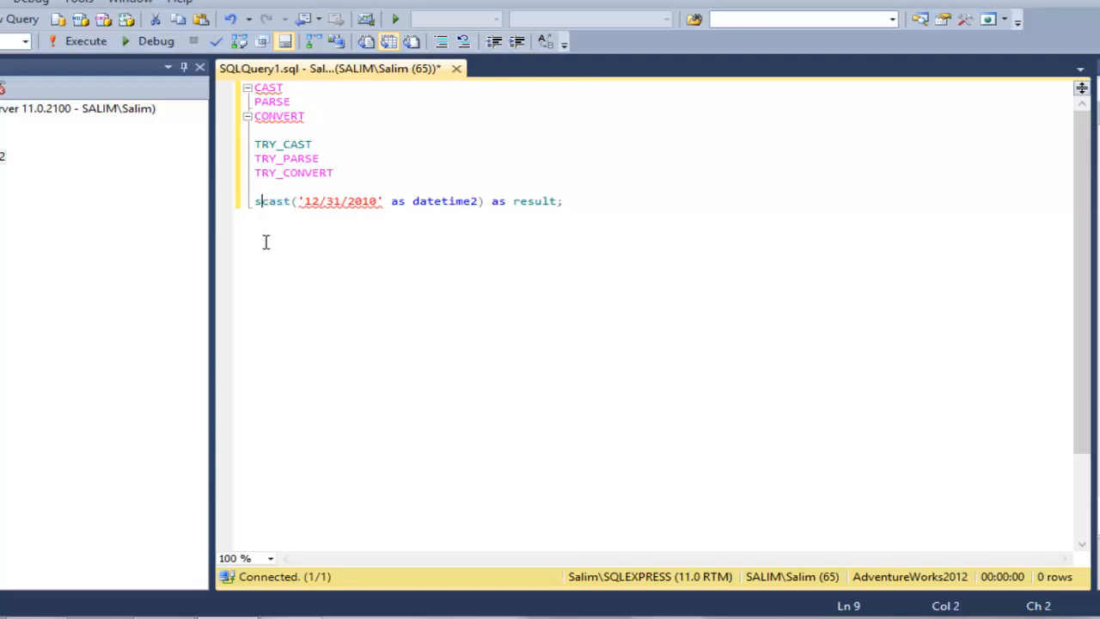
text(elect)
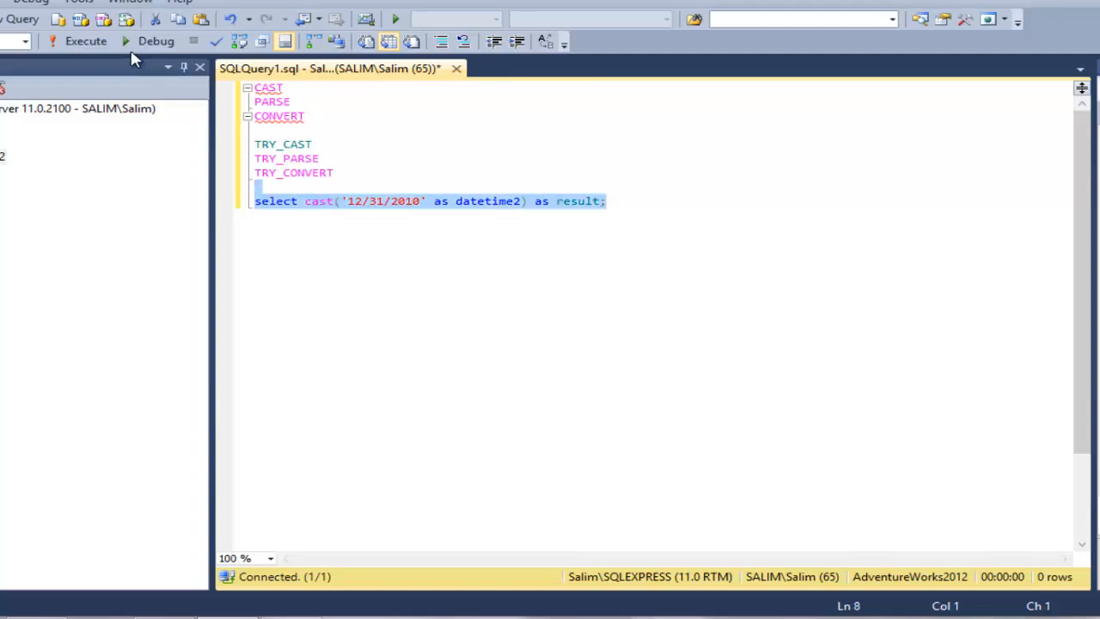
Step: Run the cast of '12/31/2010' as datetime2 and see it convert successfully
click(63, 45)
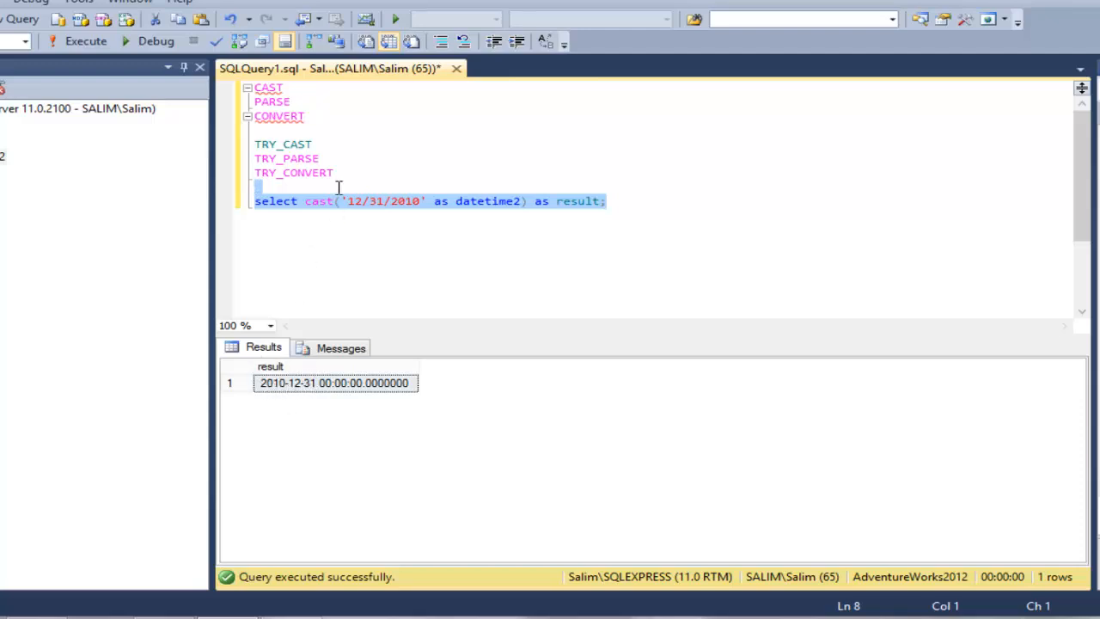
click(461, 201)
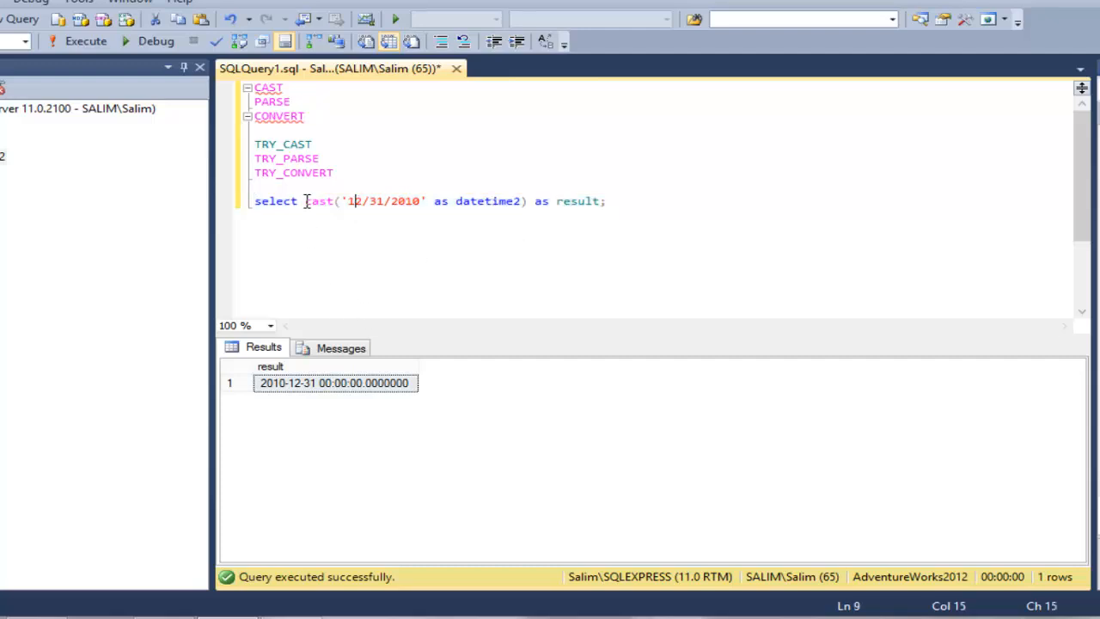
text(try_)
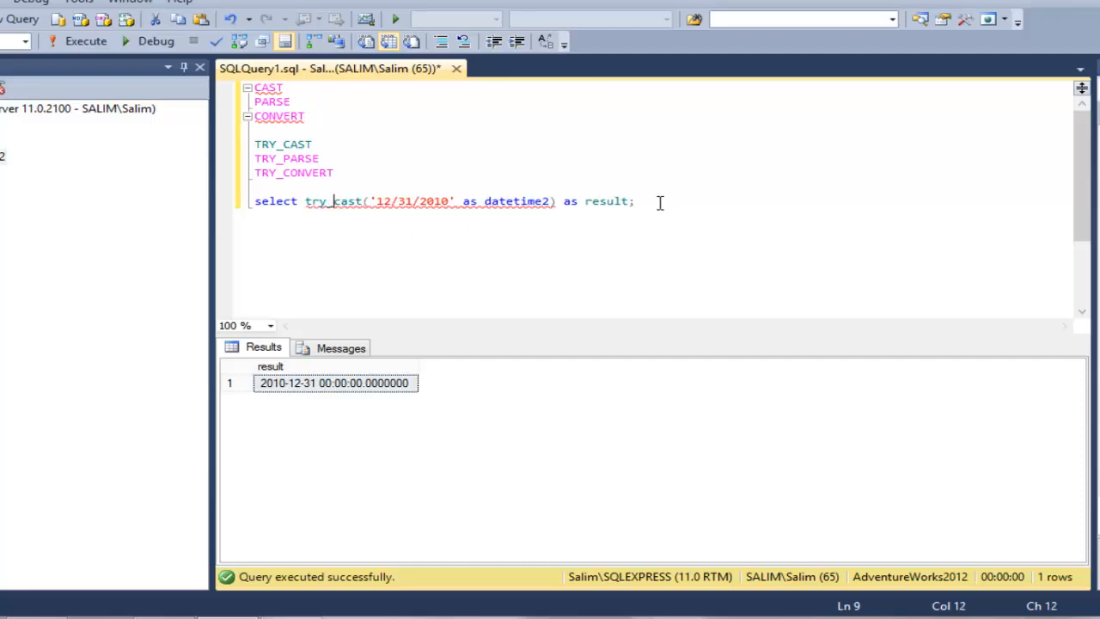
click(84, 41)
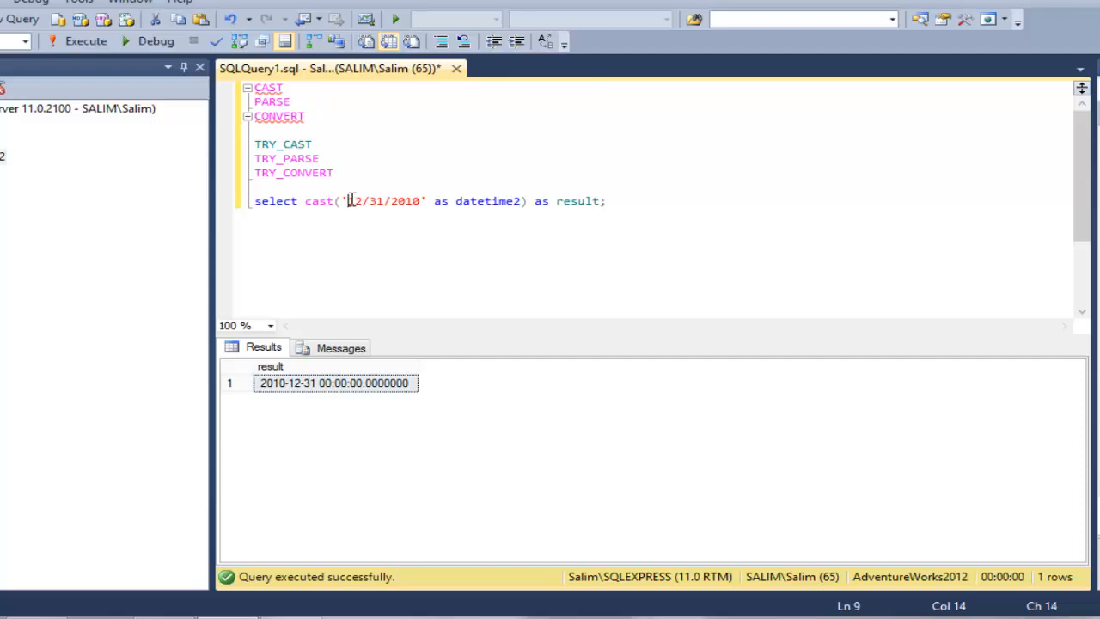
Step: Change the date to '31/12/2010' and run the cast to get a conversion error
click(351, 199)
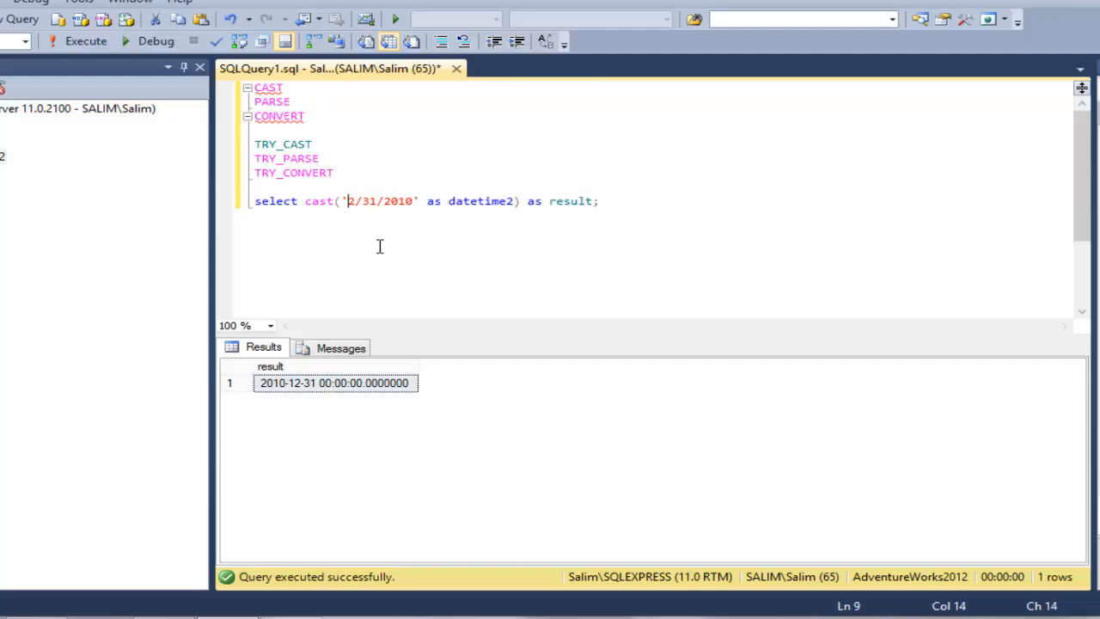
text(31/1/2010)
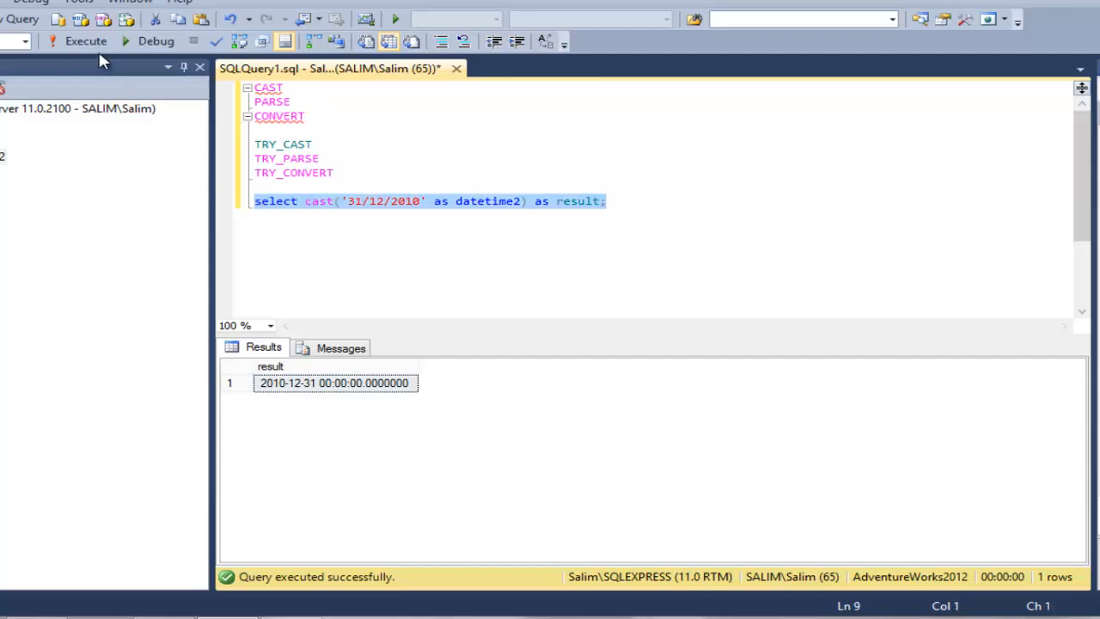
click(86, 43)
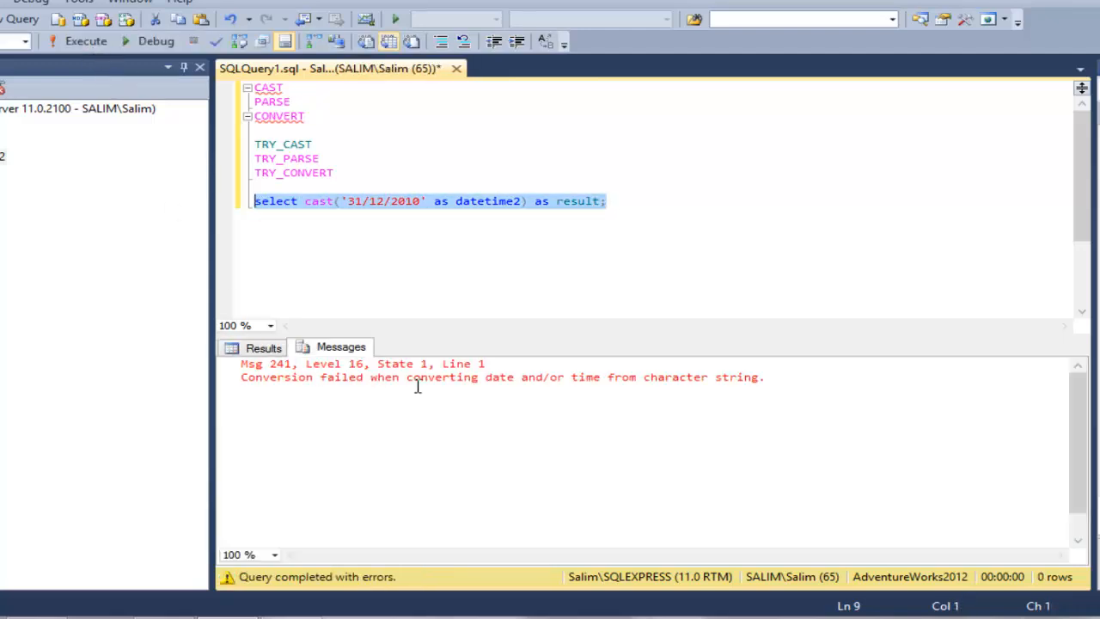
Step: Change cast to try_cast and select the statement so it returns NULL instead of erroring
click(306, 201)
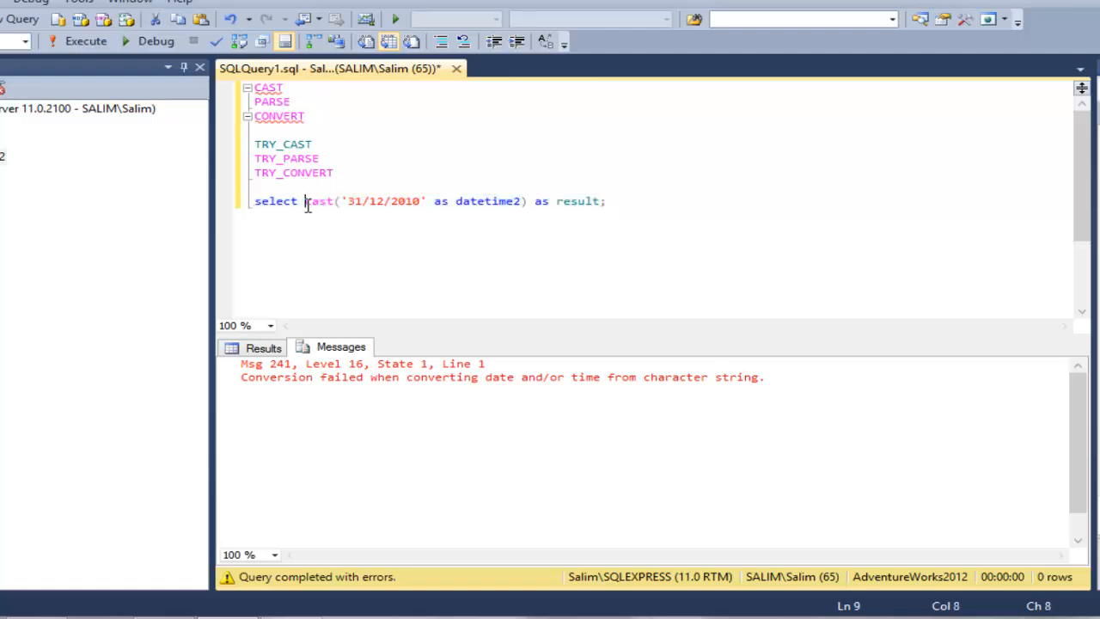
text(try)
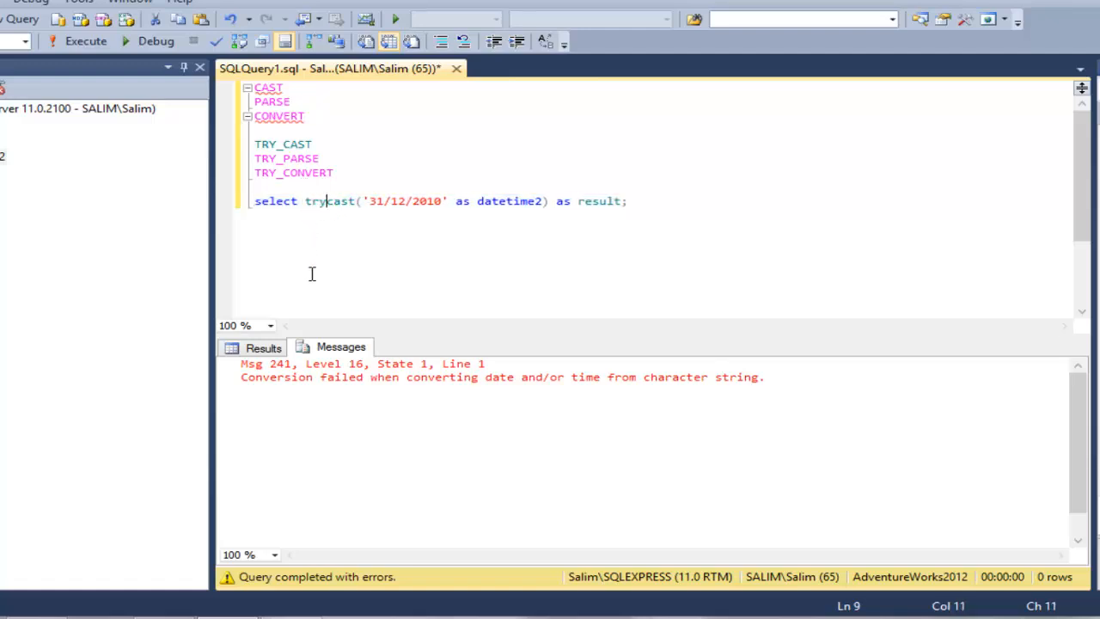
drag(306, 201, 637, 201)
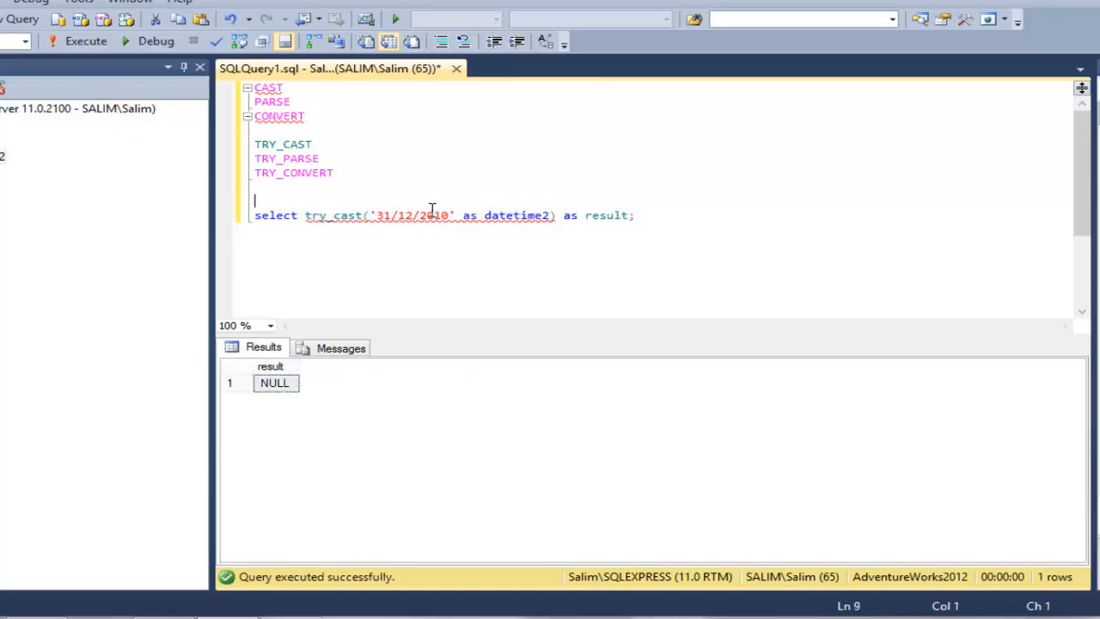
mouse_move(392, 203)
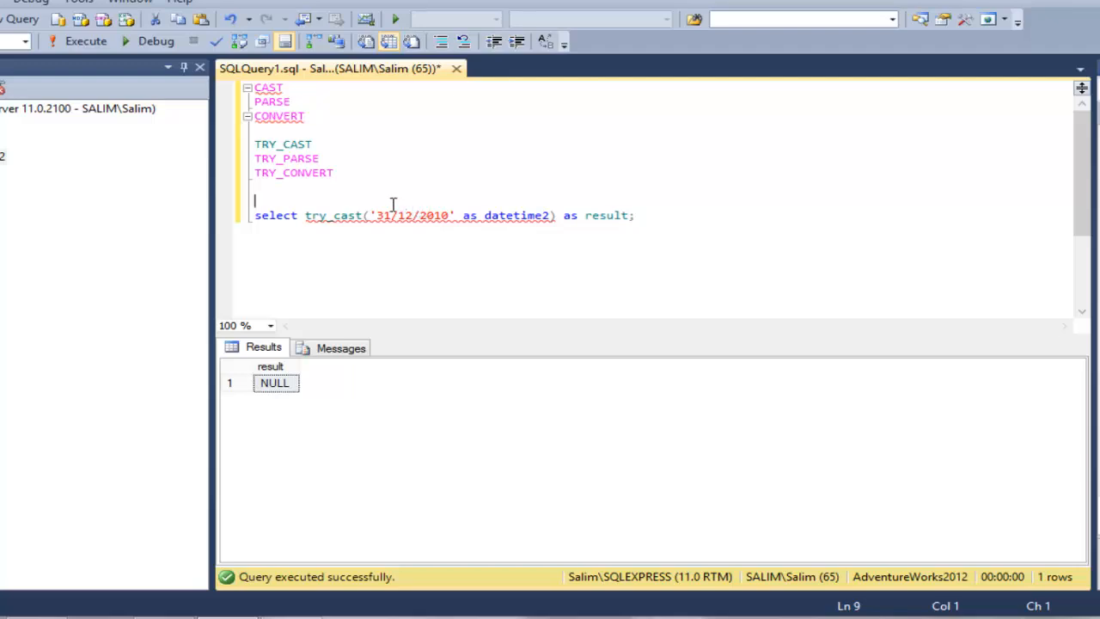
mouse_move(452, 203)
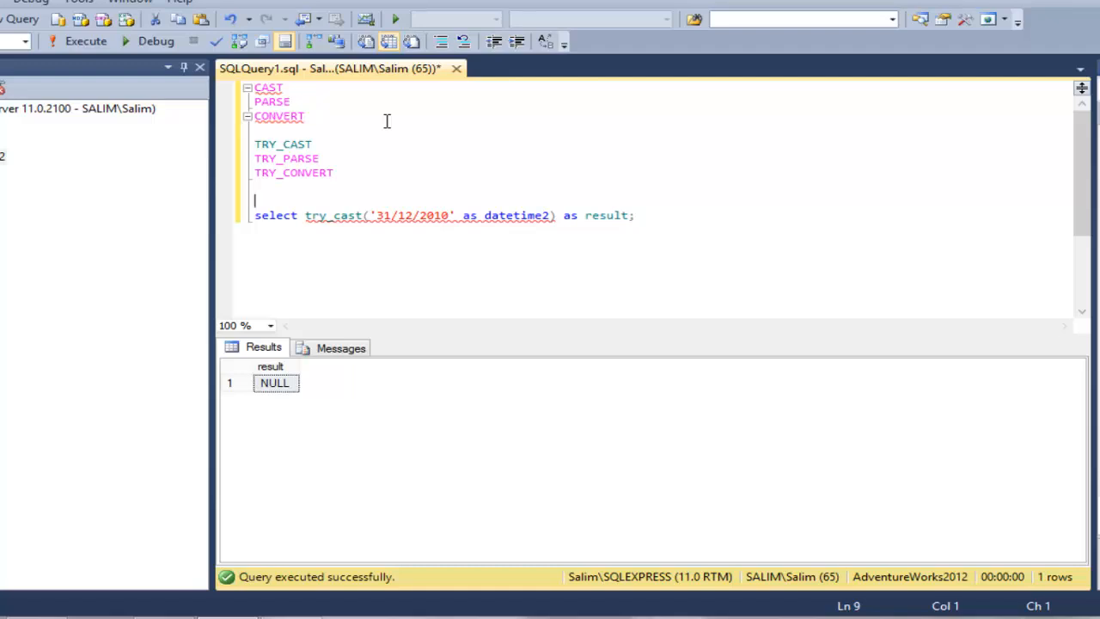
Step: Add set dateformat dmy; and run it, then run the try_cast so 31/12/2010 converts
text(set date)
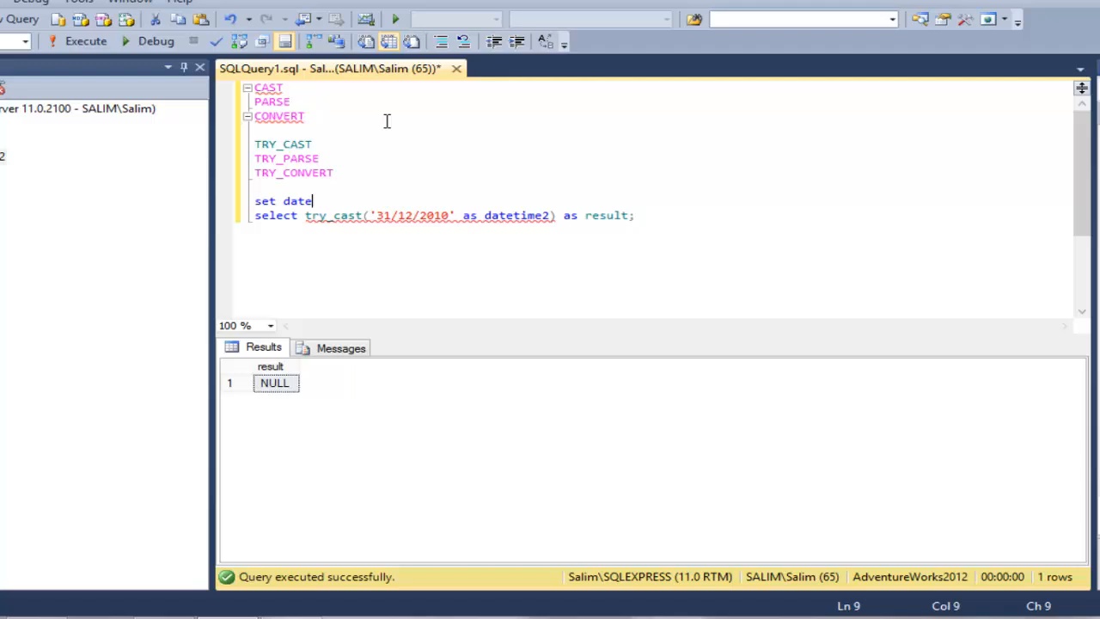
text(forma)
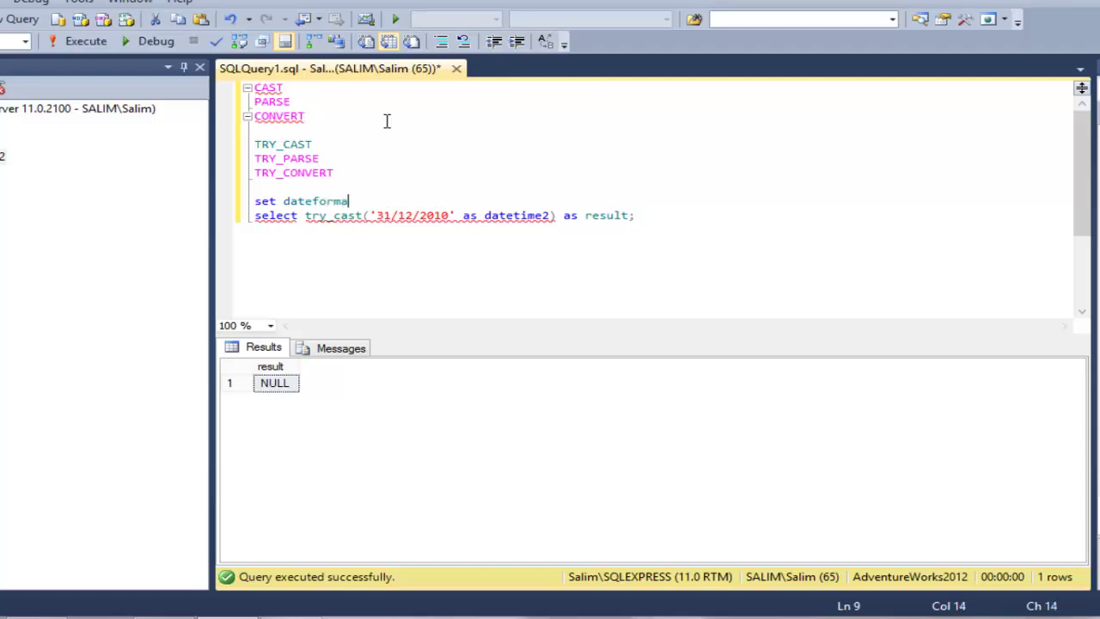
text(t)
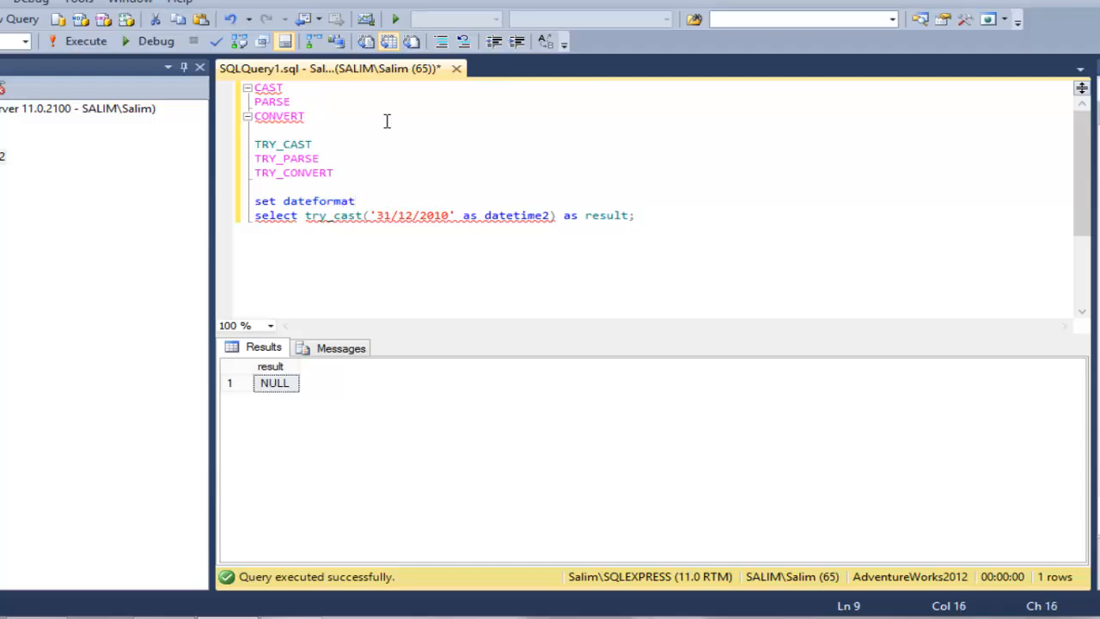
text(dm)
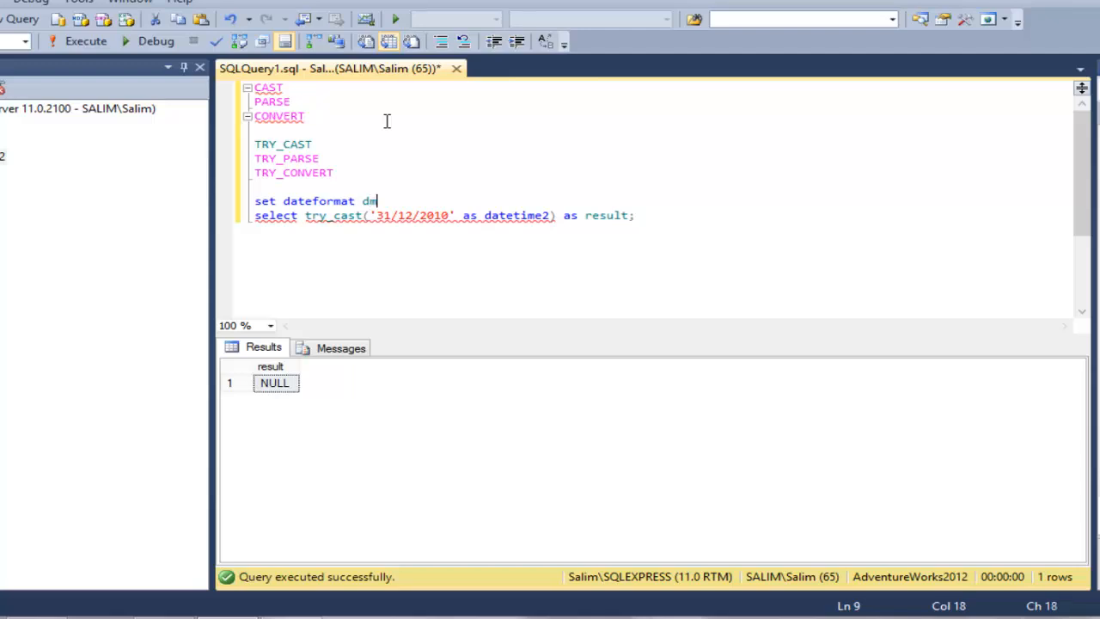
text(y;)
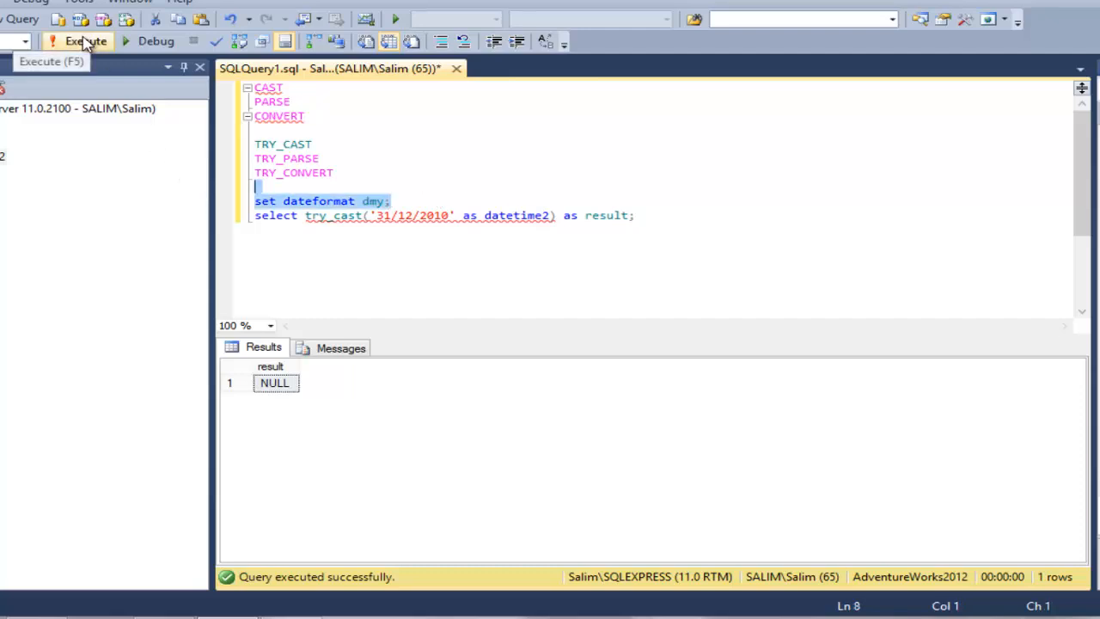
click(82, 43)
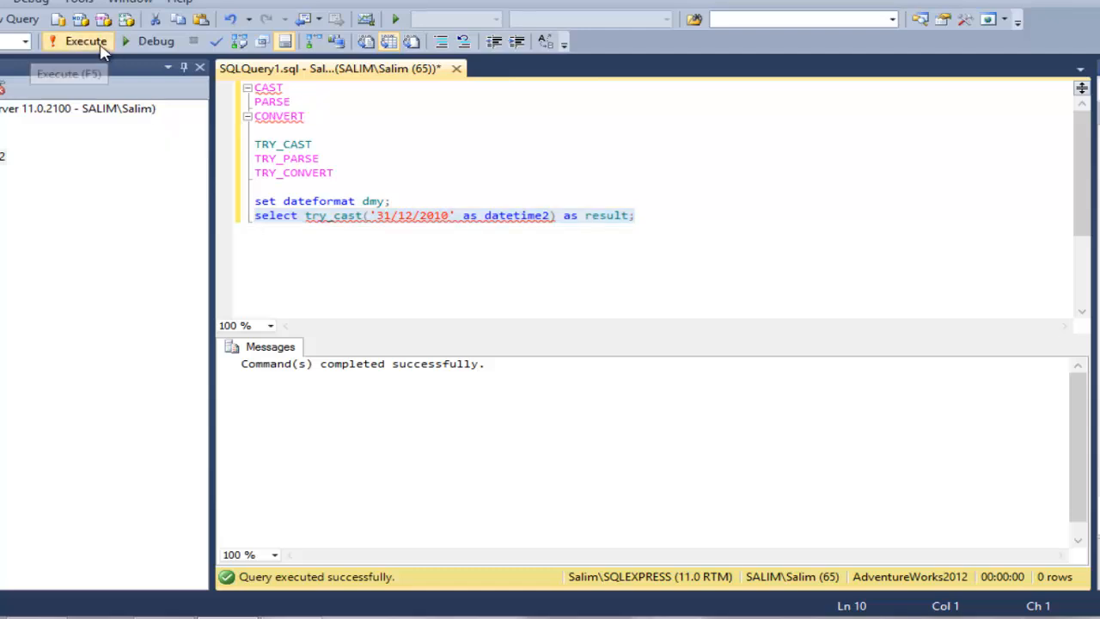
click(77, 43)
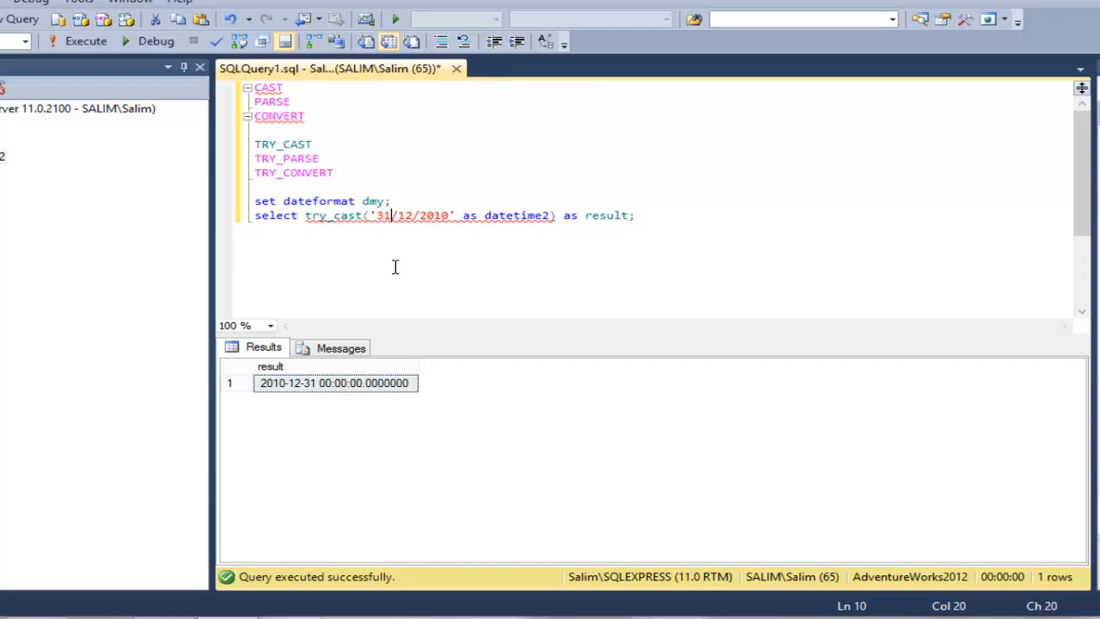
Step: Change the date back to '12/31/2010' so try_cast now returns NULL under dmy
text(12)
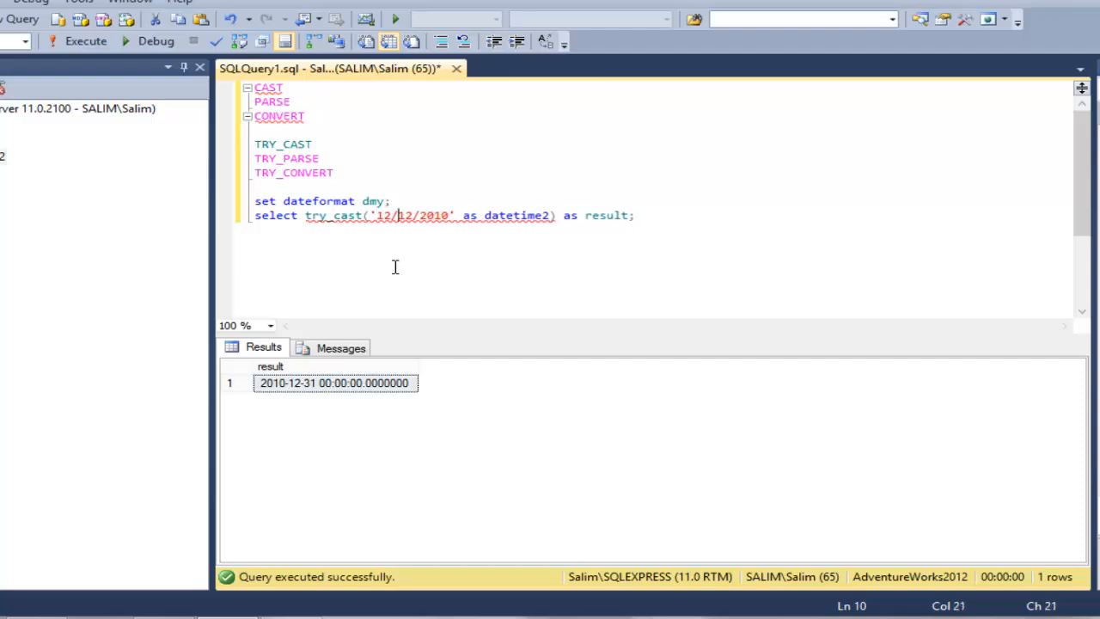
key(Backspace)
text(select )
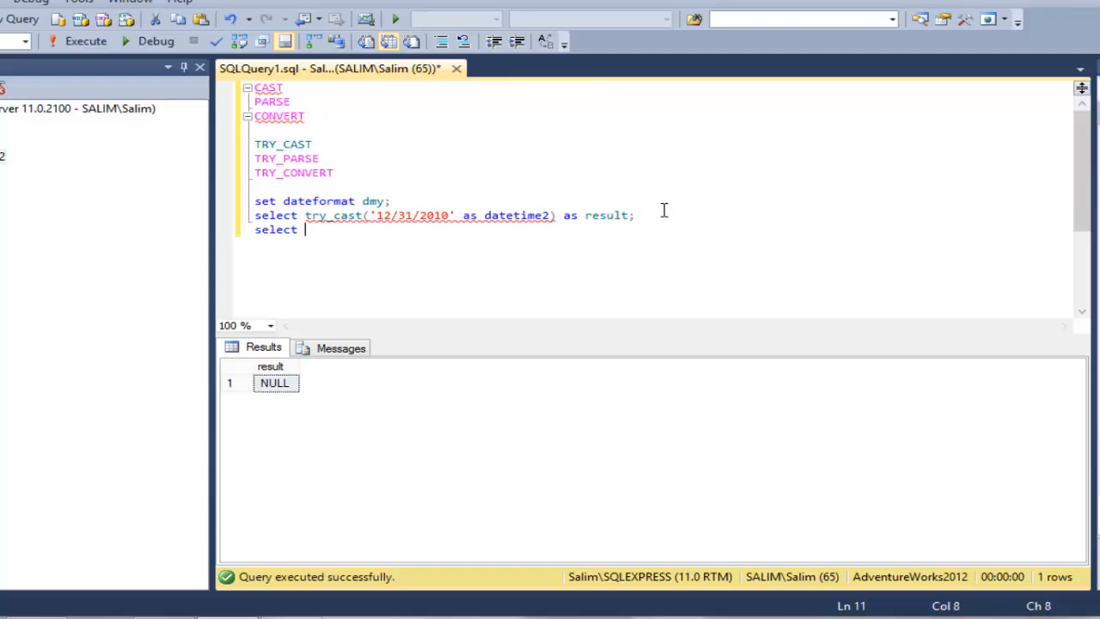
Step: Write select try_cast(10.7649 as decimal(5,2)) as result;
text(try_cast)
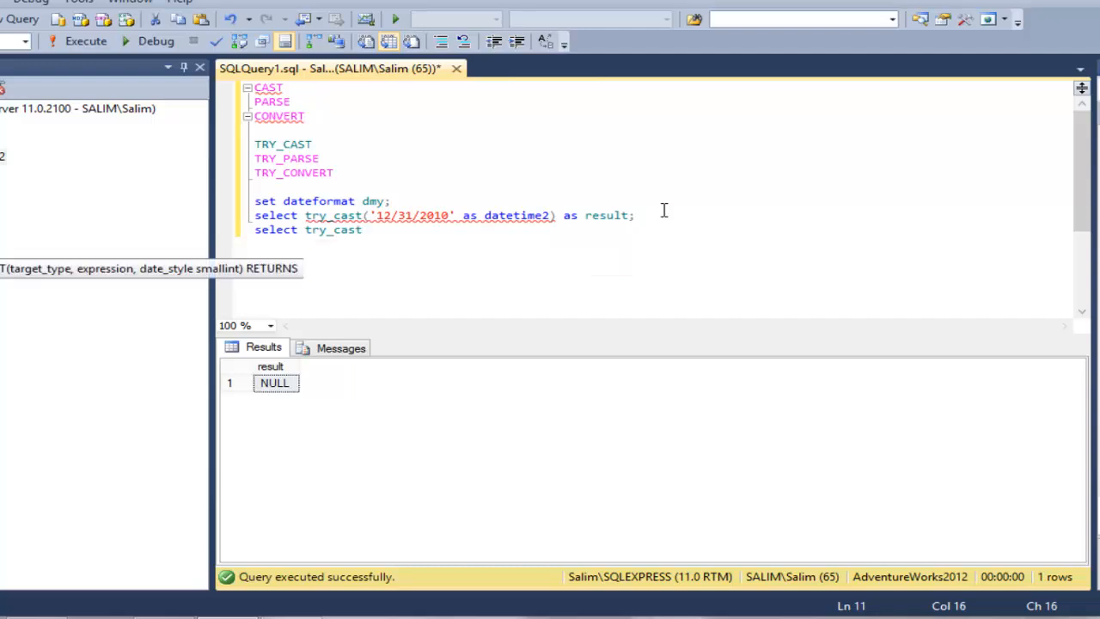
text(()
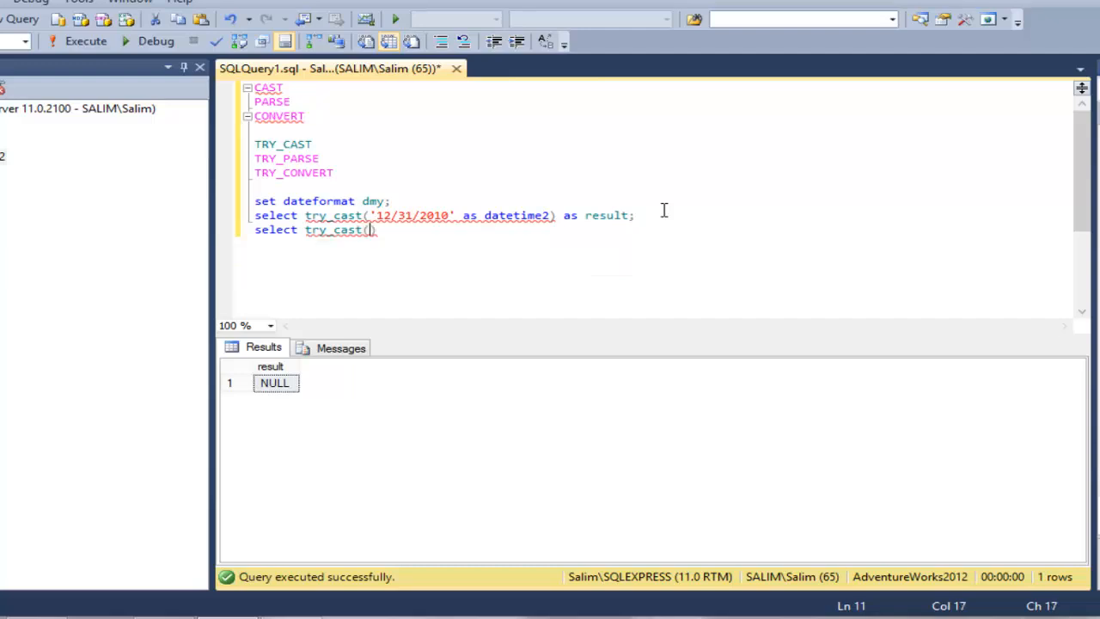
text(10.)
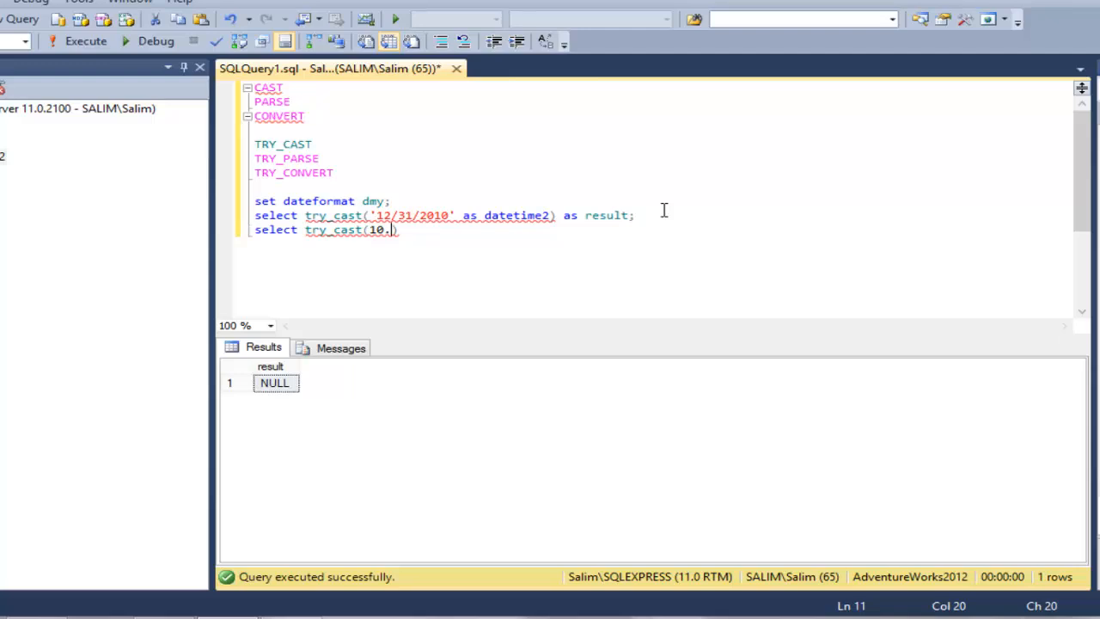
text(7649 as)
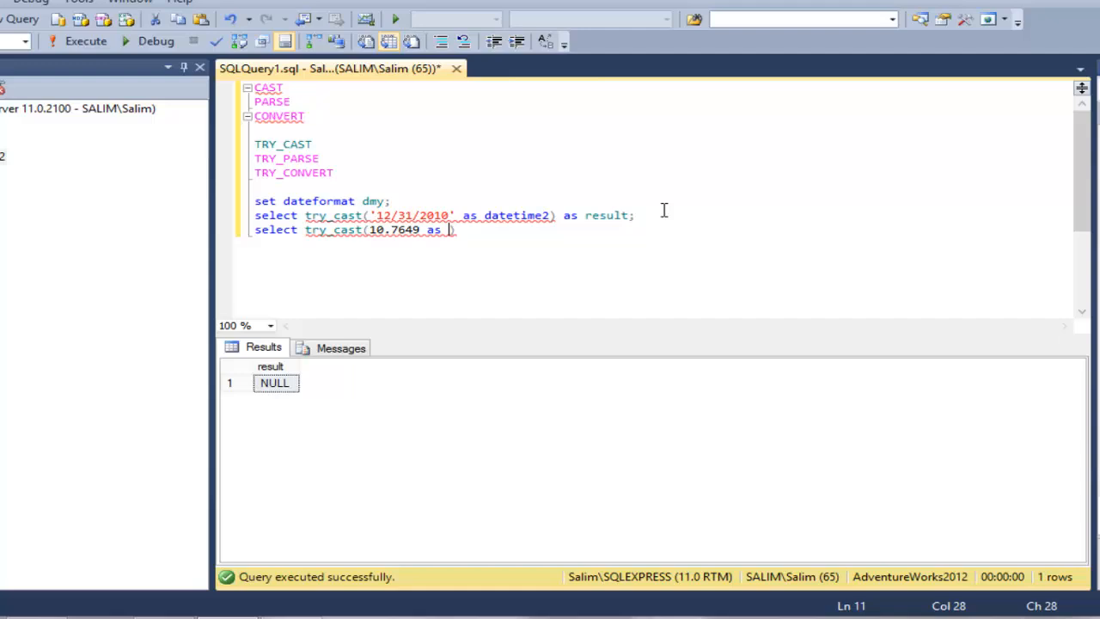
text(decimal()
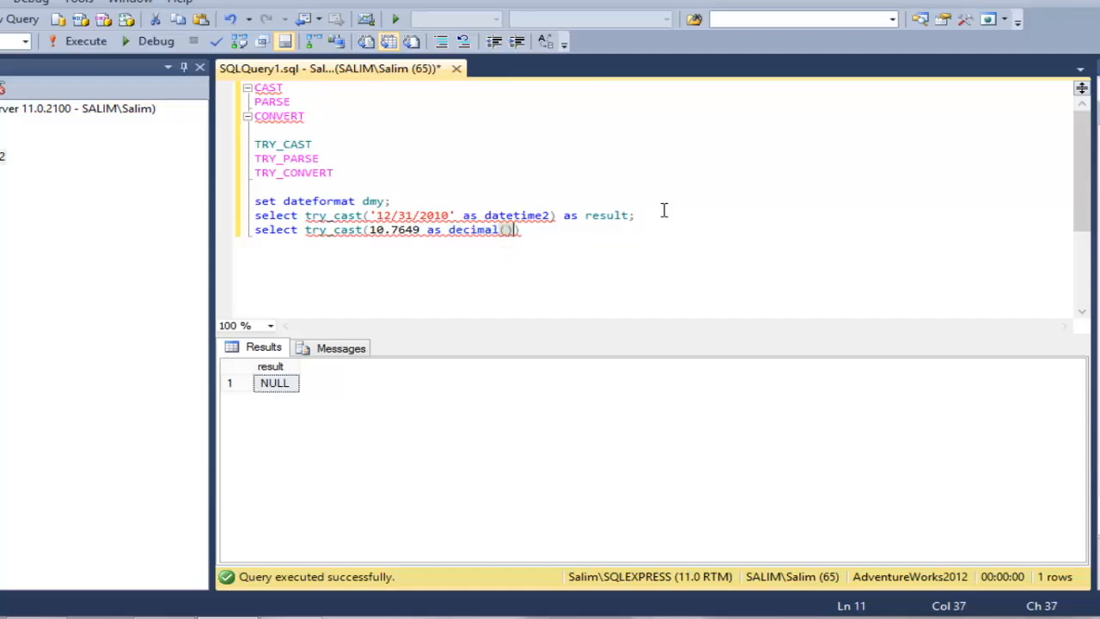
text(5,2)
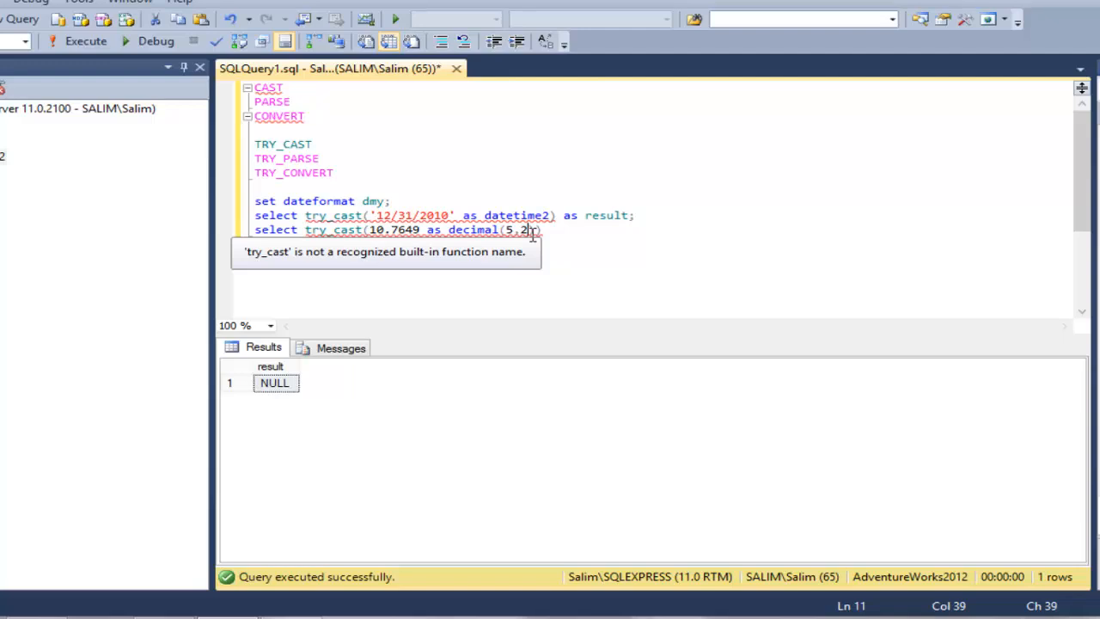
mouse_move(577, 275)
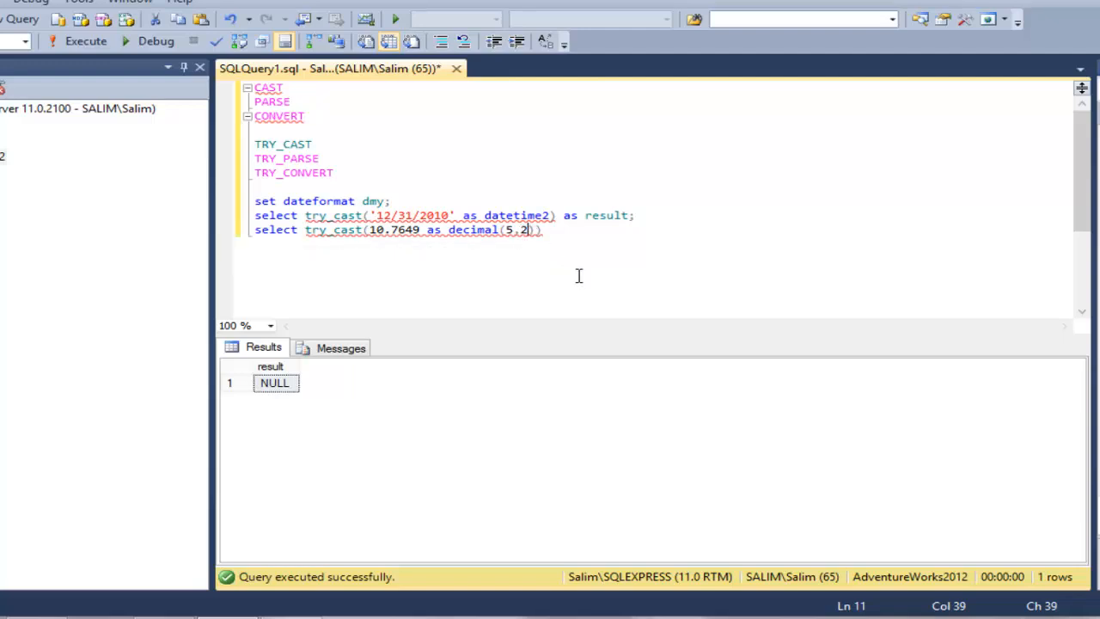
text(as)
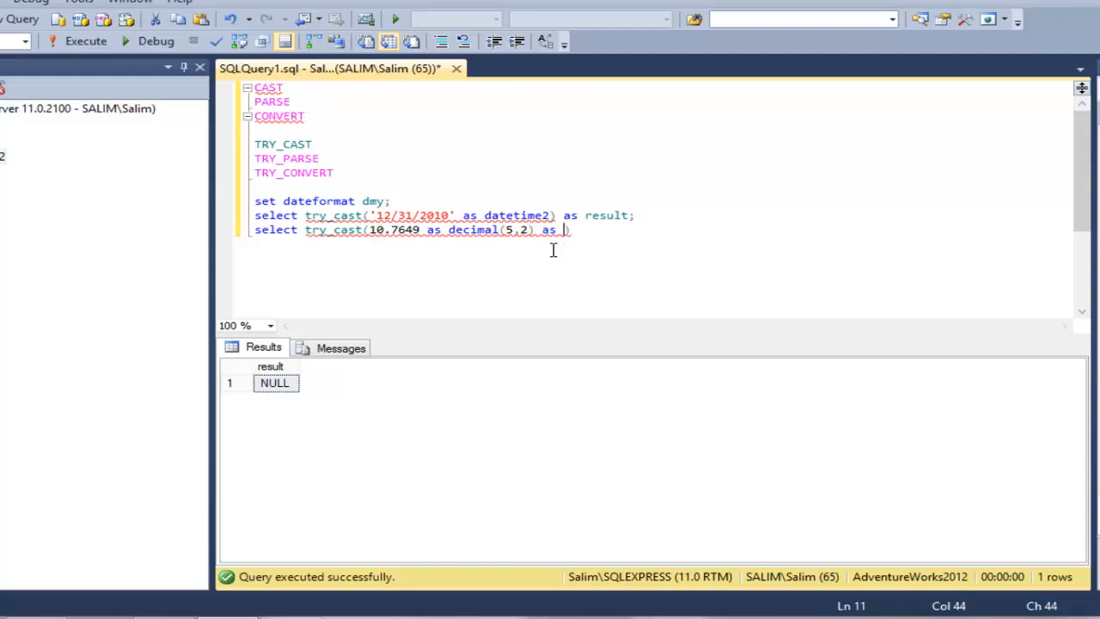
text(result))
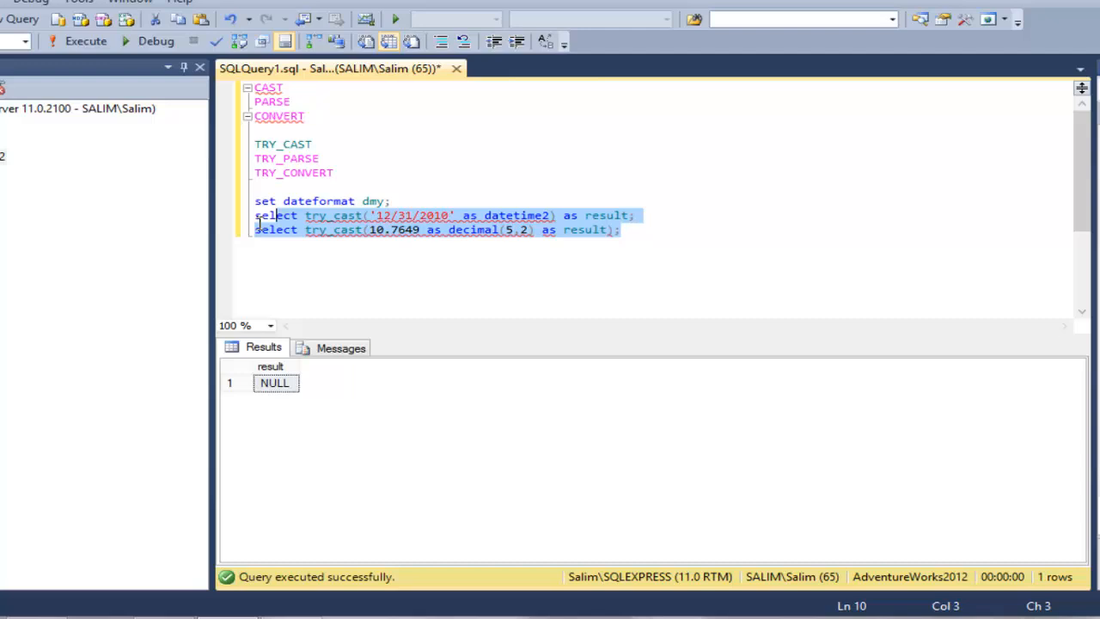
Step: Run the decimal conversion query so the result shows 10.76
click(82, 43)
text())
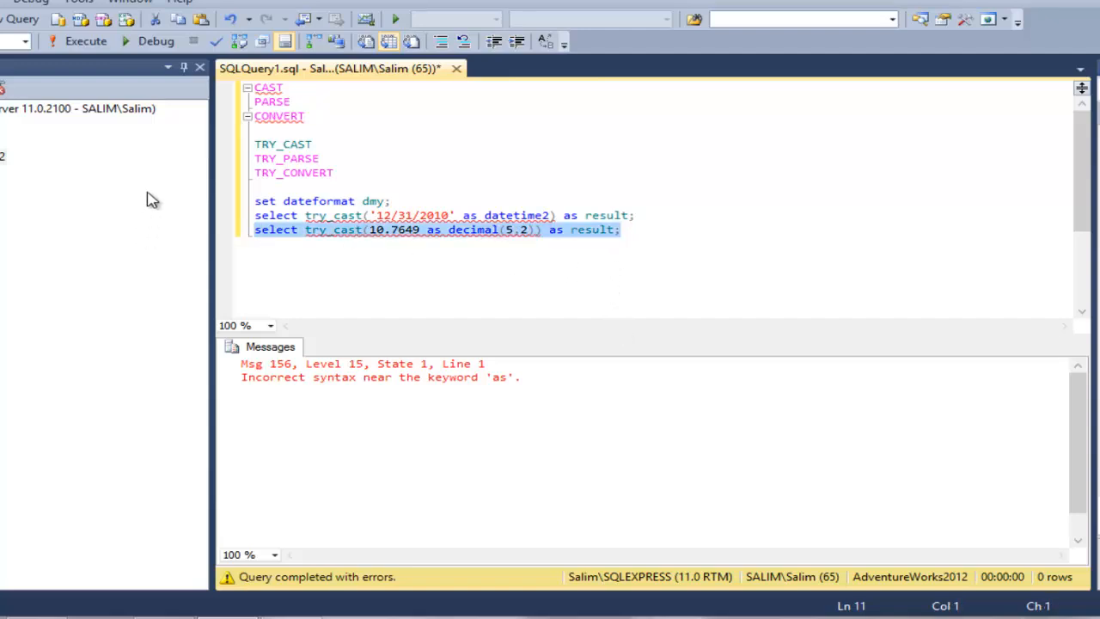
click(79, 41)
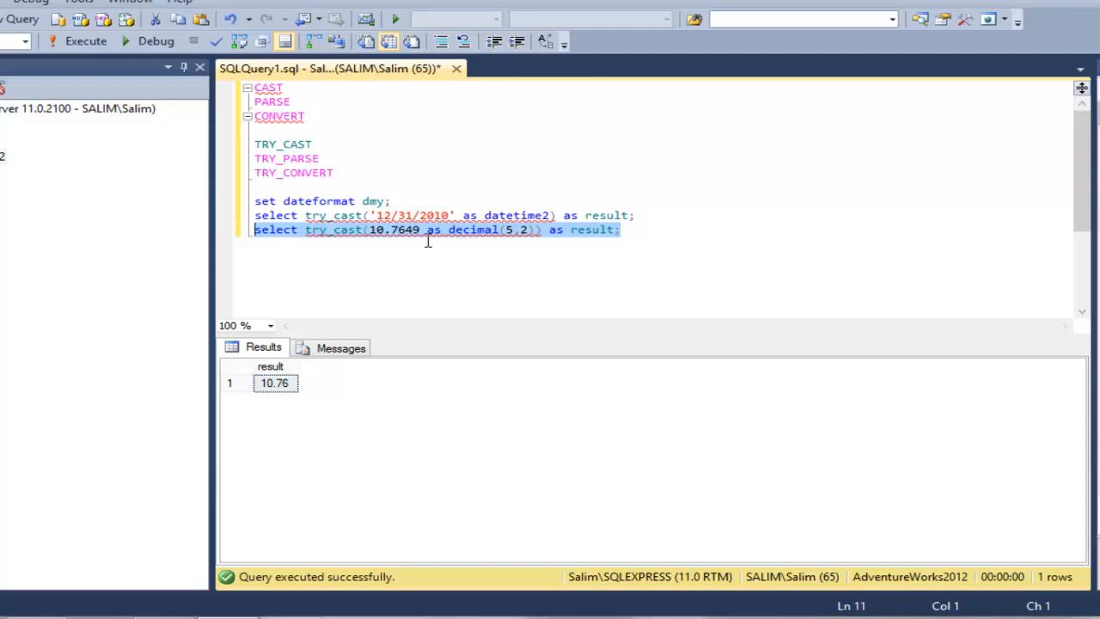
mouse_move(521, 249)
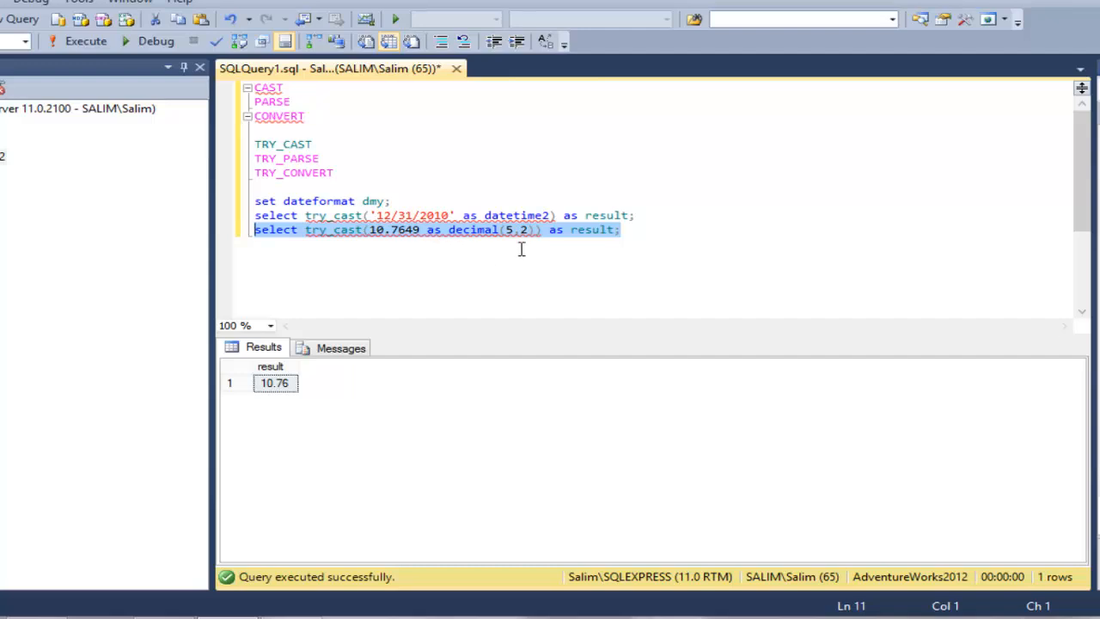
mouse_move(440, 261)
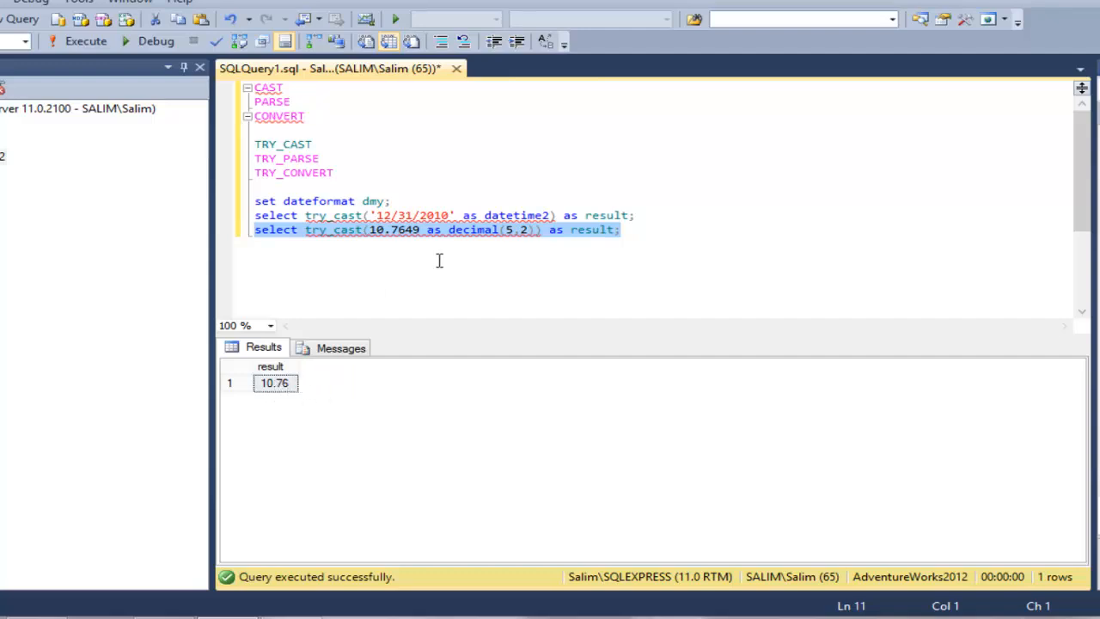
Step: Add a dashed separator comment after the TRY_CAST heading line
click(621, 230)
text(-)
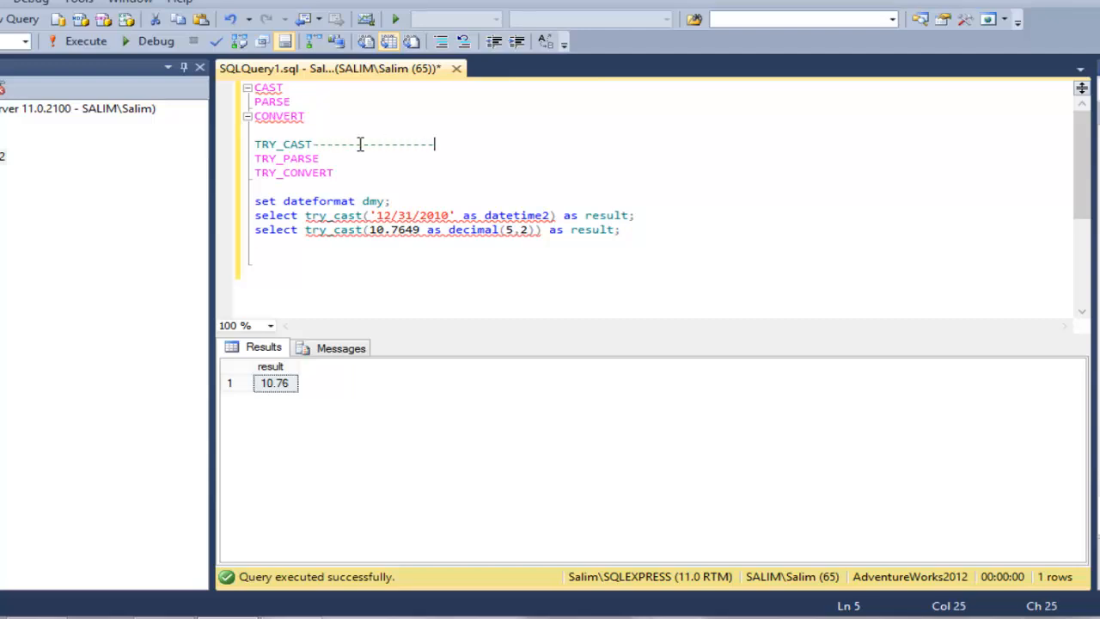
text(---------------)
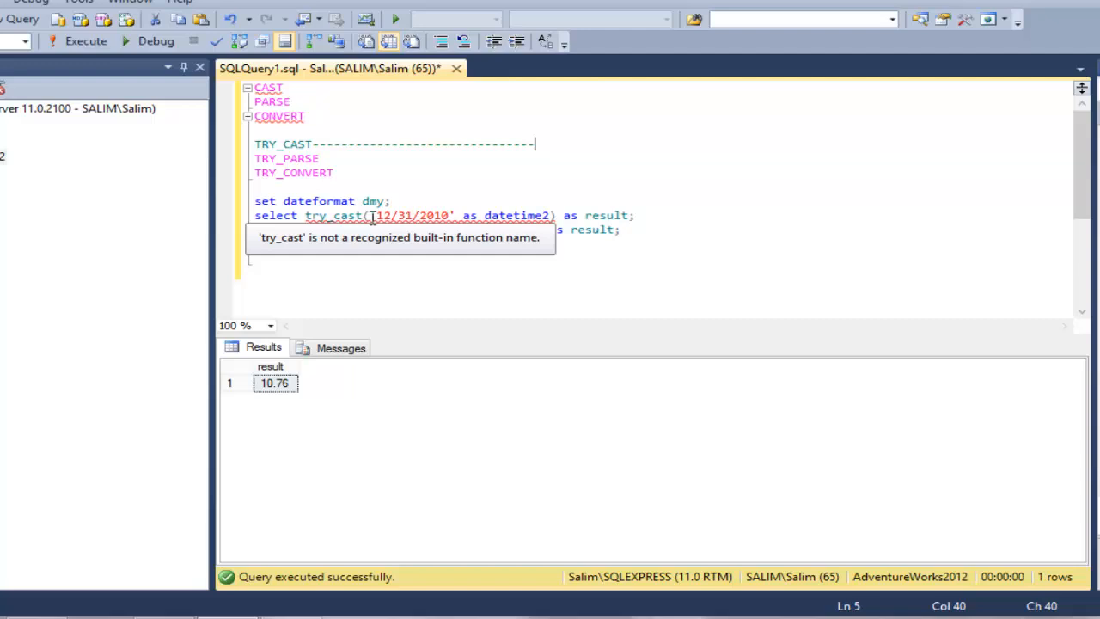
mouse_move(392, 222)
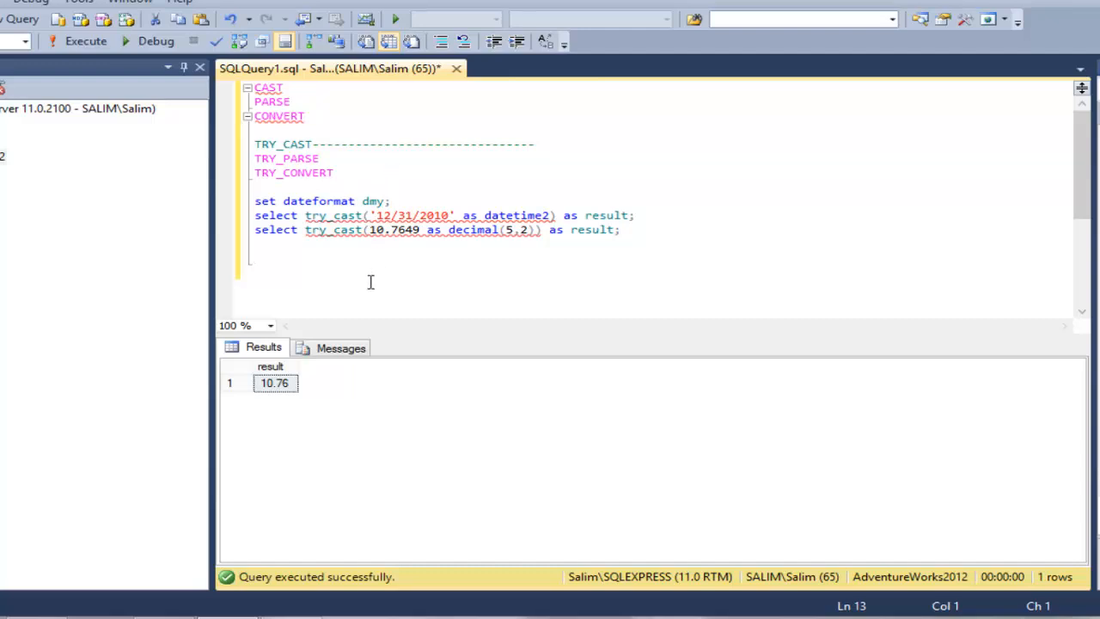
Step: Write select try_parse('12/31/2010' as datetime2) as result;
text(select)
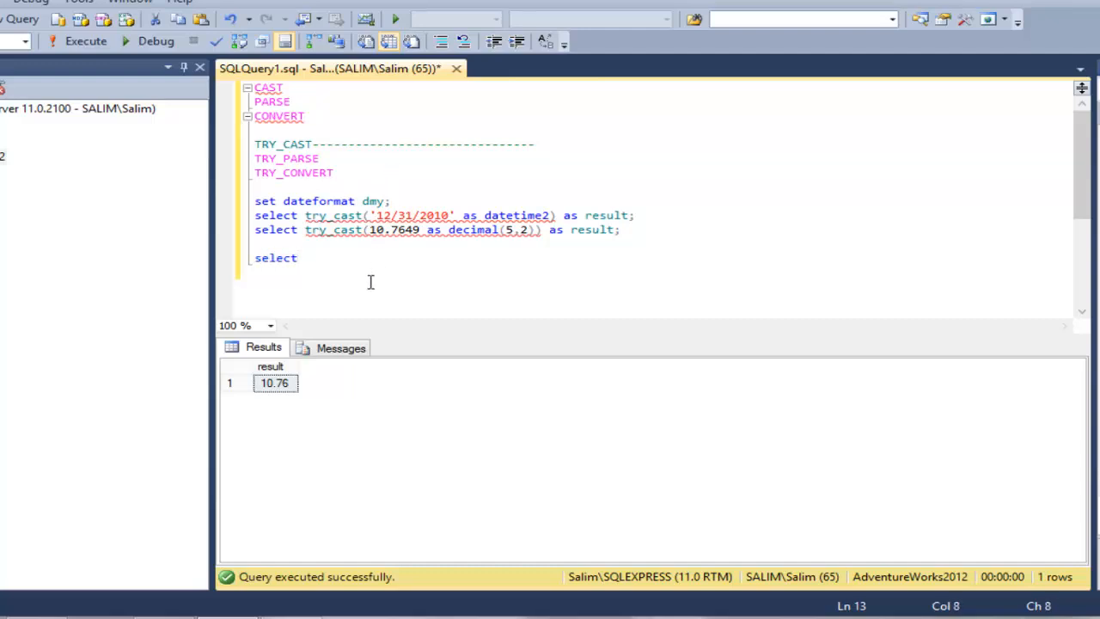
text(try_pa)
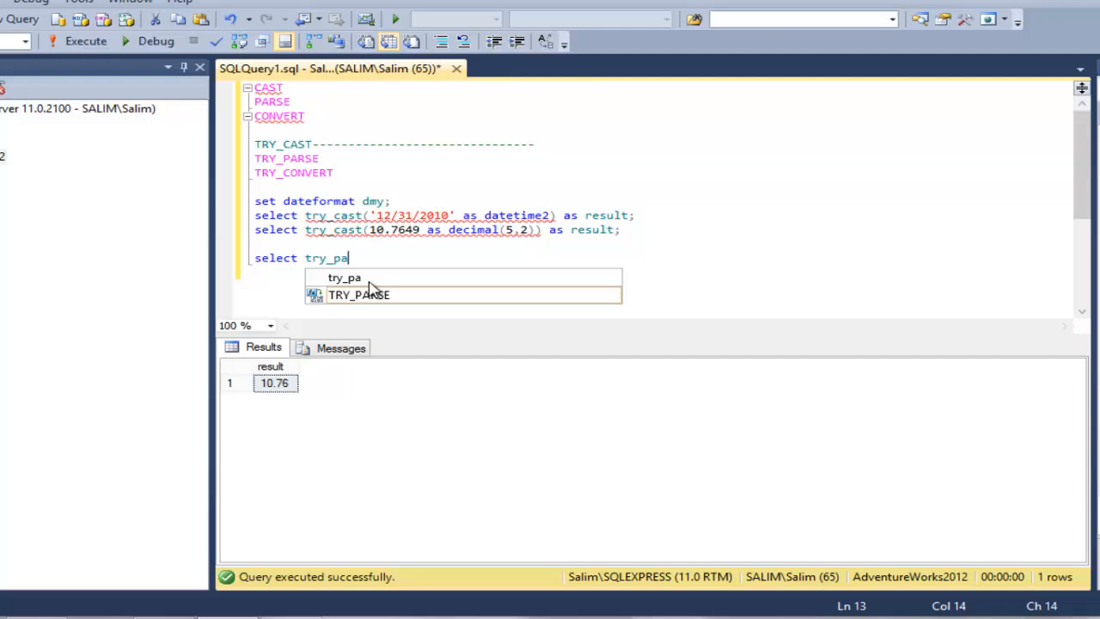
text(rse())
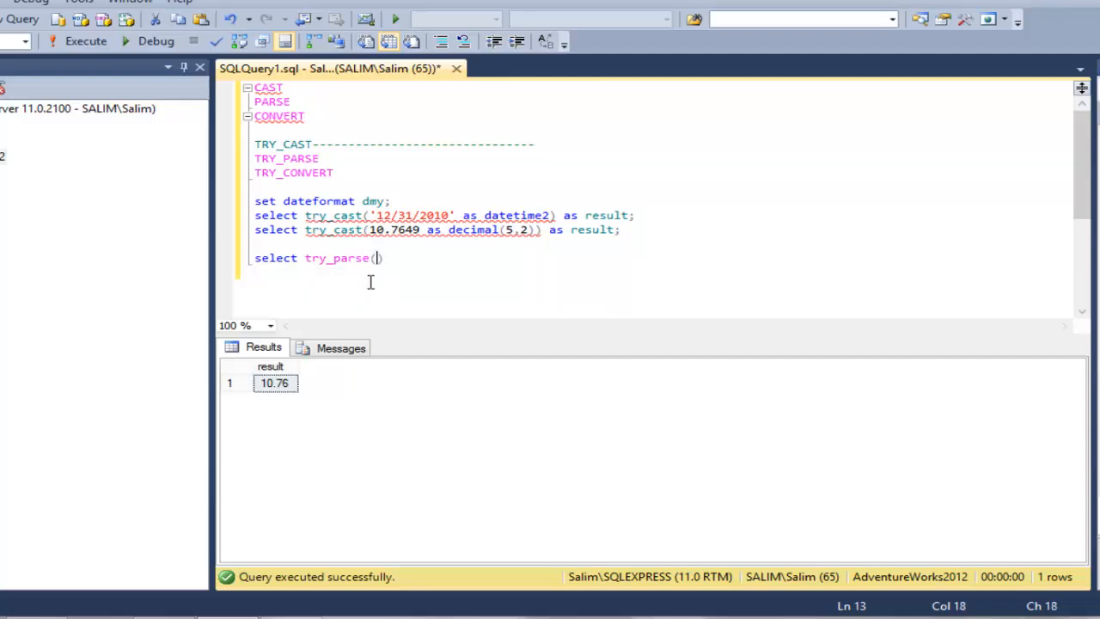
text('')
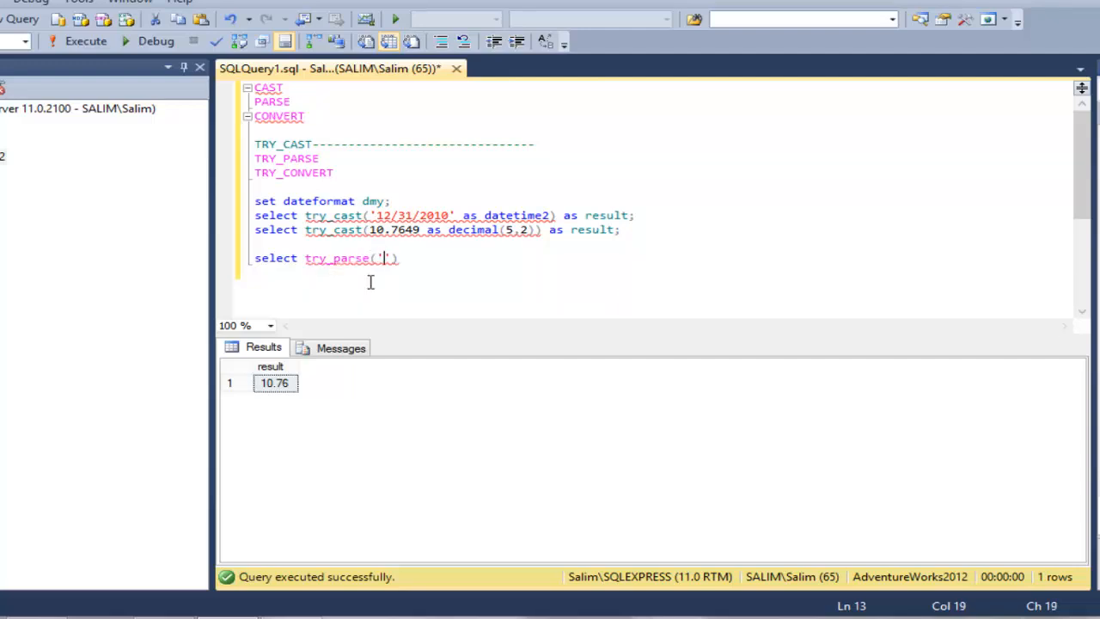
text(12/)
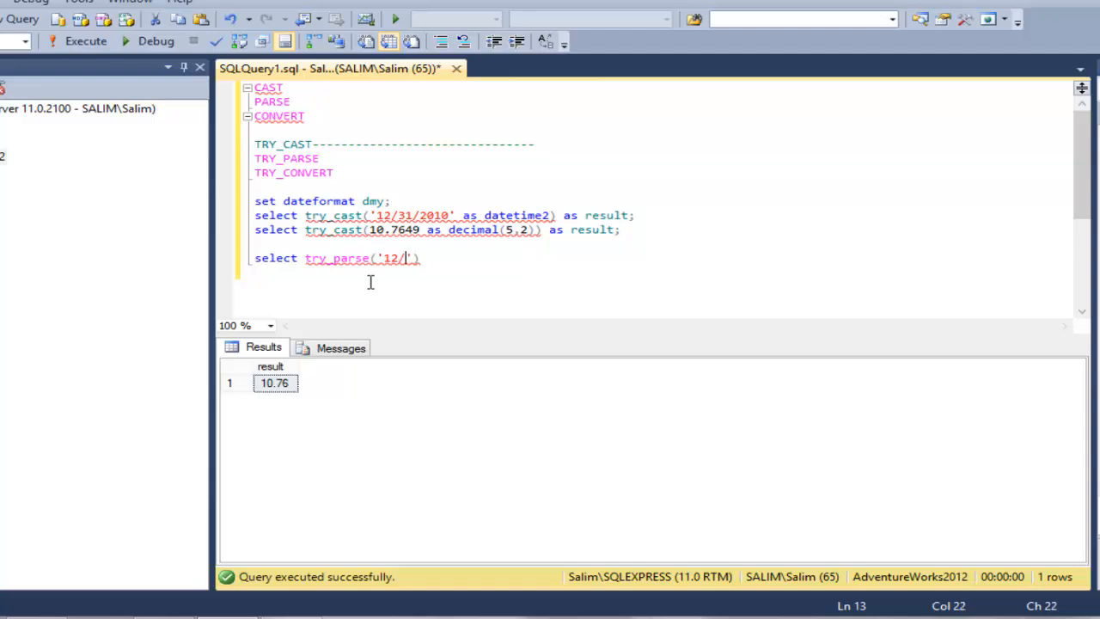
text(31/2010)
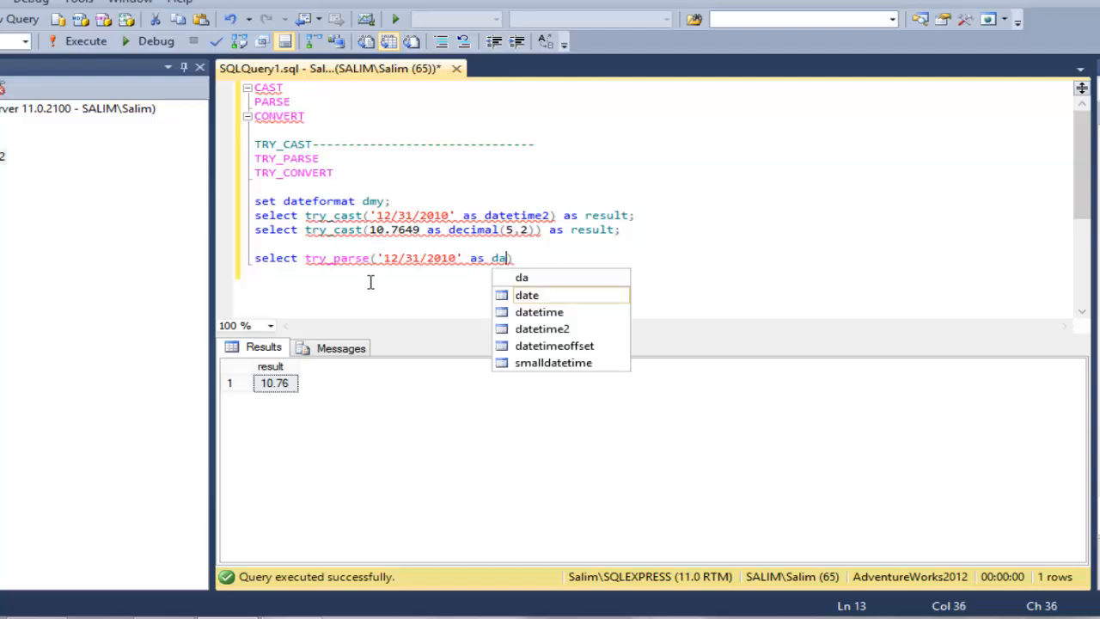
text(tetime2)
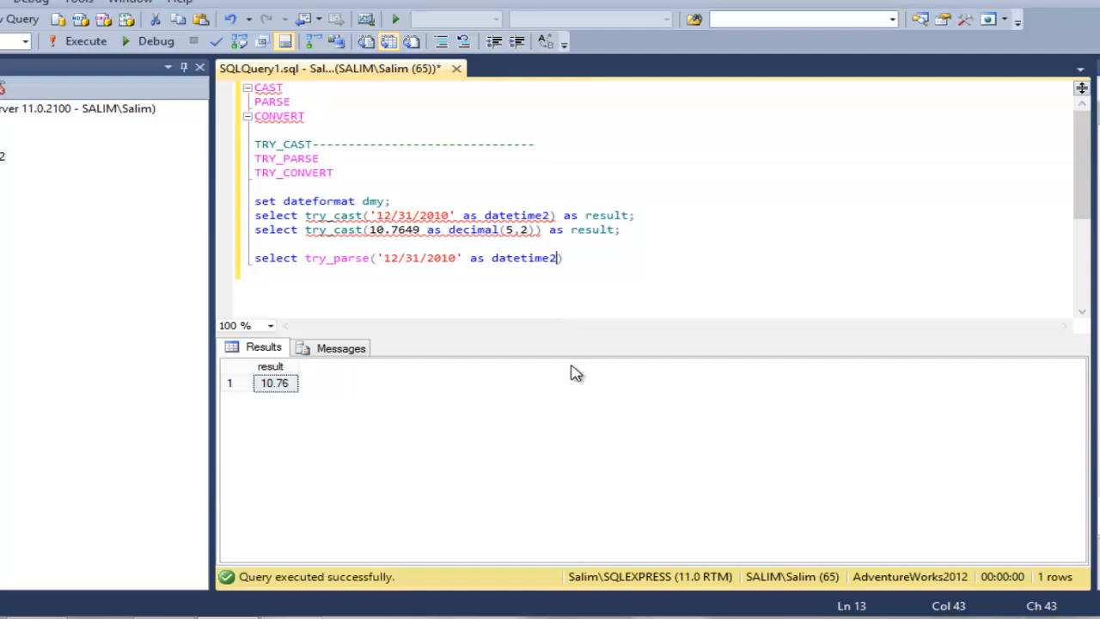
text(as re)
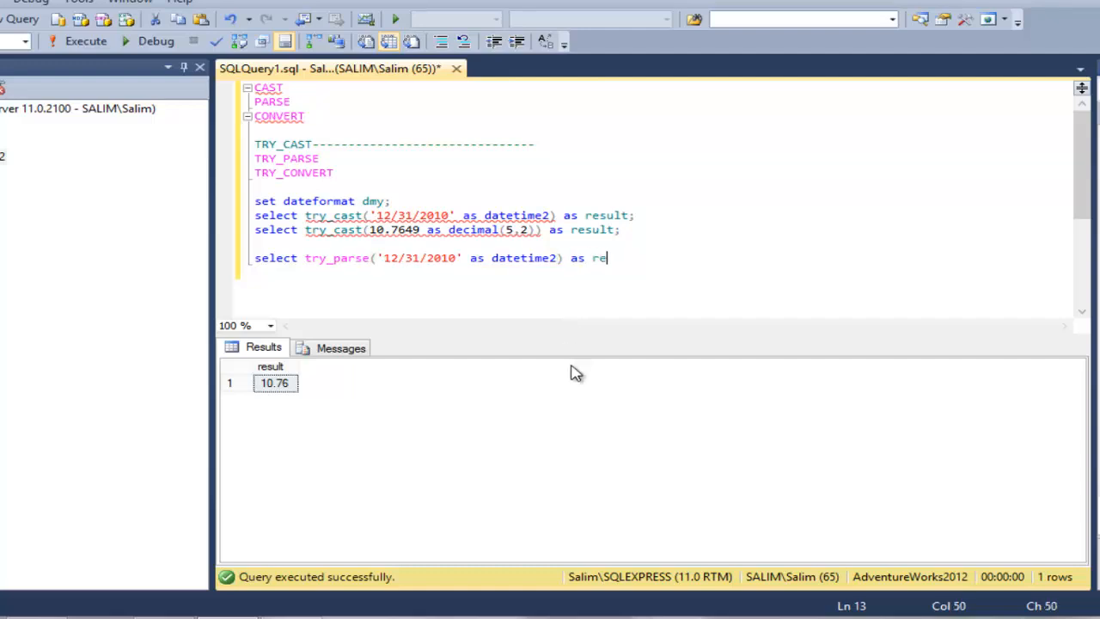
text(sult;)
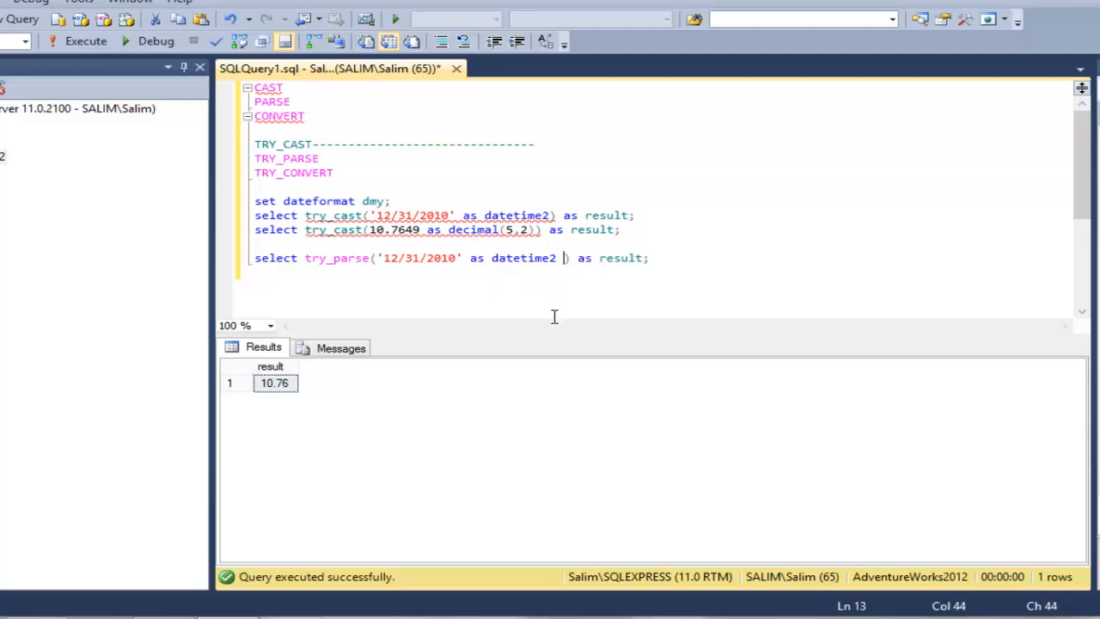
Step: Add the culture clause using 'en-GB' to the try_parse statement
text(using)
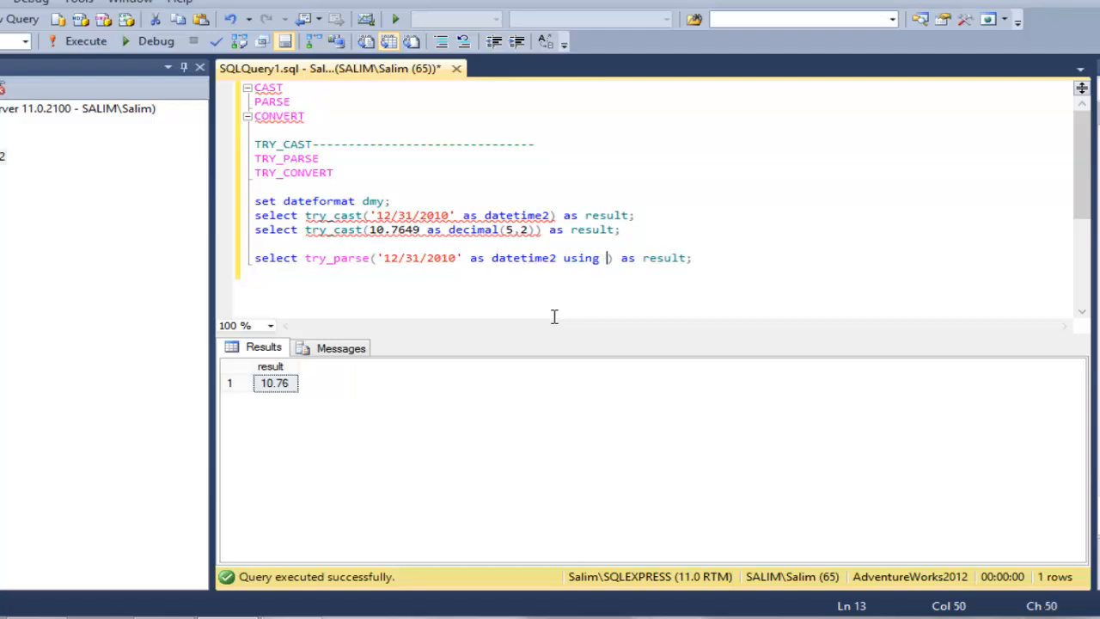
text(')
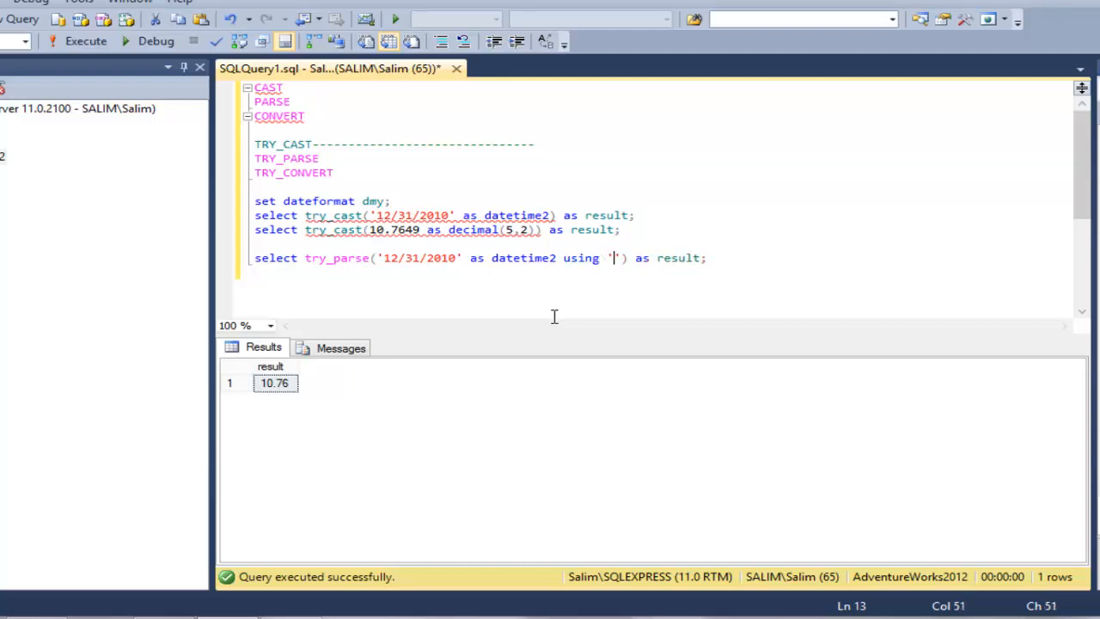
text(en-)
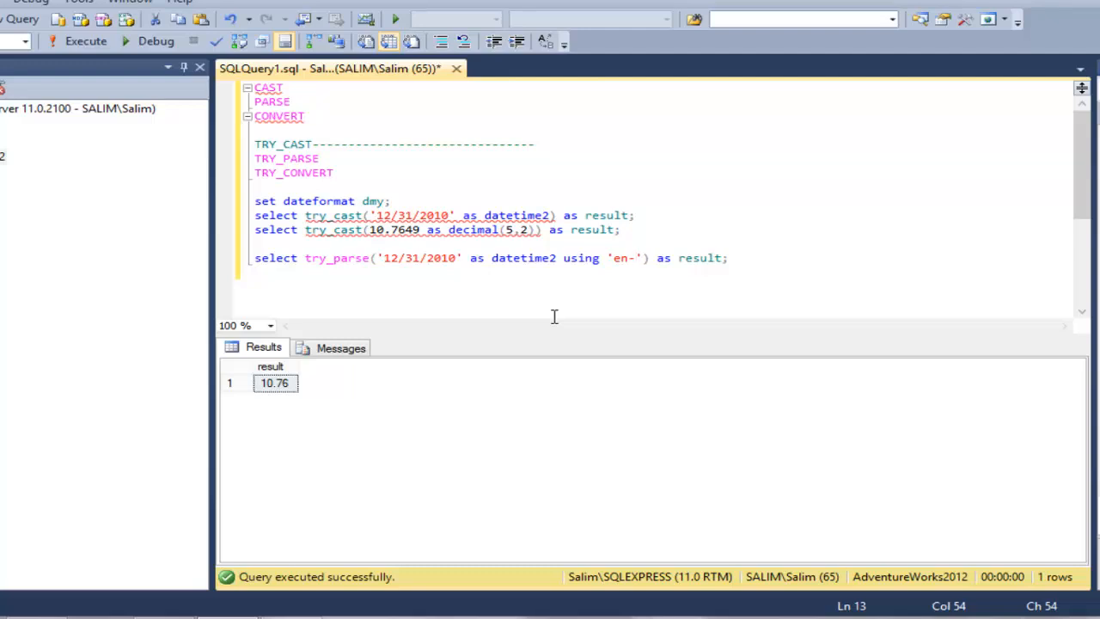
text(GBG)
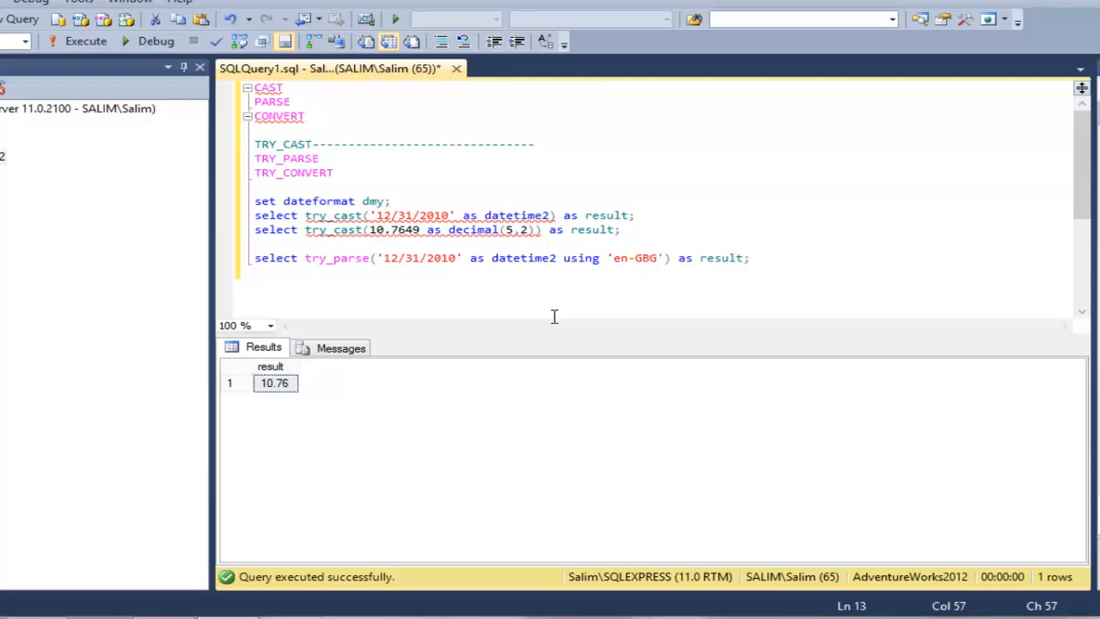
key(BackSpace)
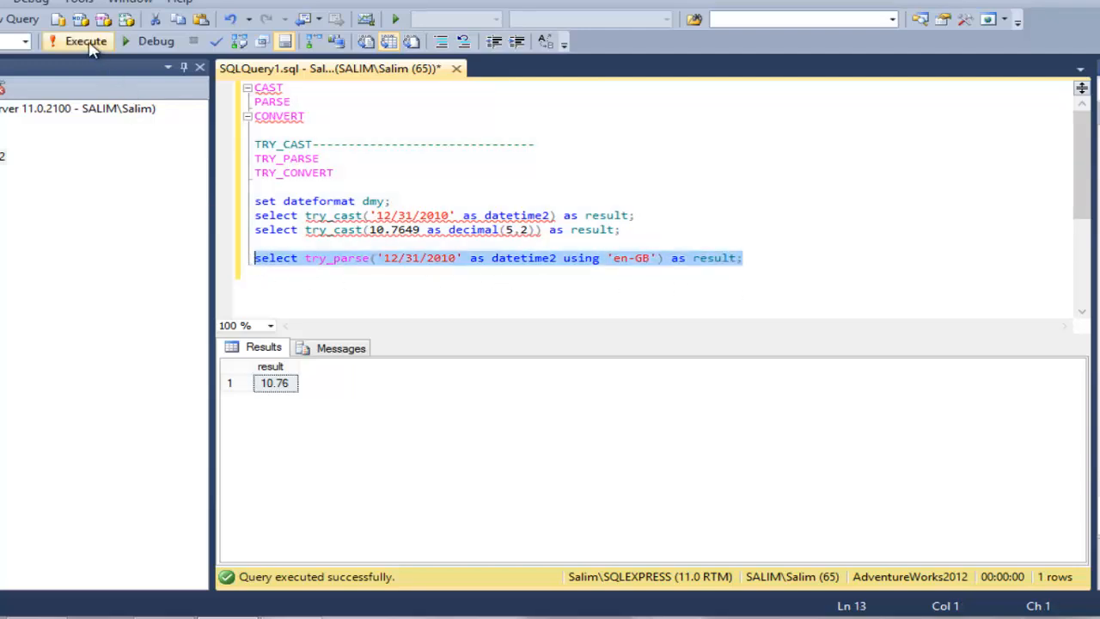
Step: Run the en-GB parse getting NULL, then change the culture to en-US and run to get 2010-12-31
click(76, 41)
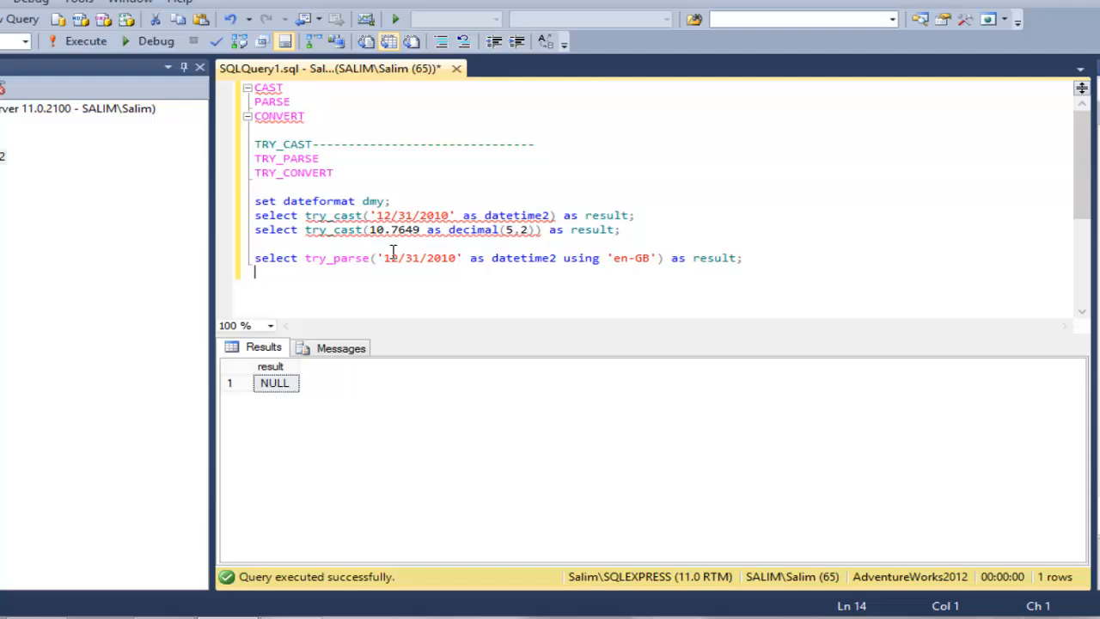
click(389, 258)
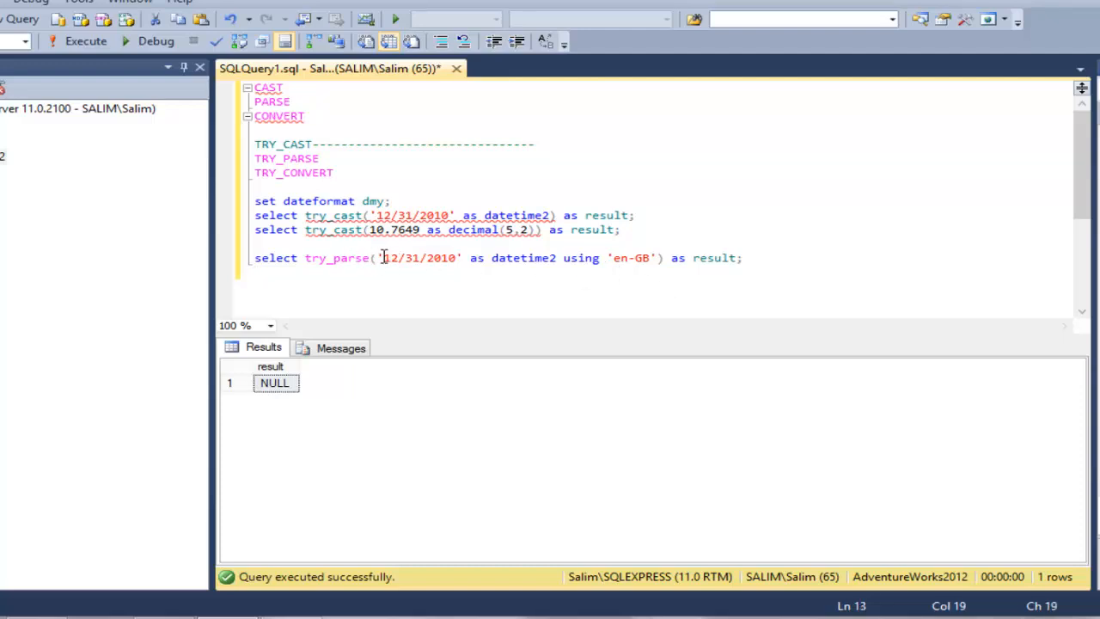
double_click(390, 258)
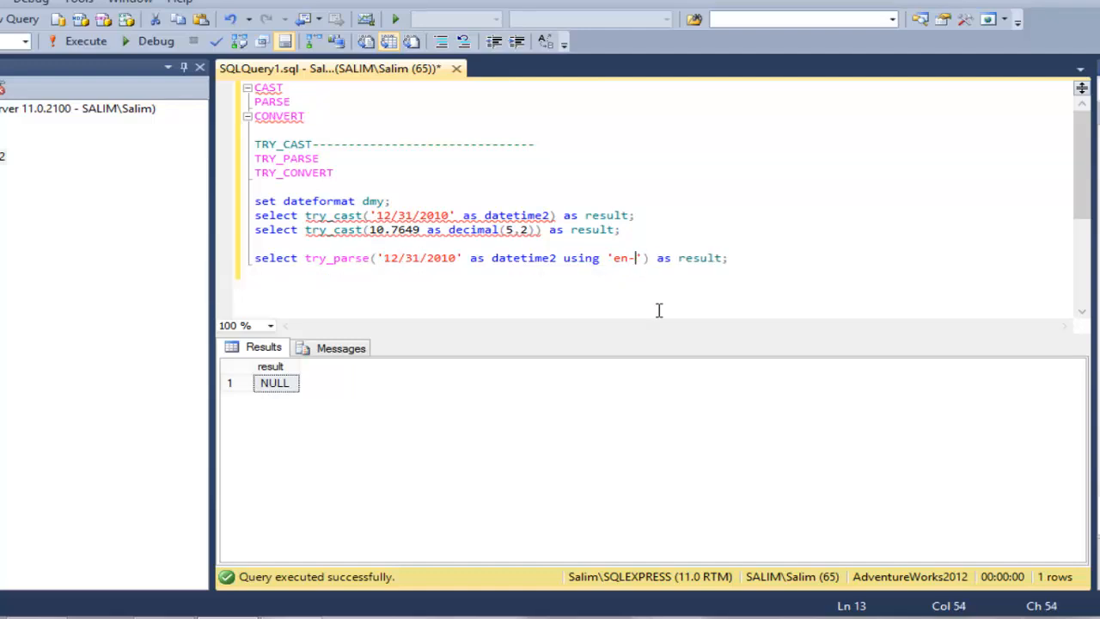
text(US)
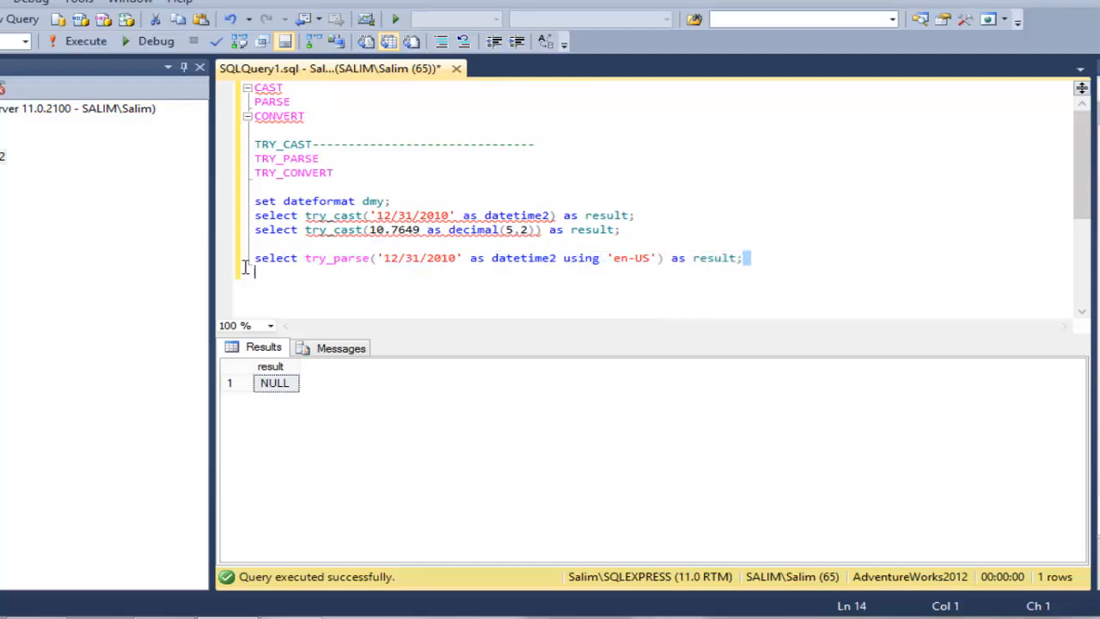
click(89, 41)
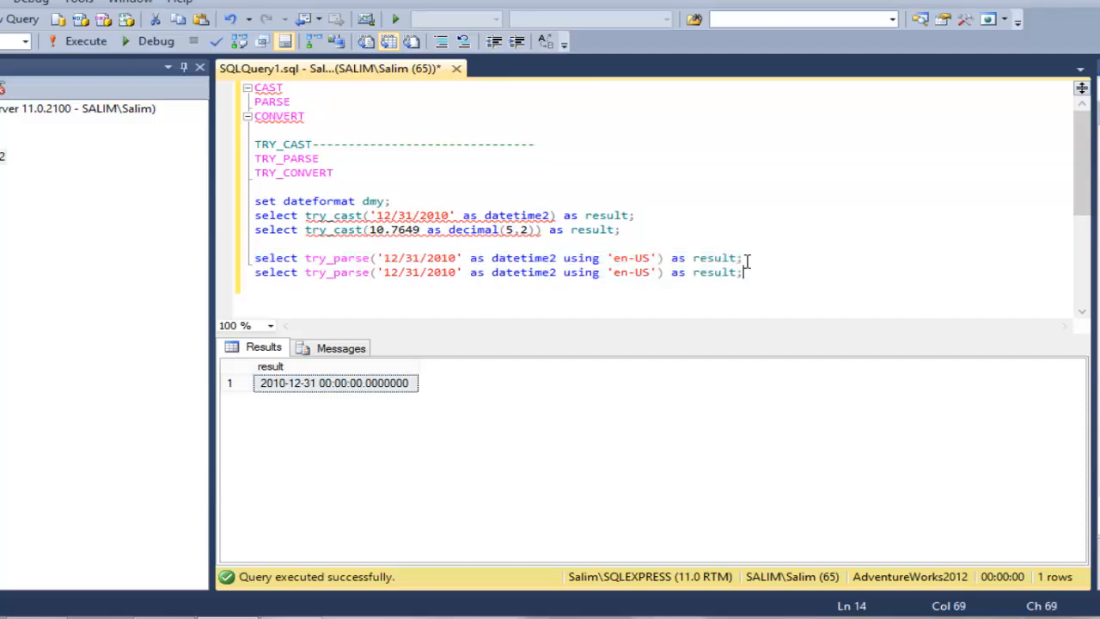
Step: Add an en-GB try_parse line for '31/12/2010' and run it
double_click(640, 272)
text(GB)
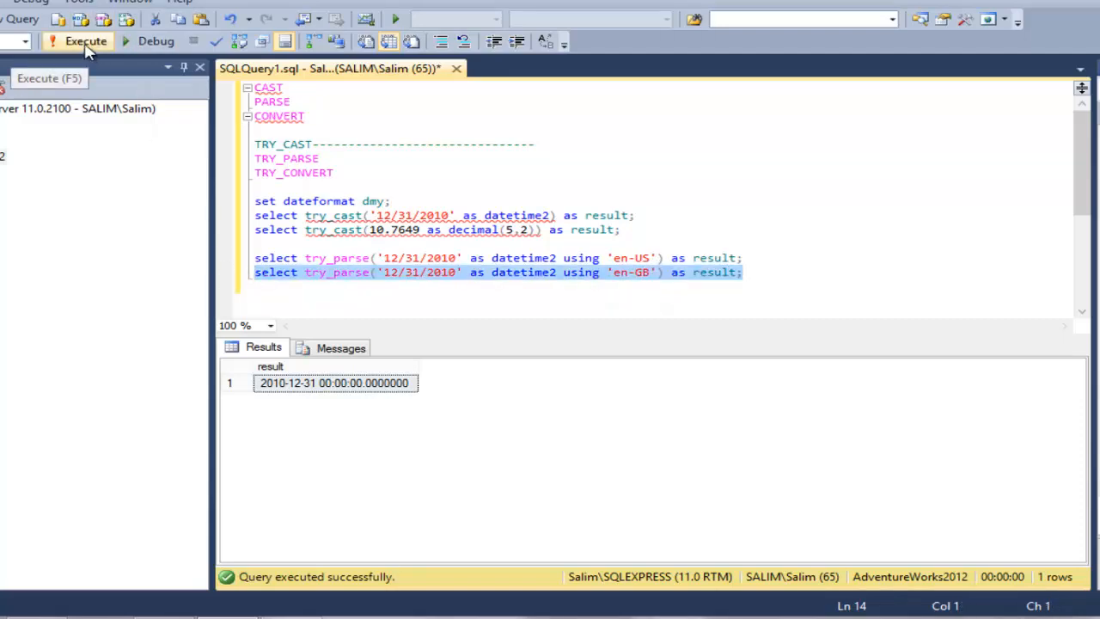
click(110, 41)
text(31/)
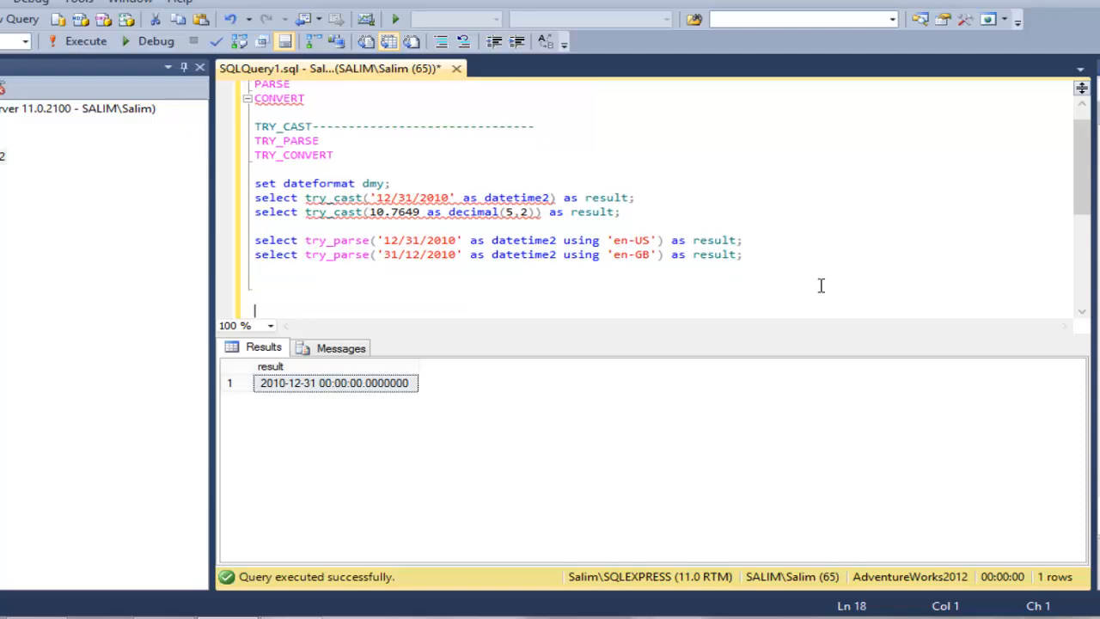
Step: Write select try_convert(datetime2, '12/31/2010'); accepting datetime2 from IntelliSense
text(select try_co)
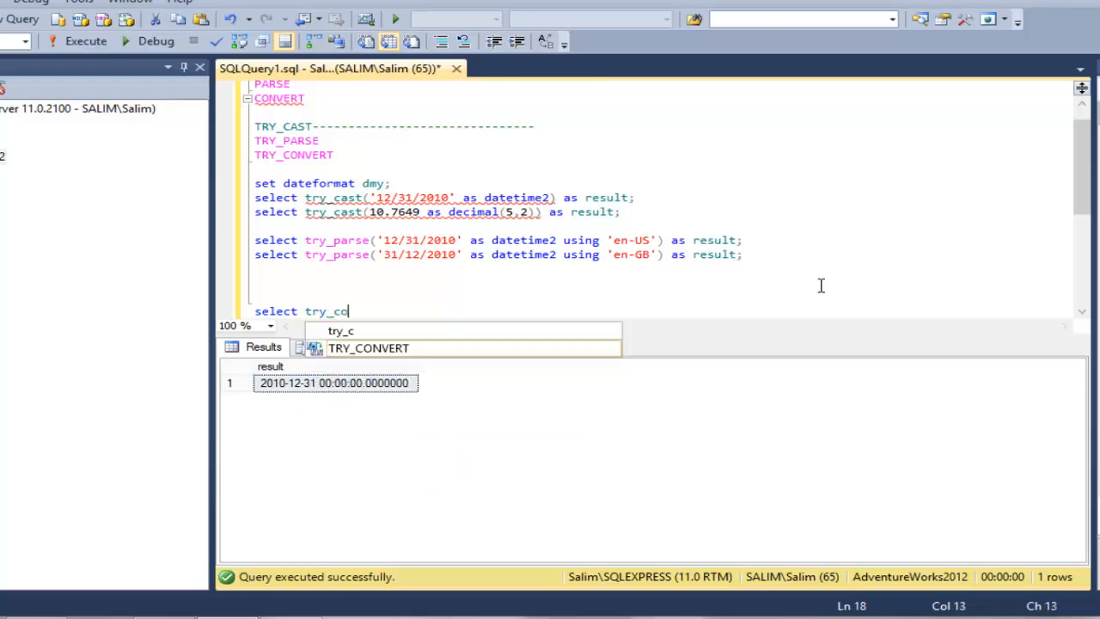
text(nver()
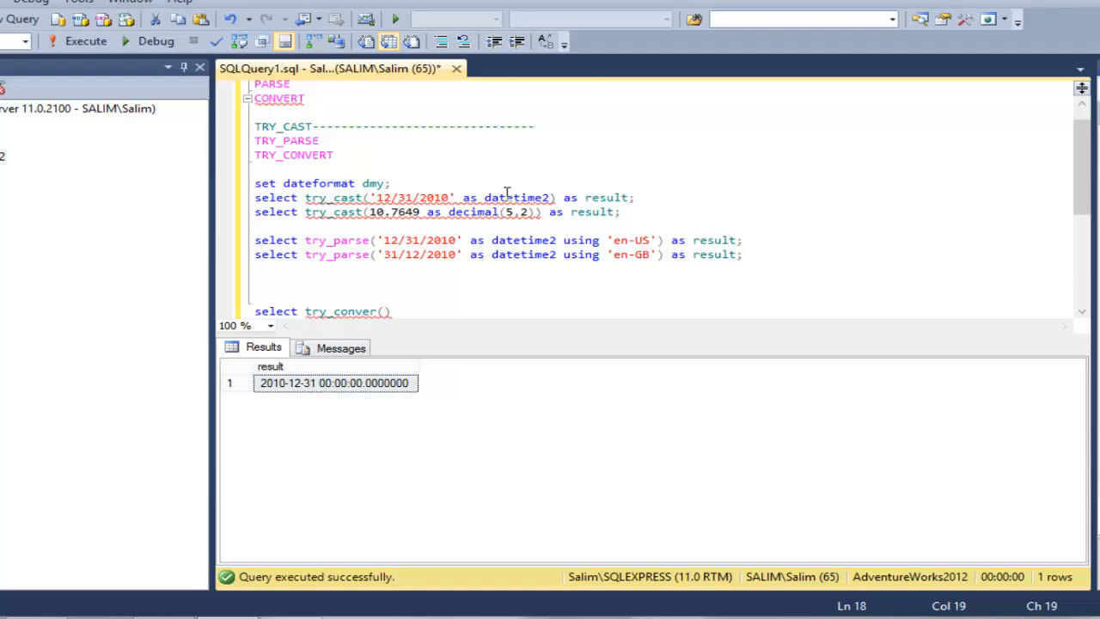
double_click(516, 196)
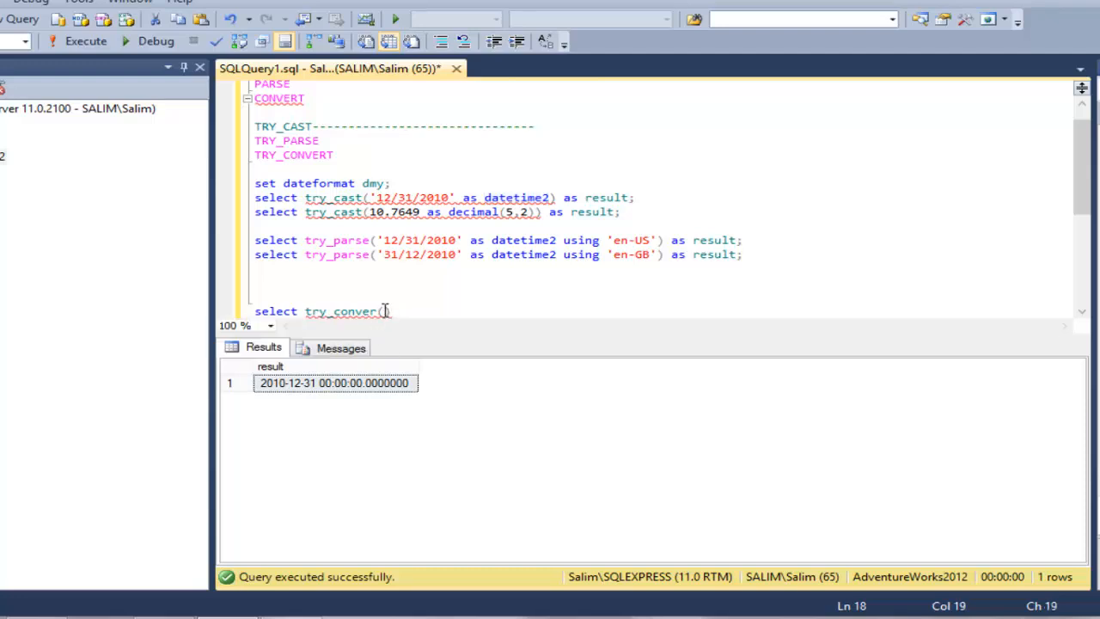
text(date)
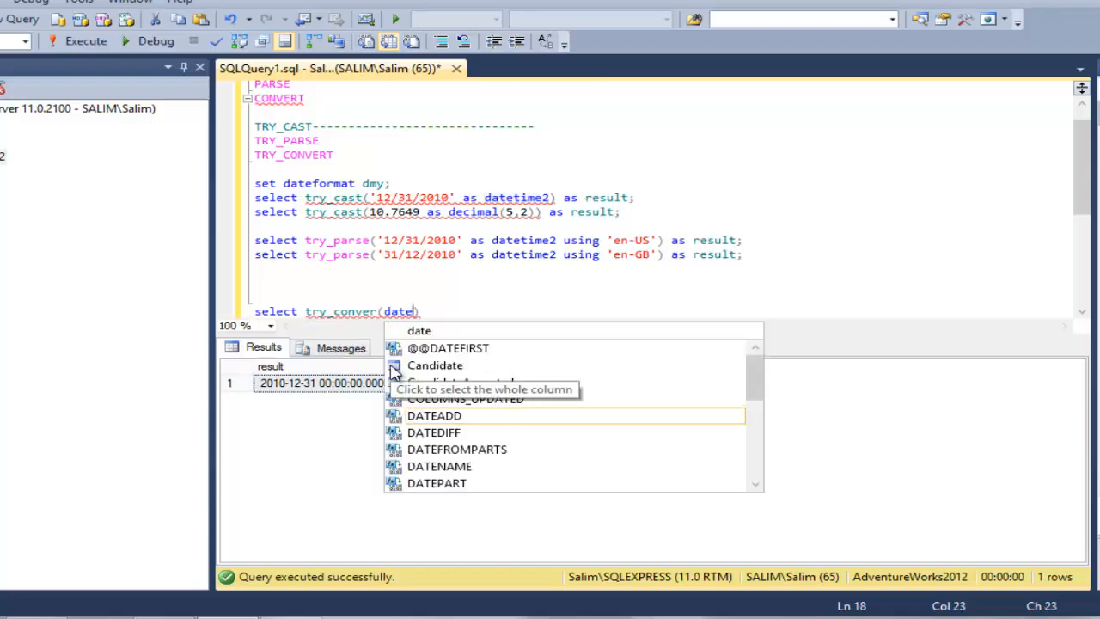
text(tie)
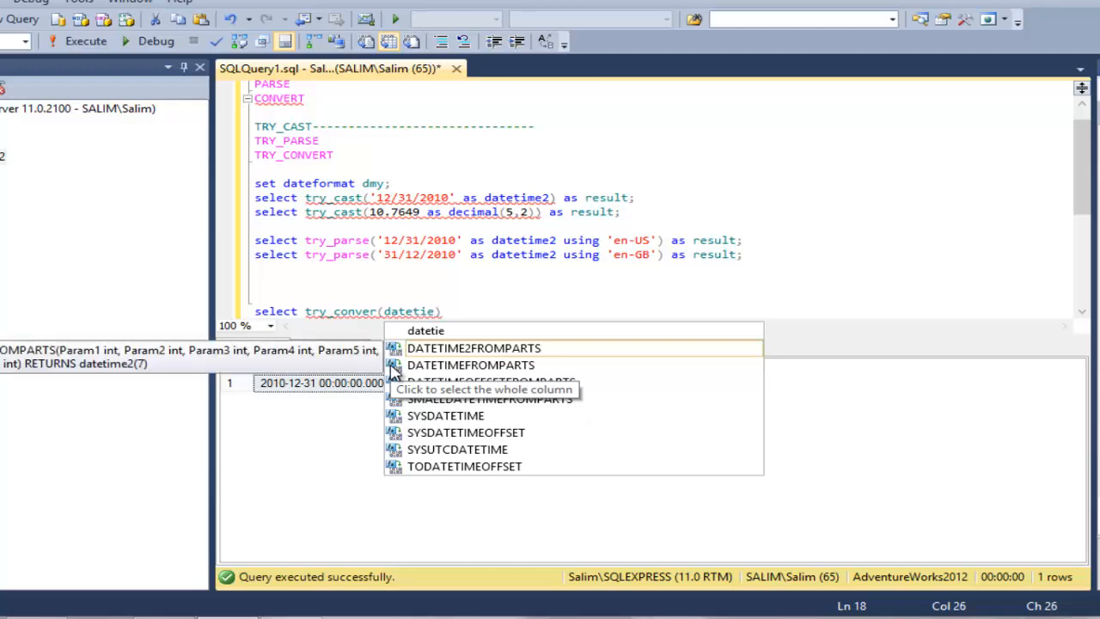
key(Backspace)
text(me2,)
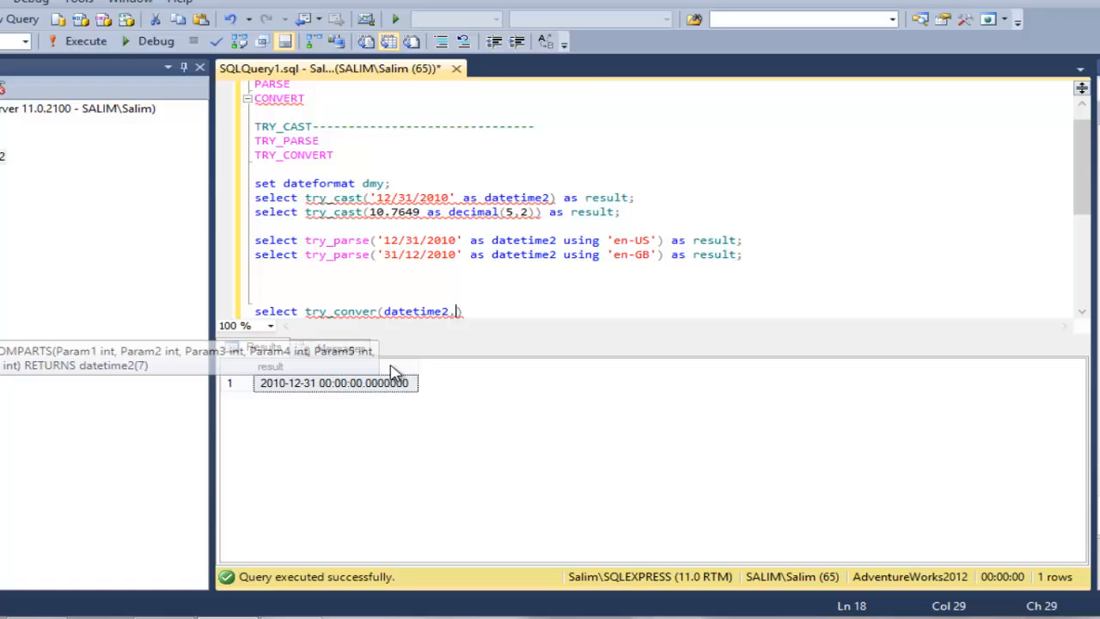
text('')
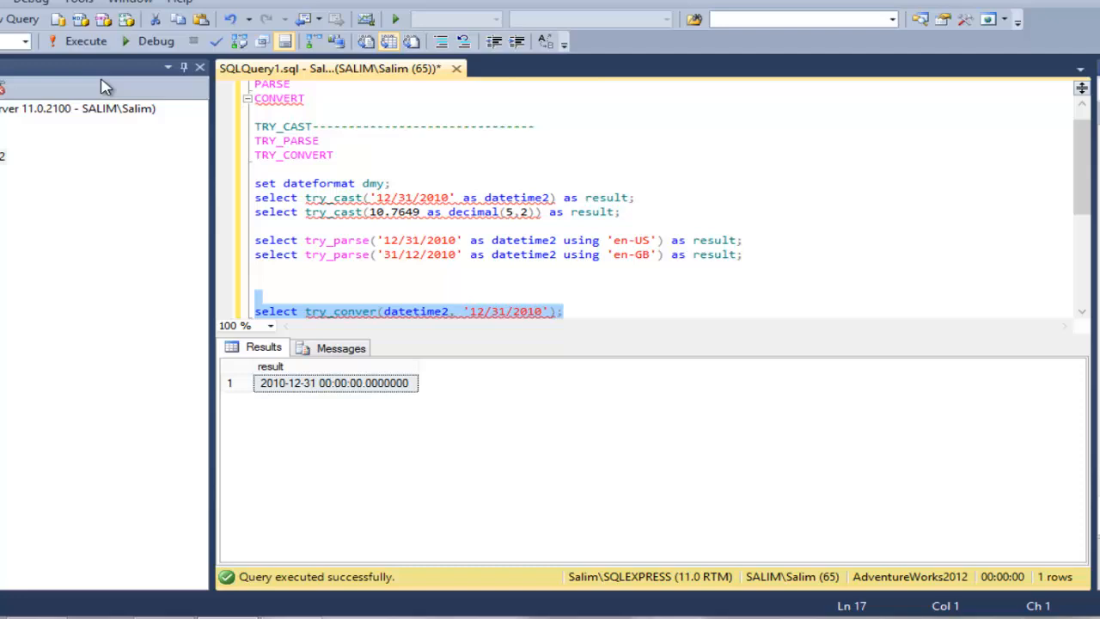
Step: Run the query, fix the misspelled try_conver to try_convert and rerun to get NULL
click(82, 41)
text(t)
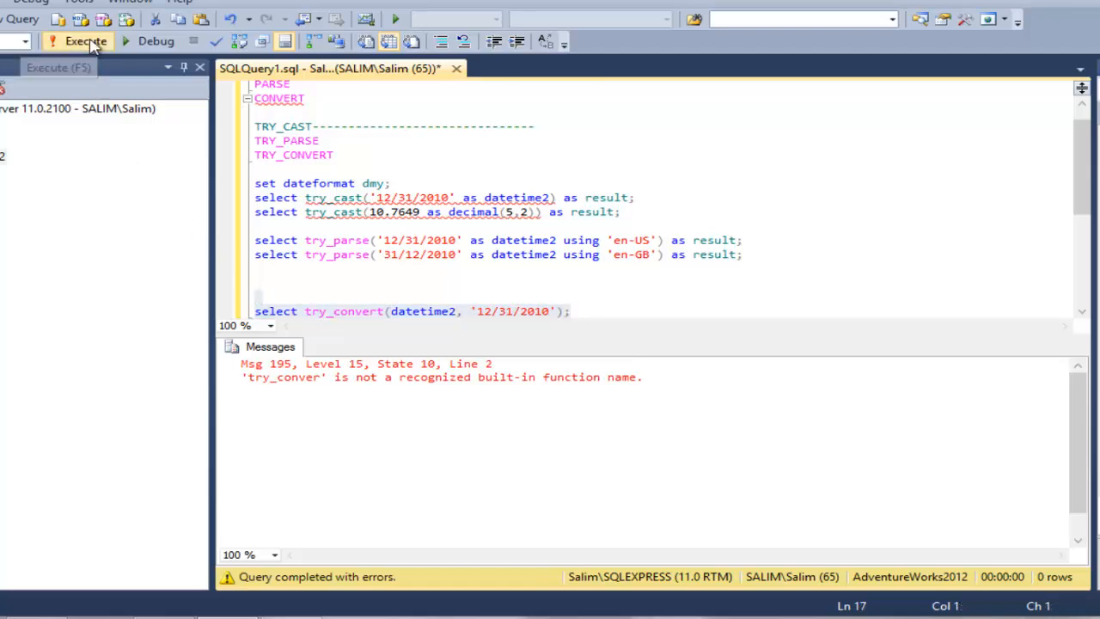
click(79, 41)
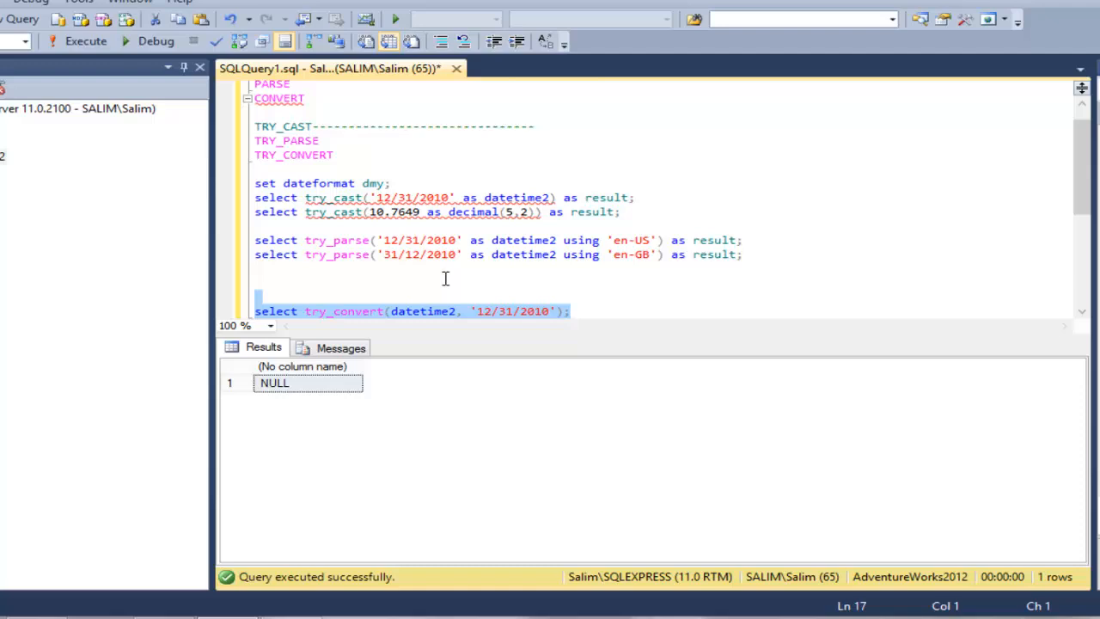
Step: Insert set dateformat mdy above try_convert and run so '12/31/2010' returns 2010-12-31
text(s)
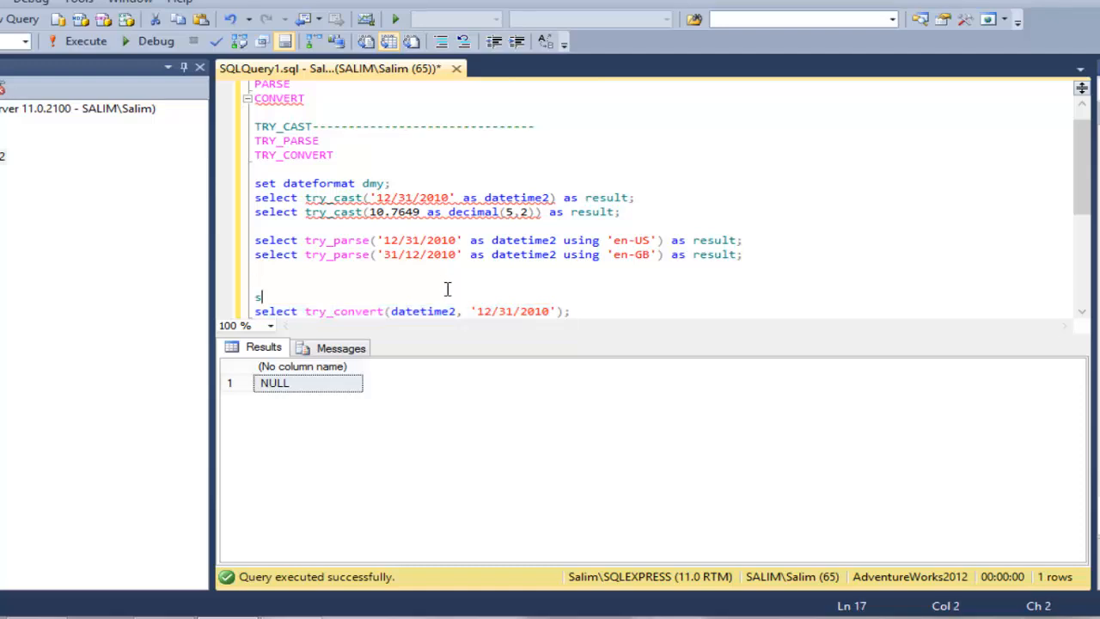
text(et d)
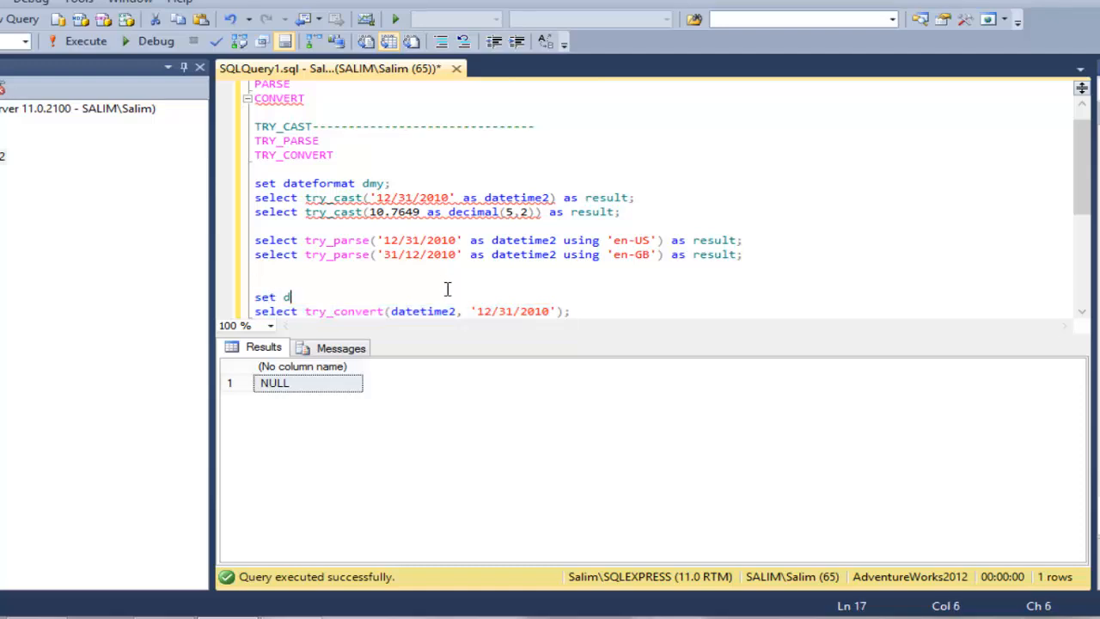
text(ateformat)
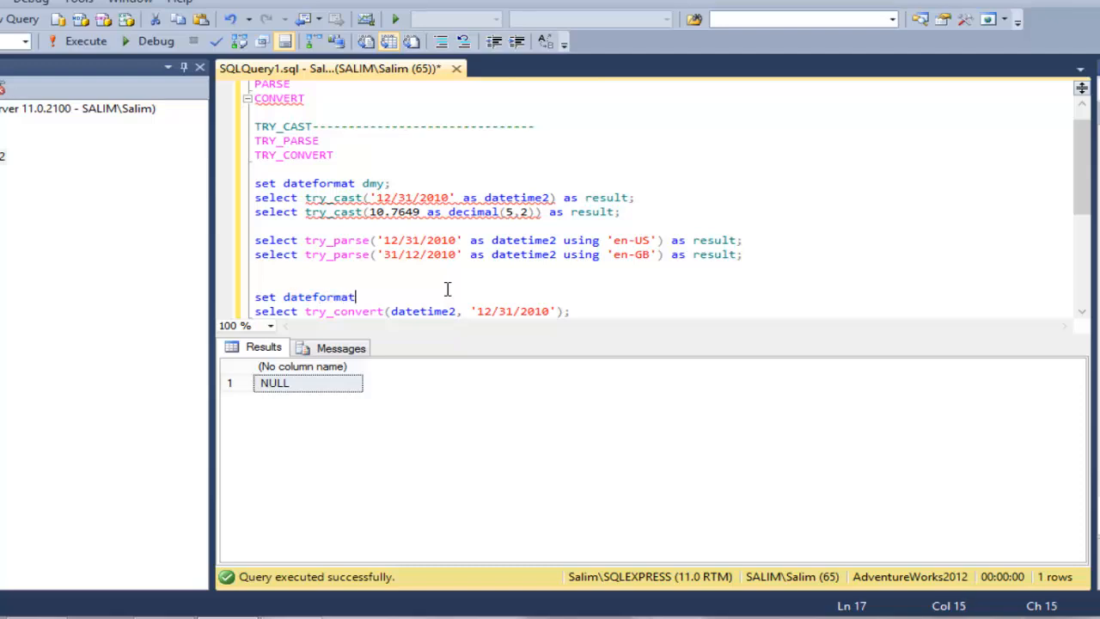
text(m)
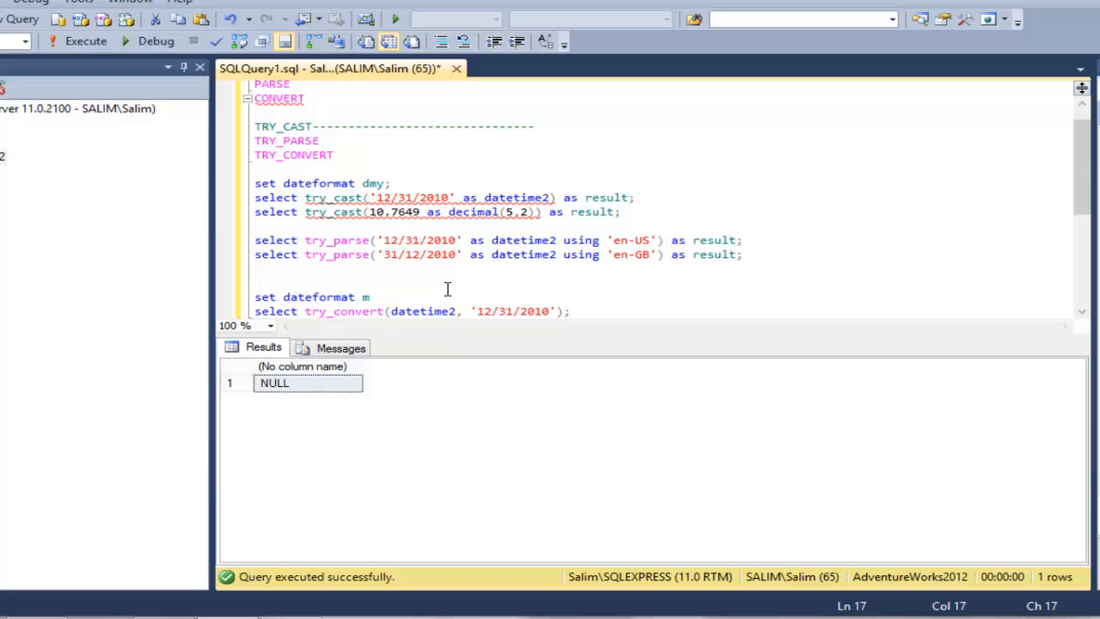
text(dy)
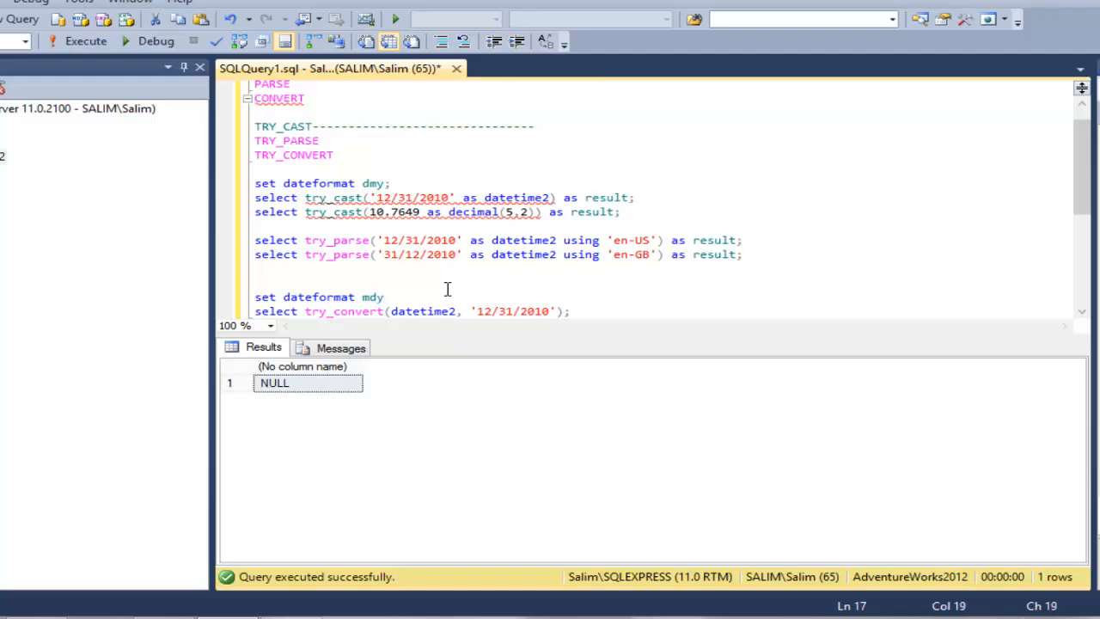
click(388, 296)
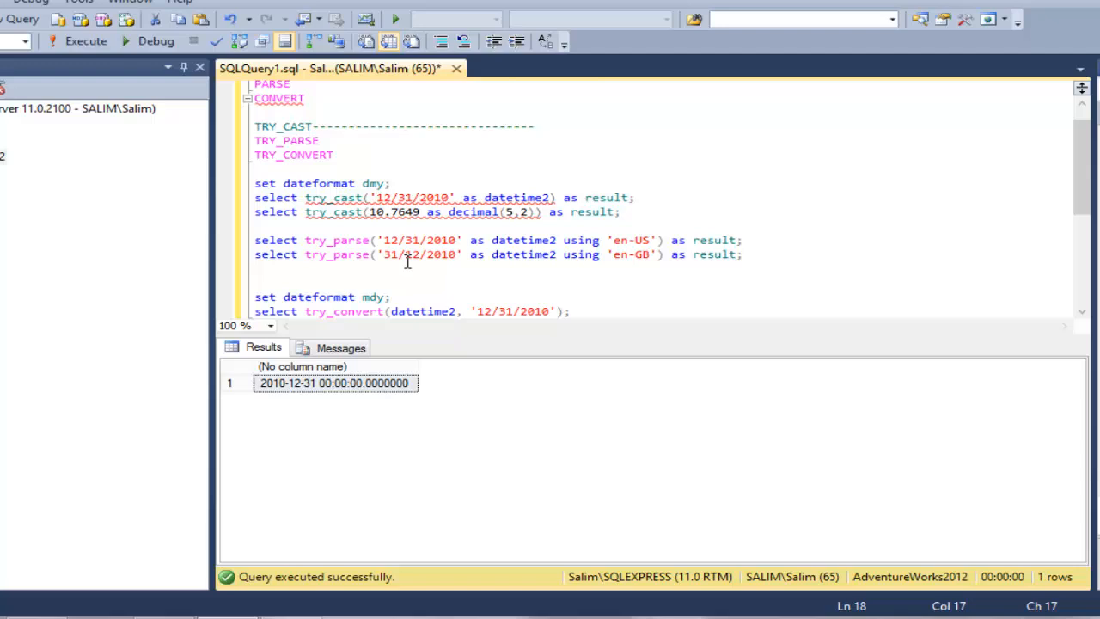
mouse_move(416, 198)
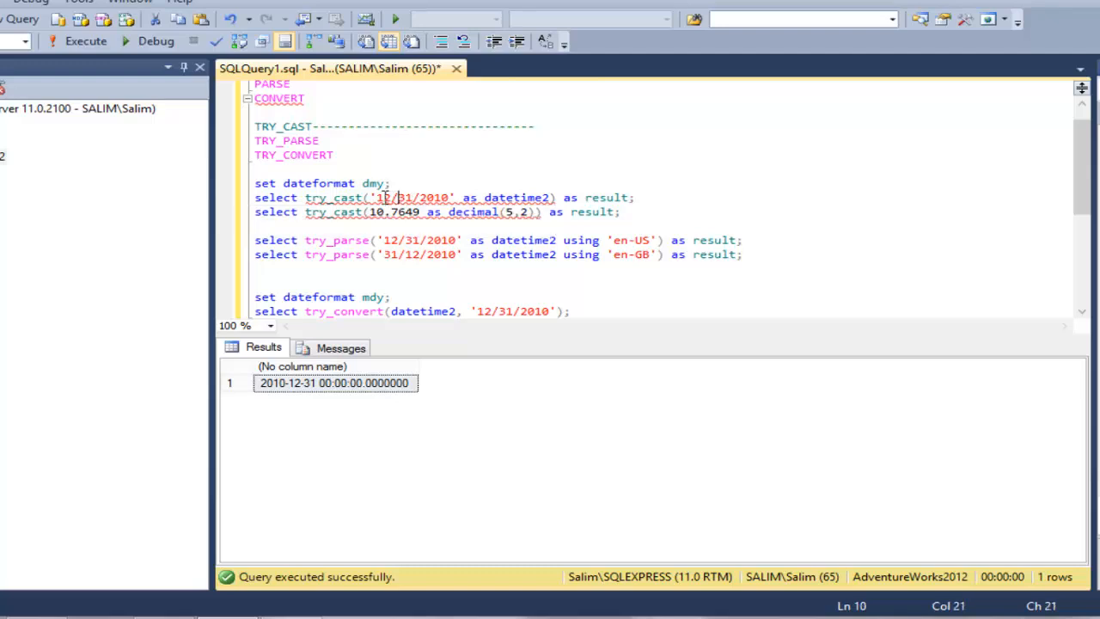
click(385, 198)
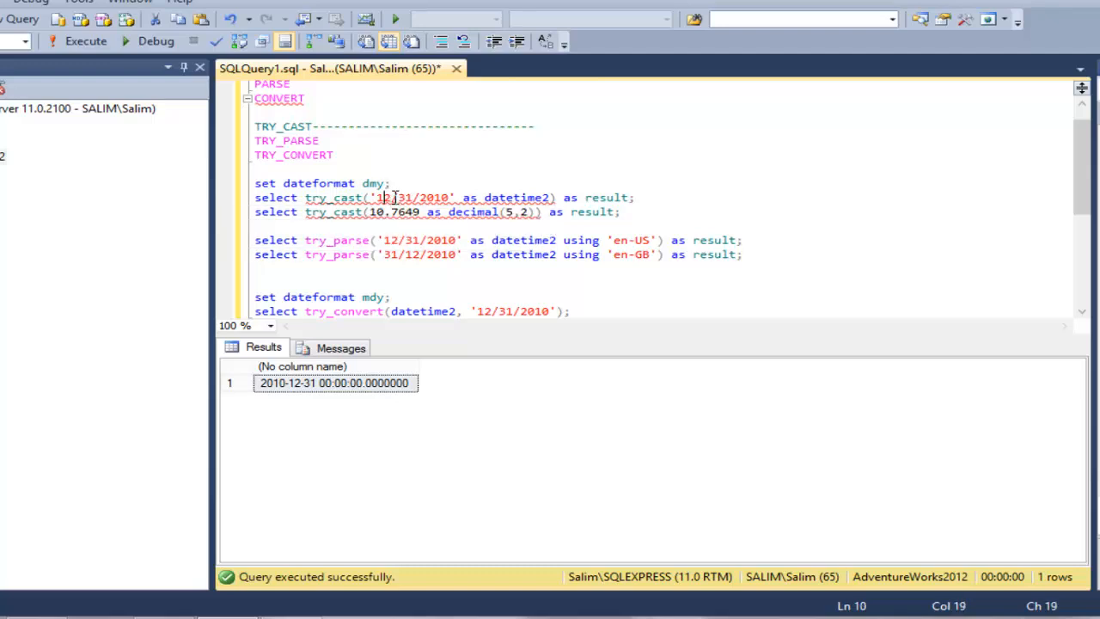
drag(377, 198, 454, 198)
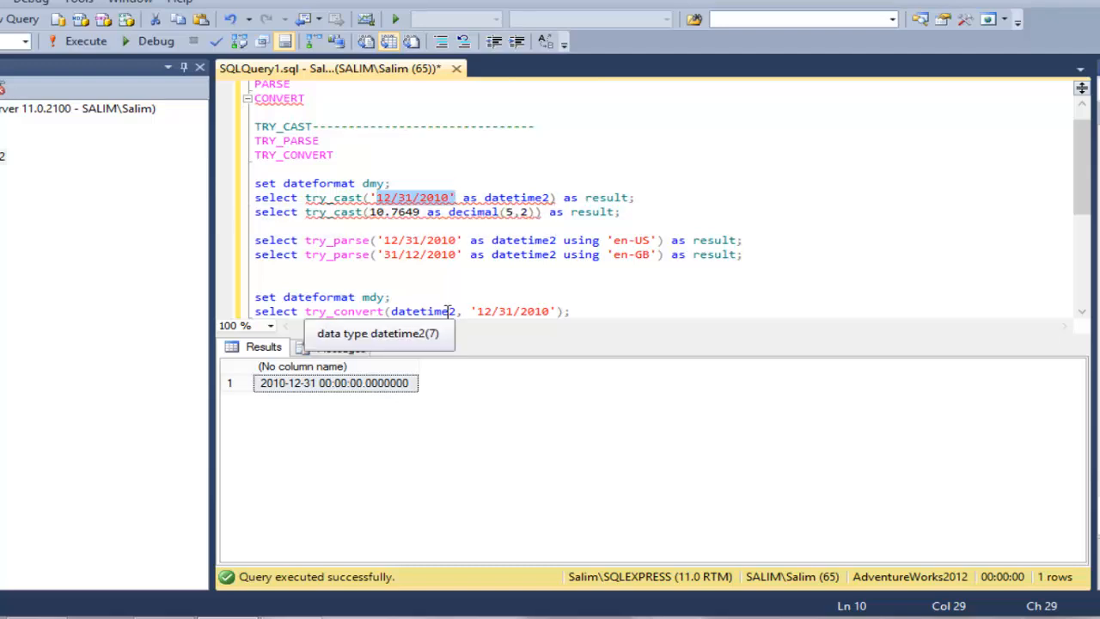
click(571, 312)
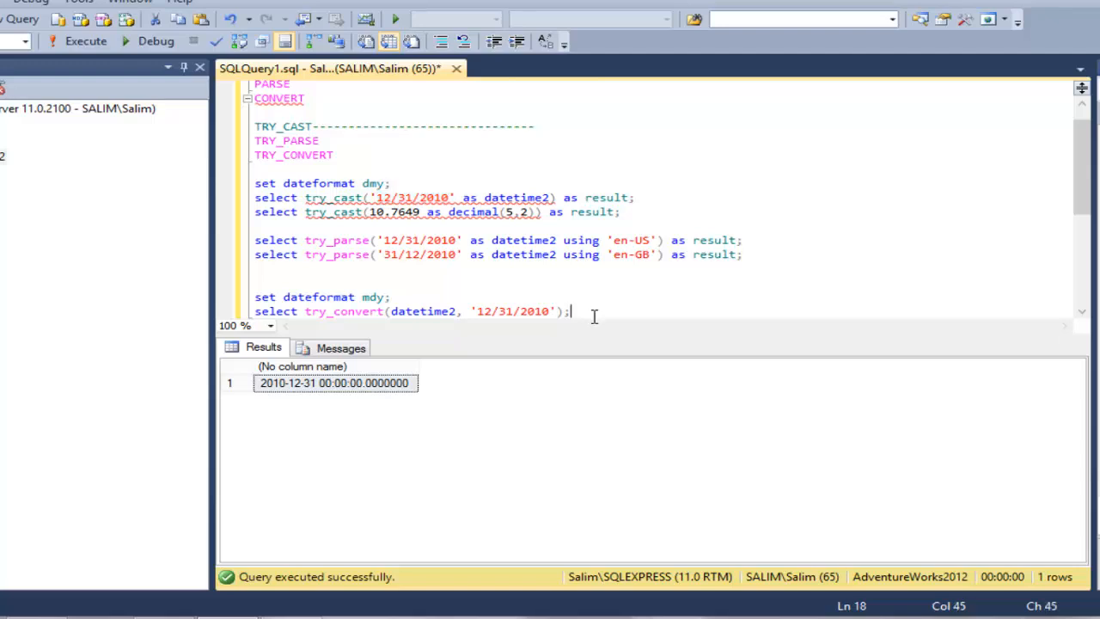